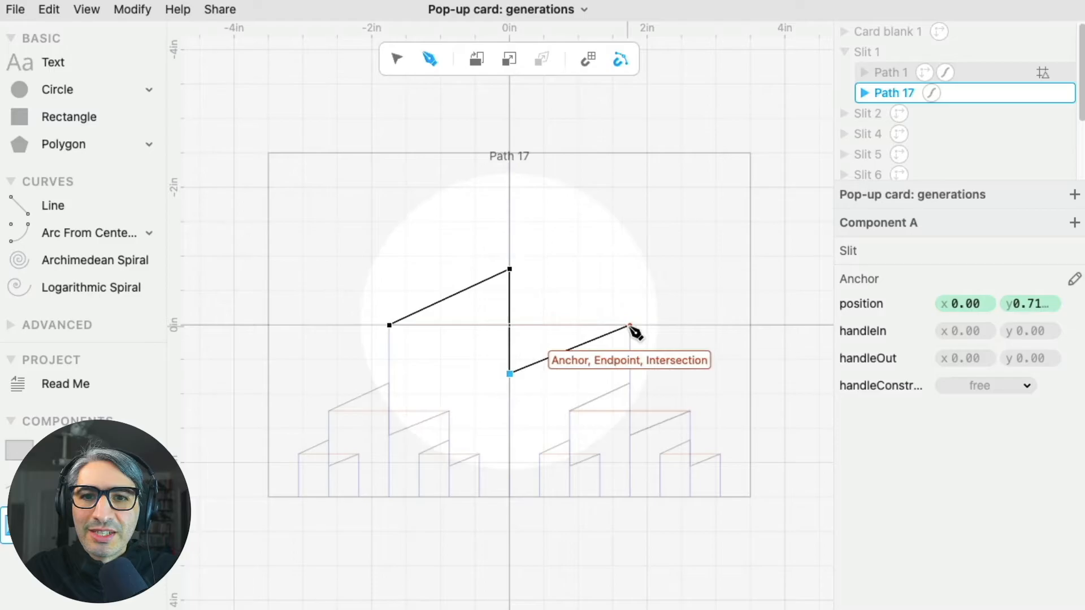
Connect the slit path to its existing endpoint to finish the demo drawing.
click(78, 330)
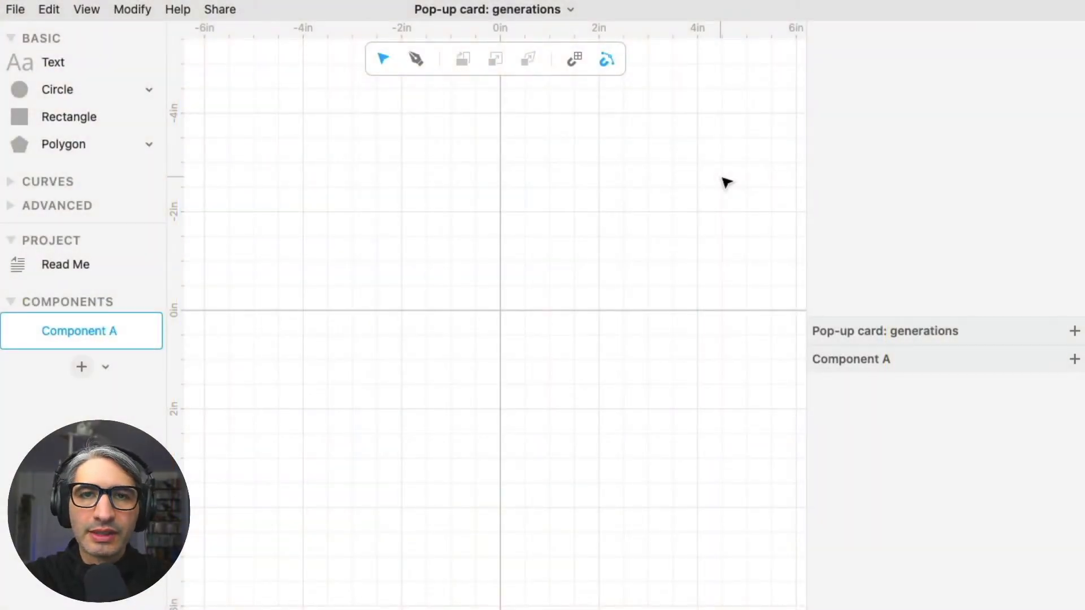
mouse_move(592, 231)
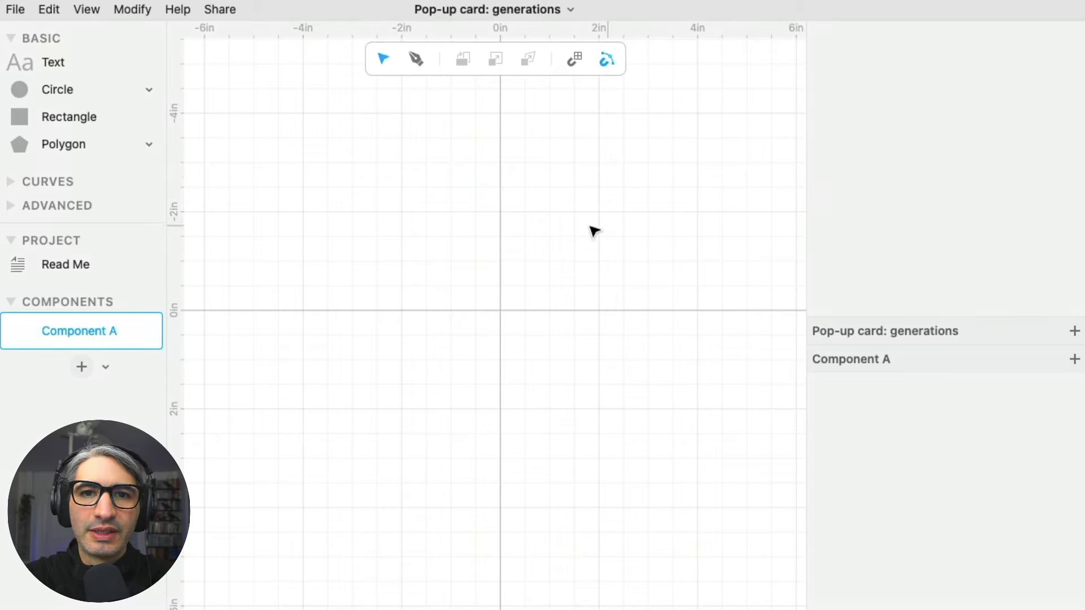
mouse_move(68, 116)
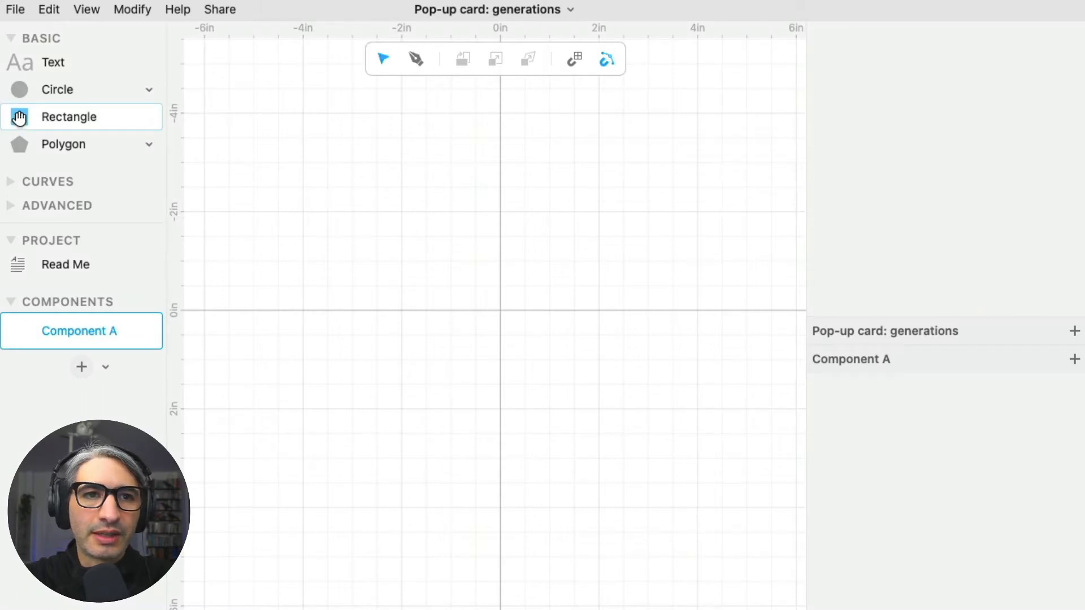
Draw a 7 × 5 in rectangle and rename Component A to Card Blank.
click(69, 117)
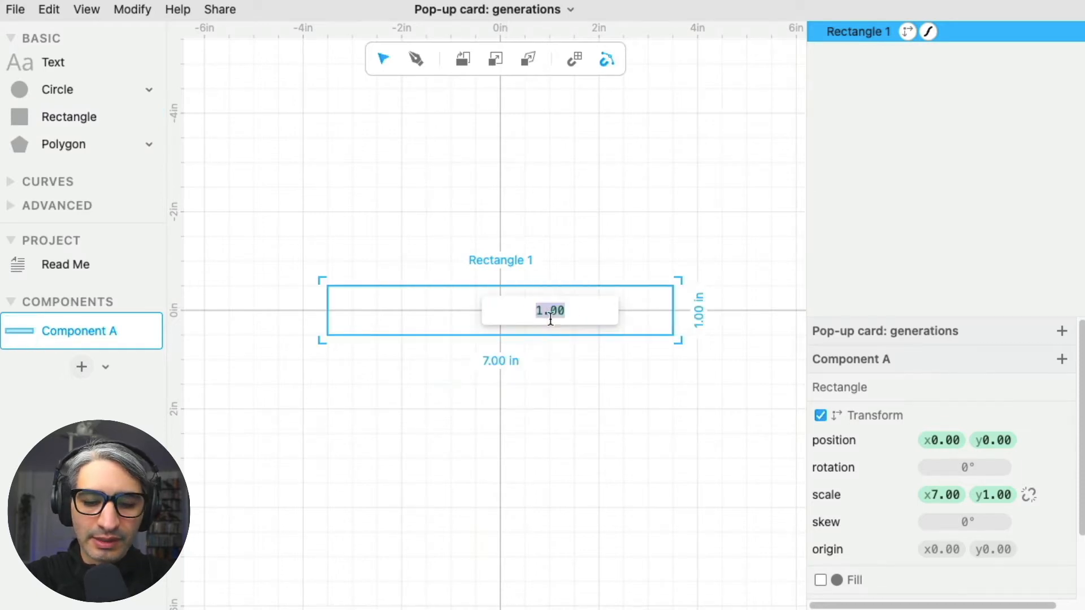
text(5.00)
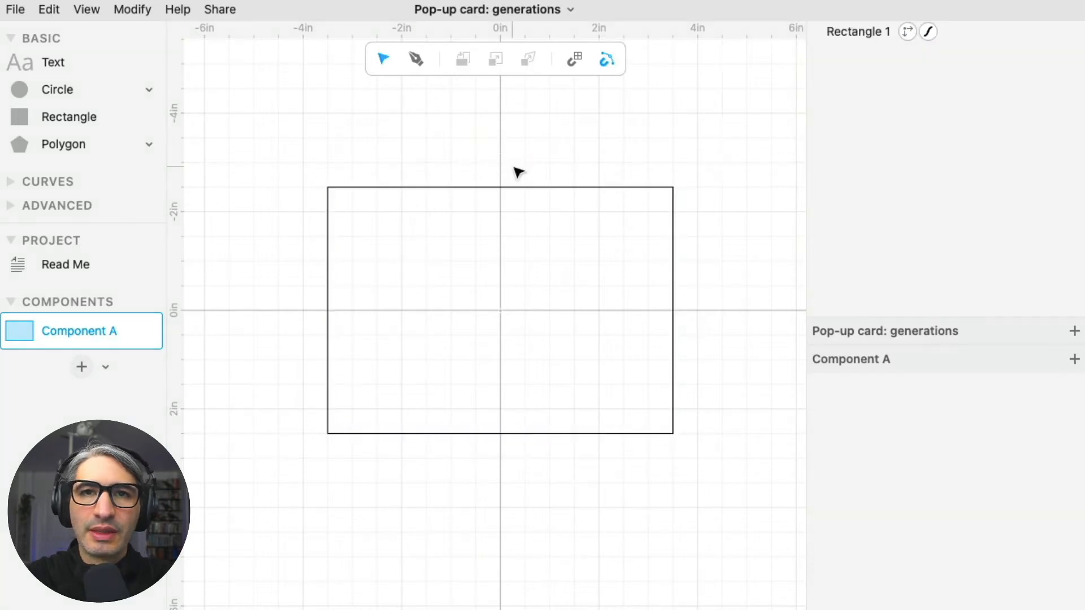
mouse_move(90, 331)
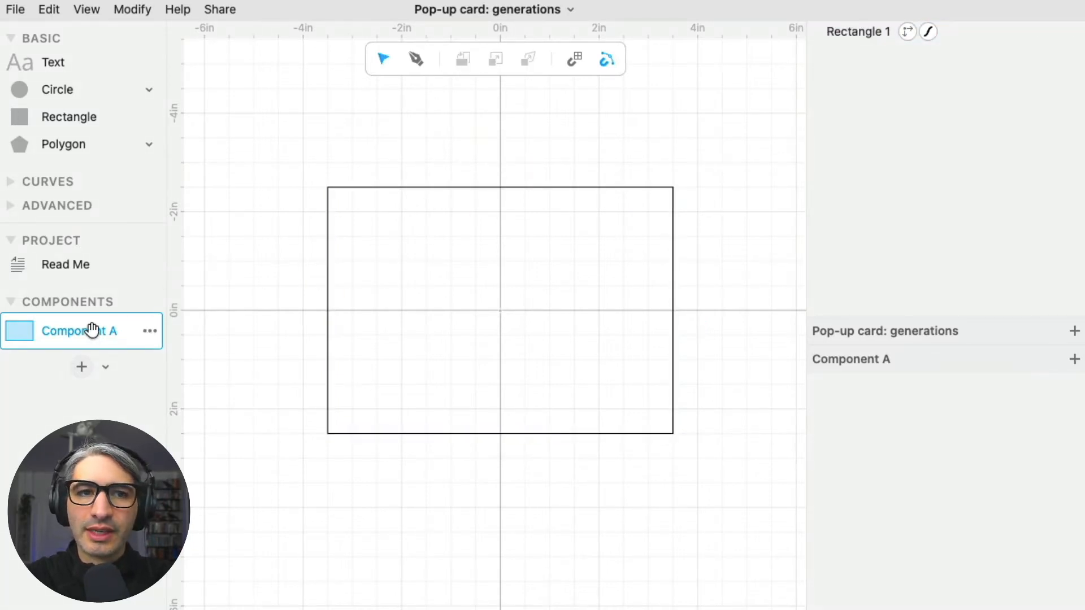
click(80, 331)
text(C)
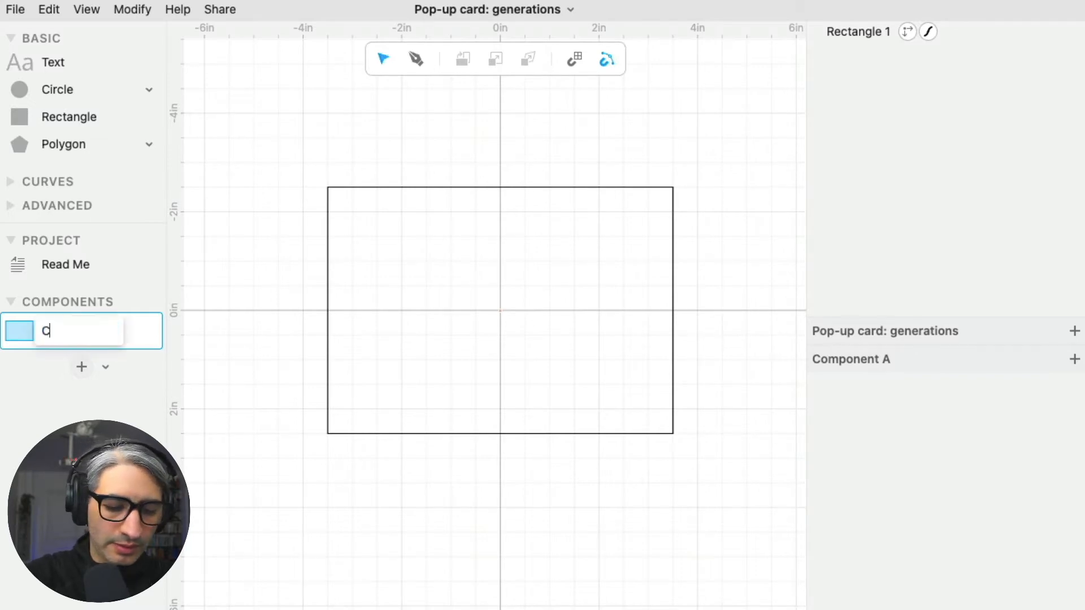
text(ard Blank)
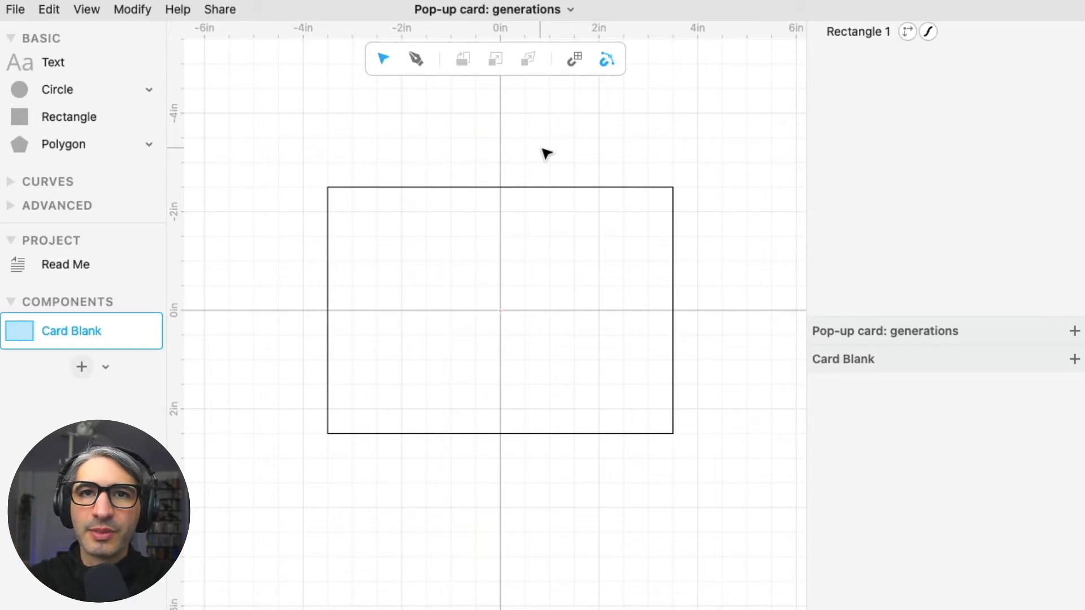
mouse_move(81, 366)
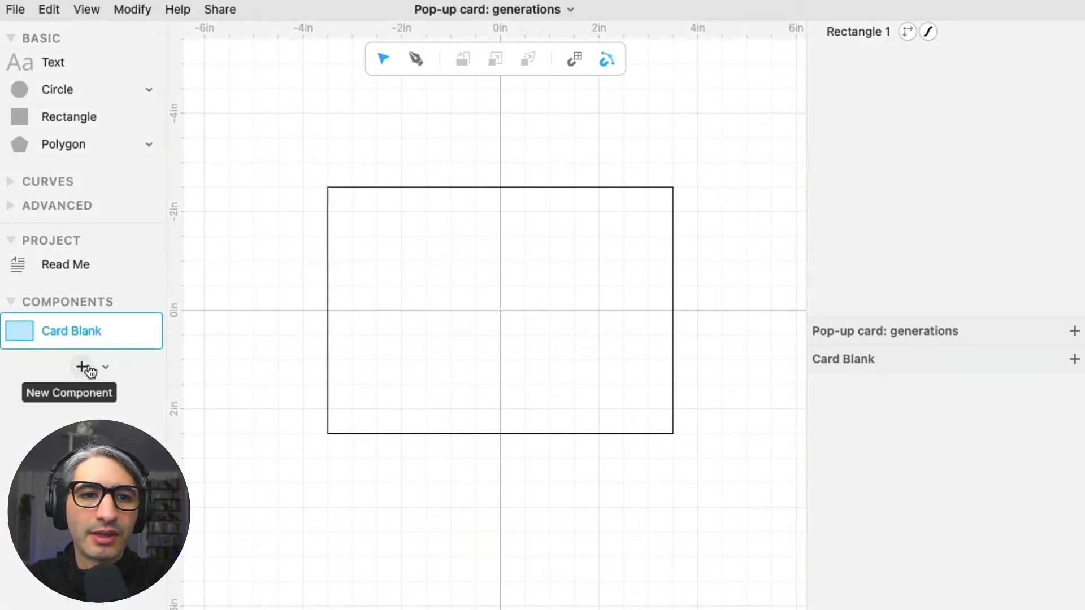
In a new component, place Card Blank and draw a centred 3.5 in horizontal line.
click(81, 367)
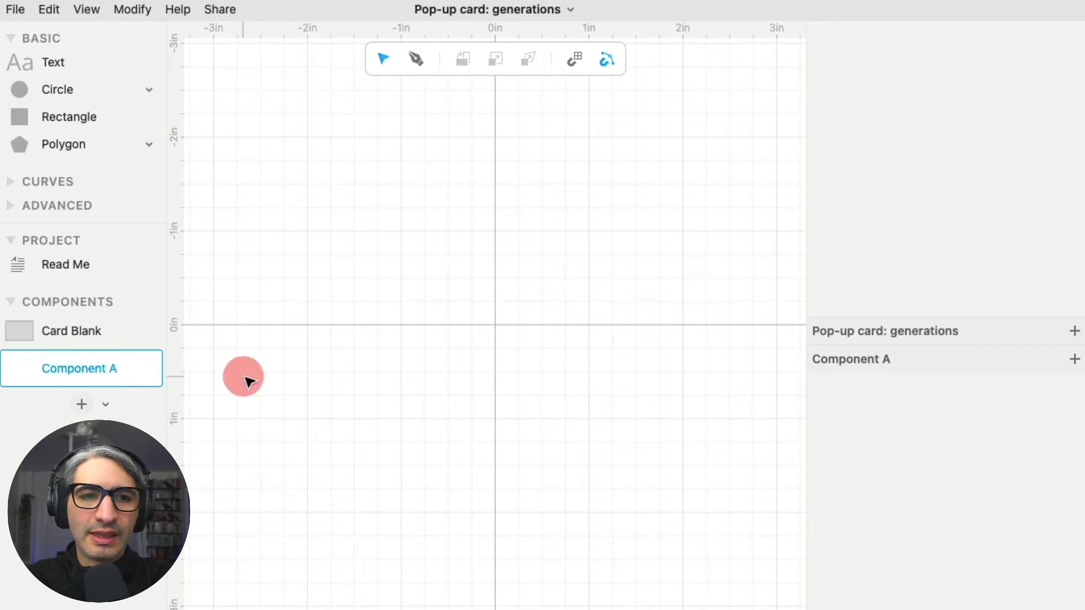
click(71, 330)
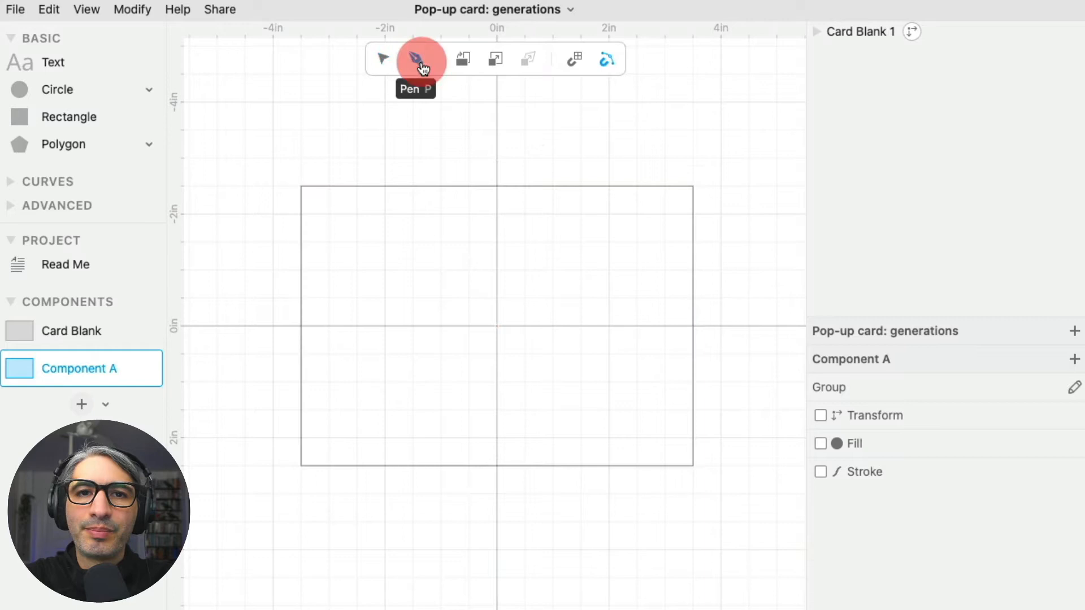
click(416, 58)
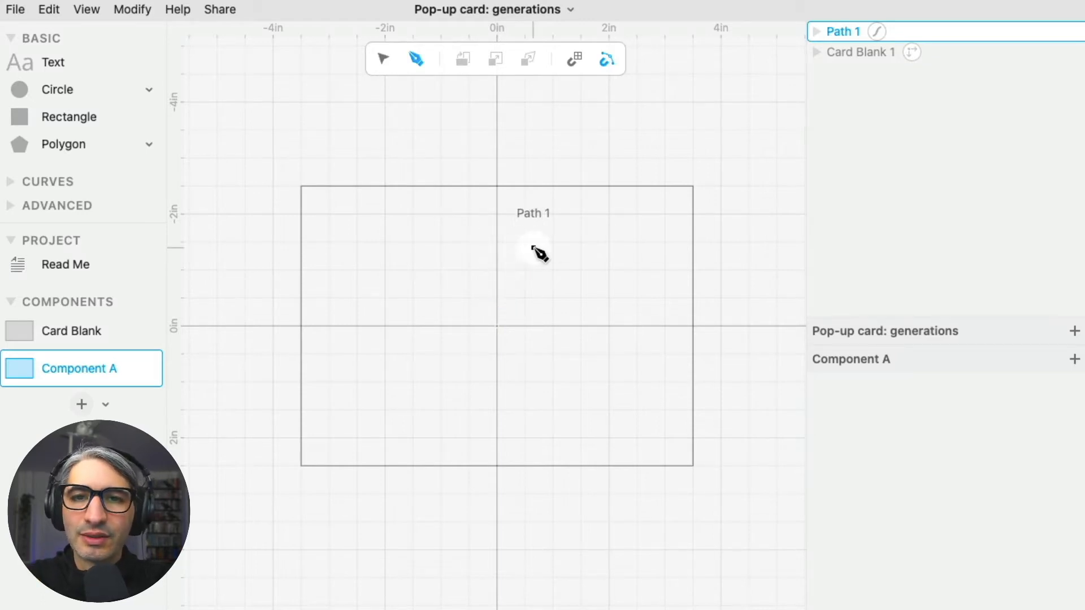
mouse_move(512, 322)
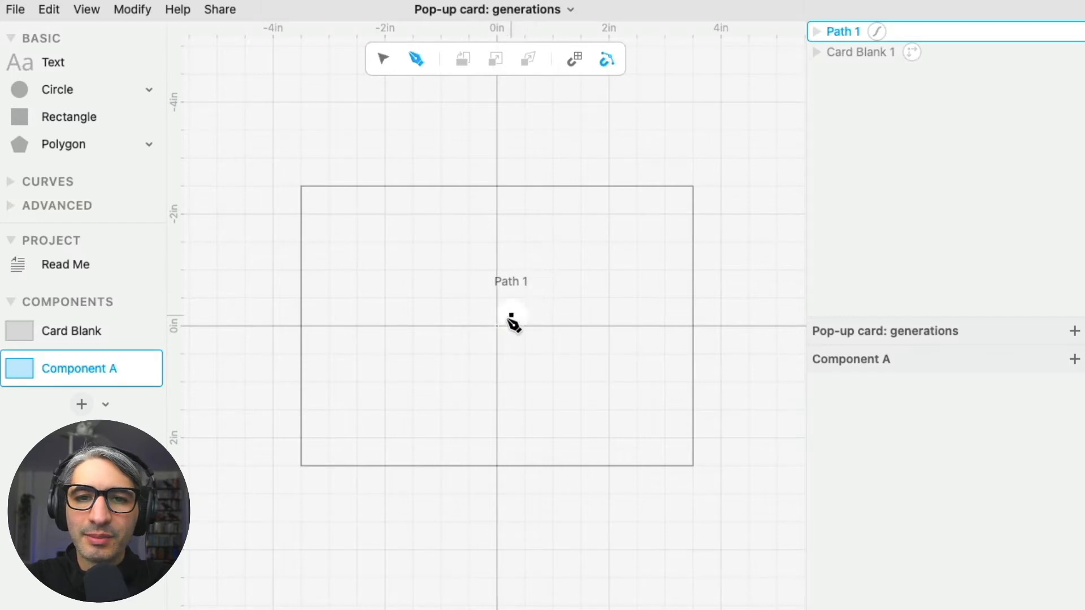
click(496, 325)
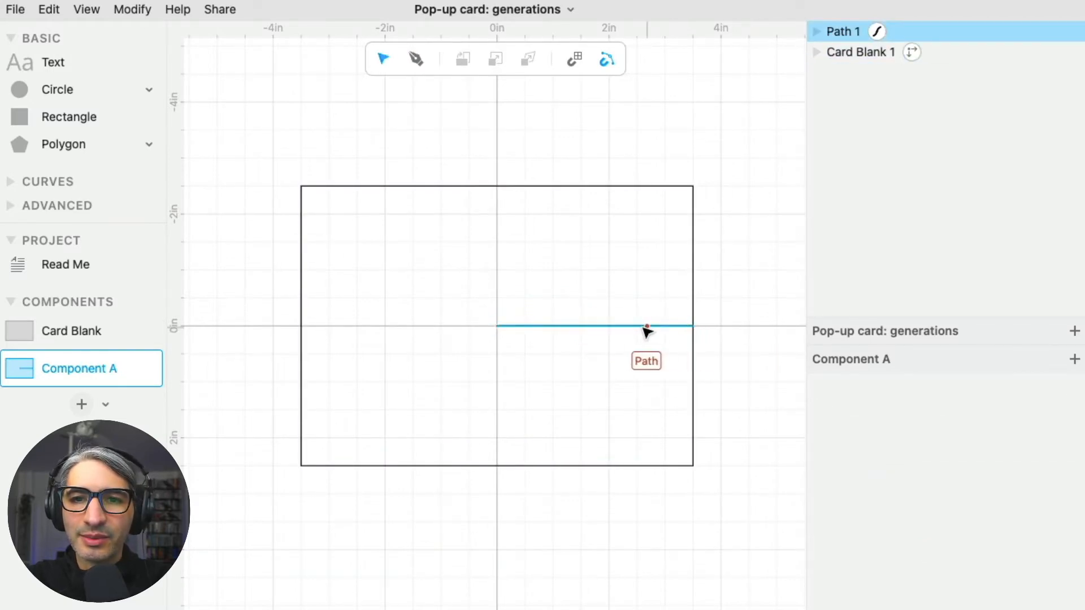
mouse_move(595, 332)
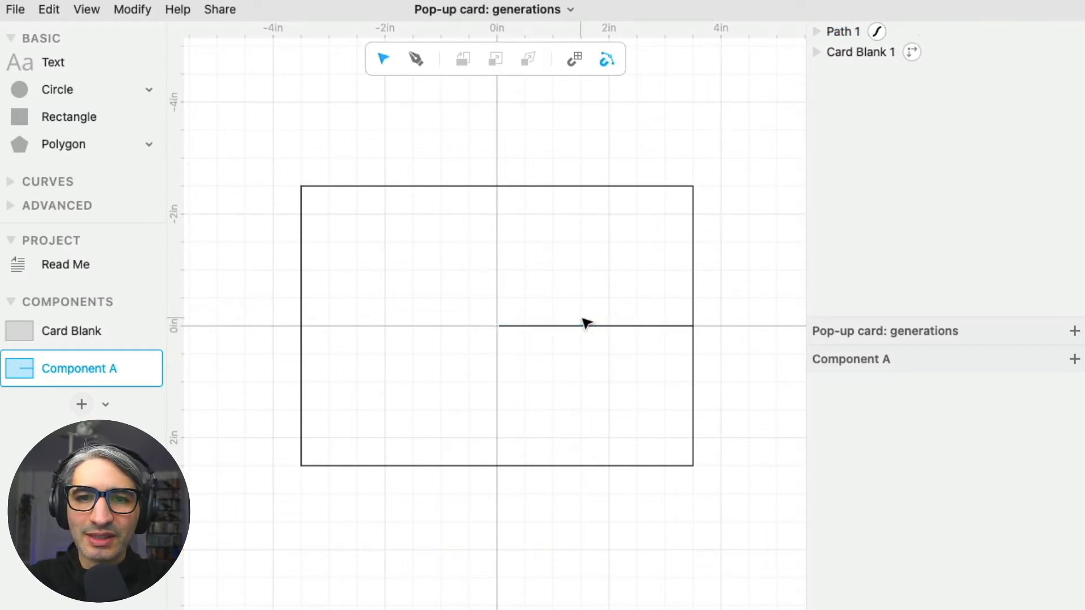
click(584, 326)
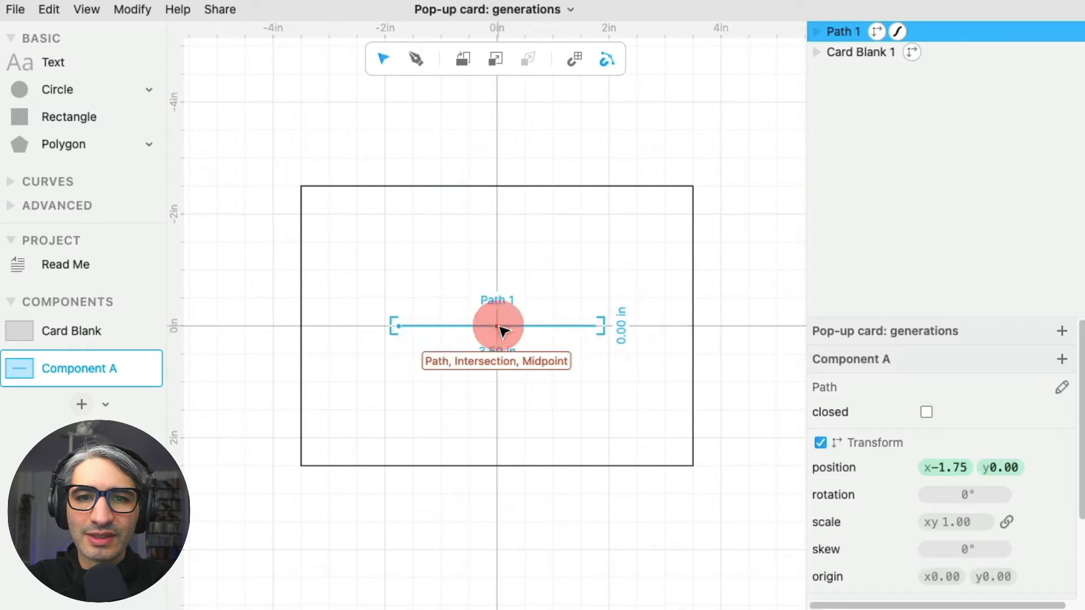
Draw two vertical lines from the horizontal line's ends down to the card's bottom edge.
click(733, 326)
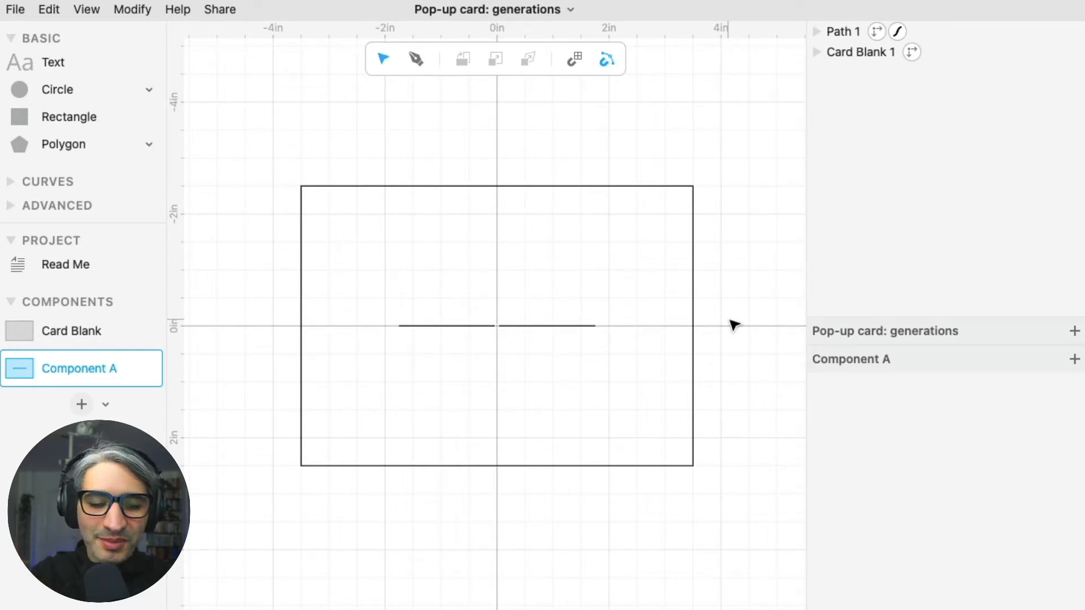
mouse_move(415, 58)
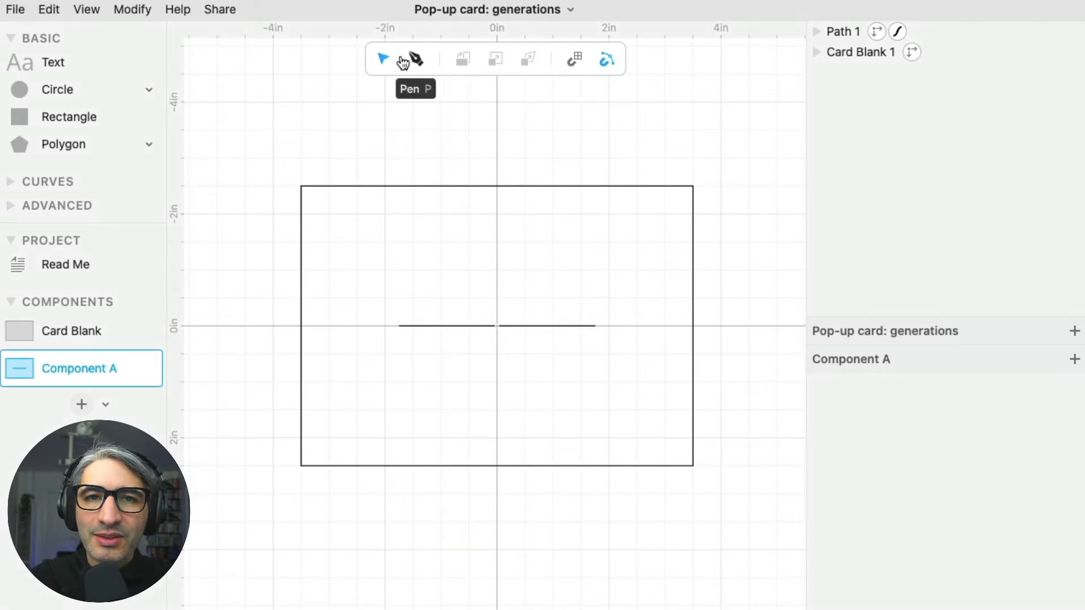
click(416, 59)
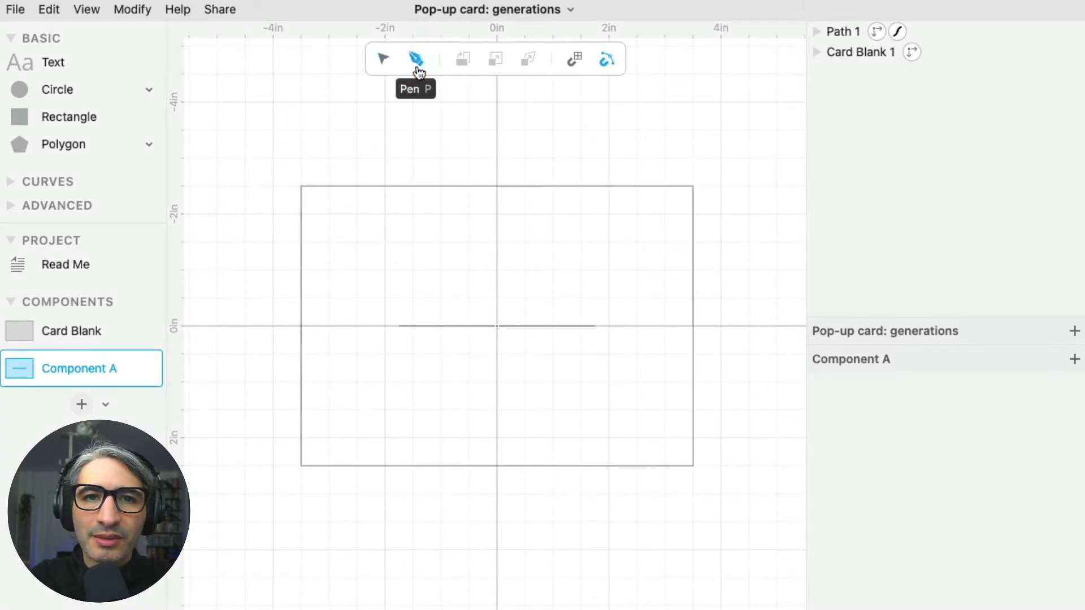
click(398, 326)
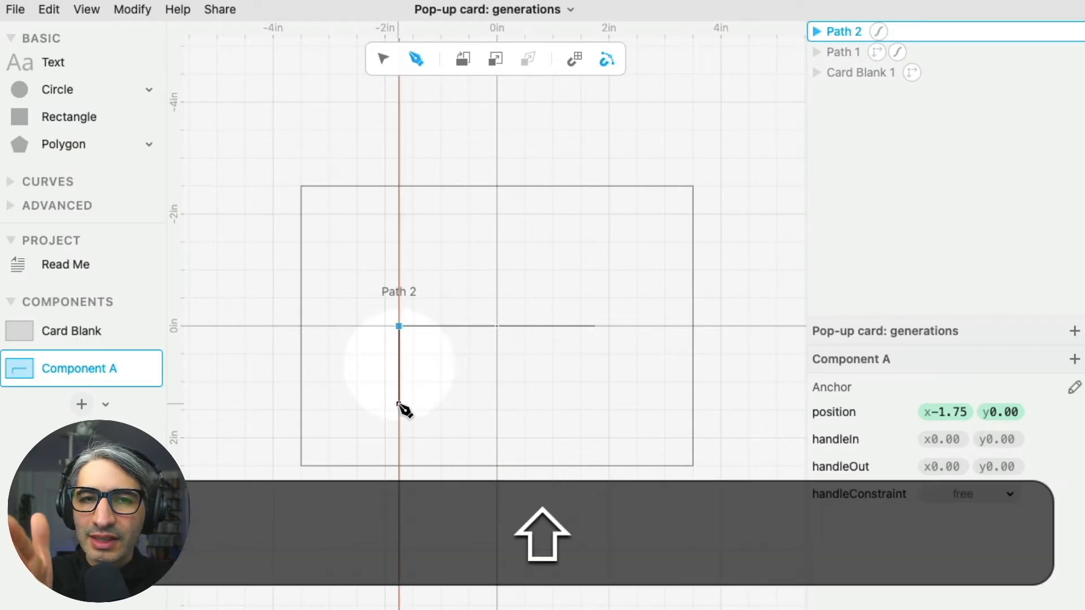
click(398, 407)
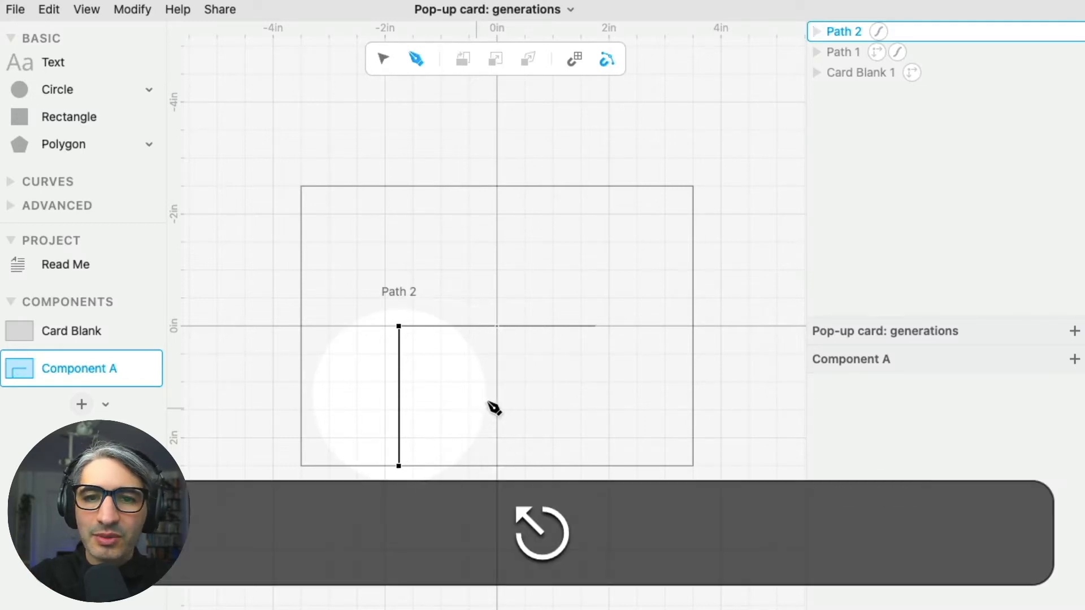
click(594, 326)
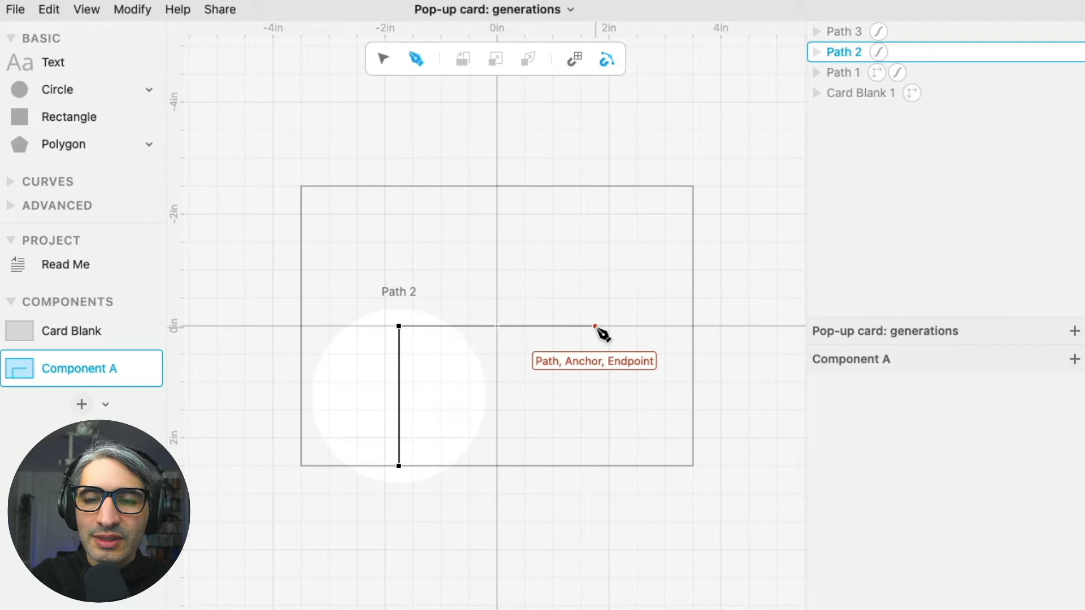
click(594, 326)
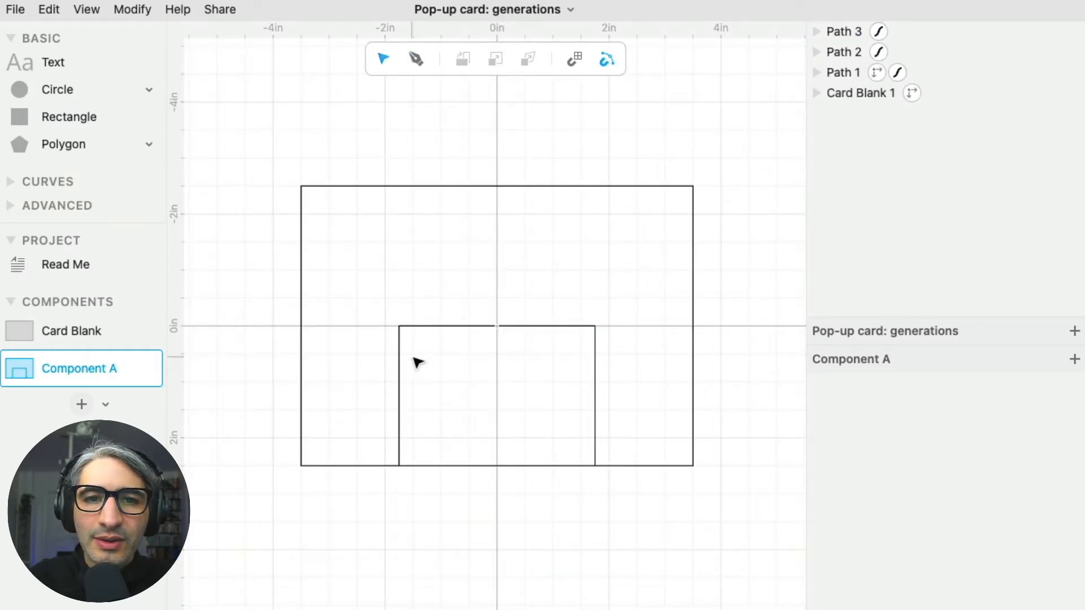
Make the left and right vertical lines red score lines.
click(399, 373)
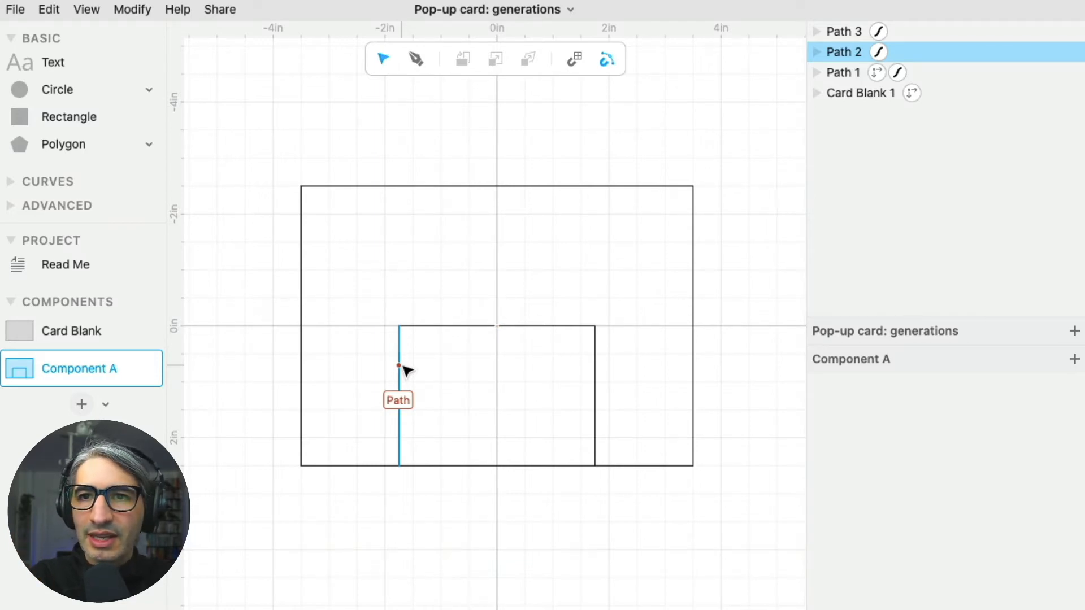
click(398, 366)
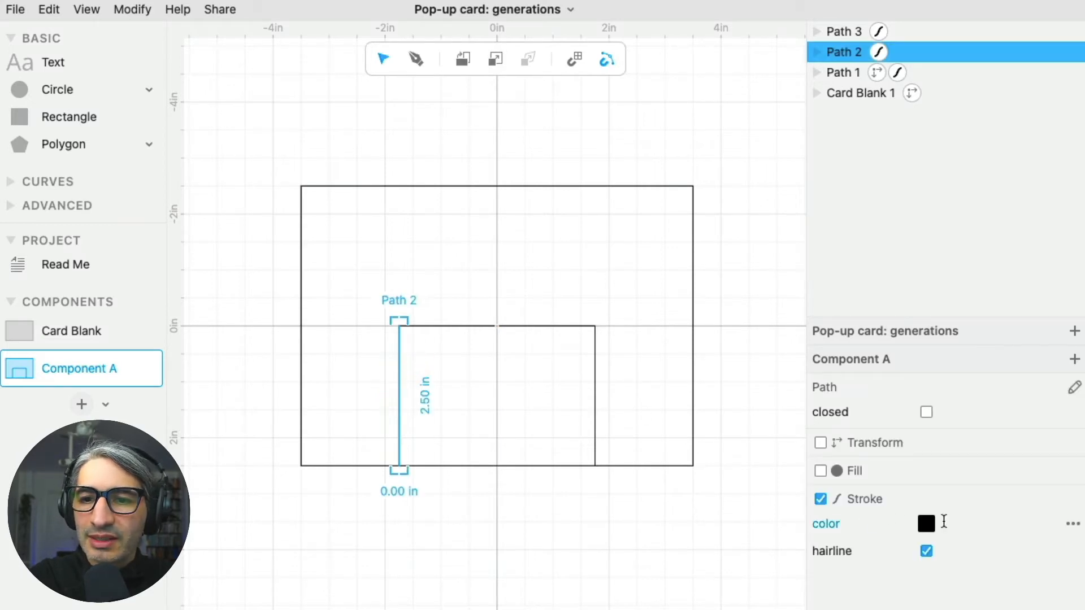
click(925, 524)
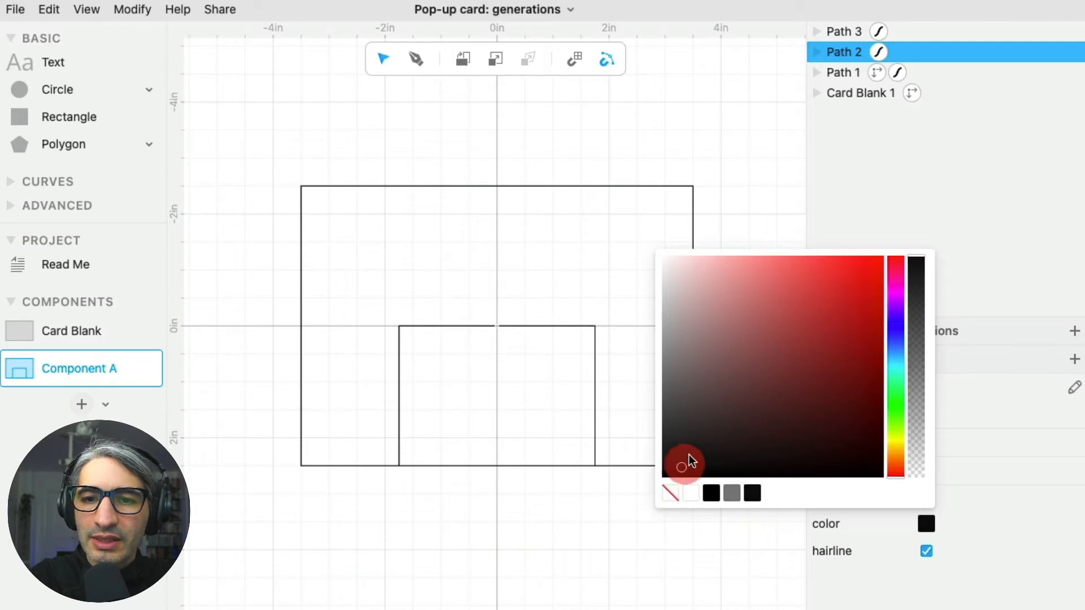
click(893, 258)
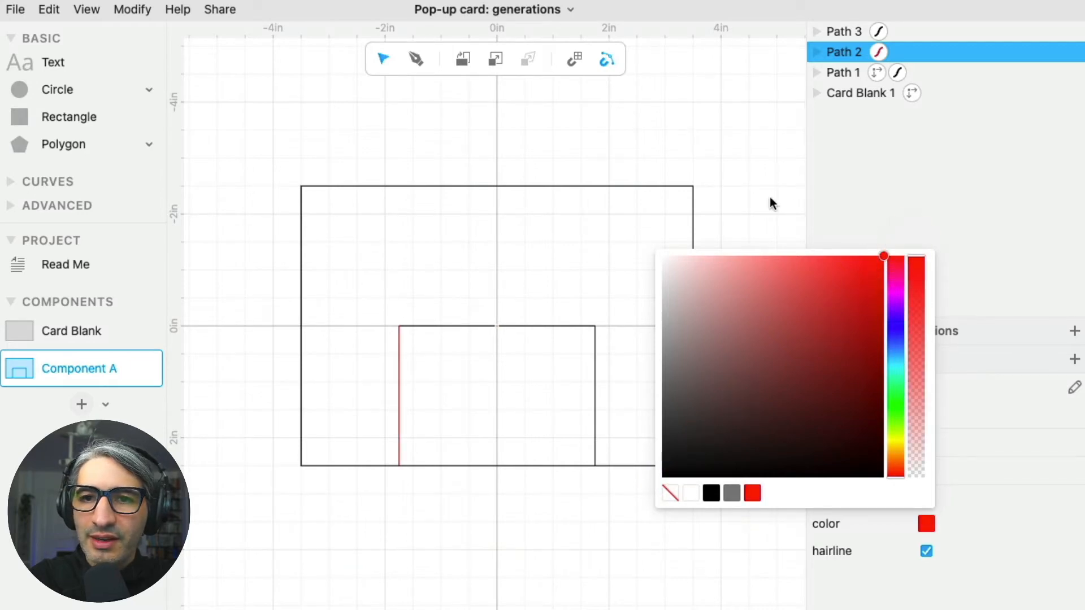
click(842, 31)
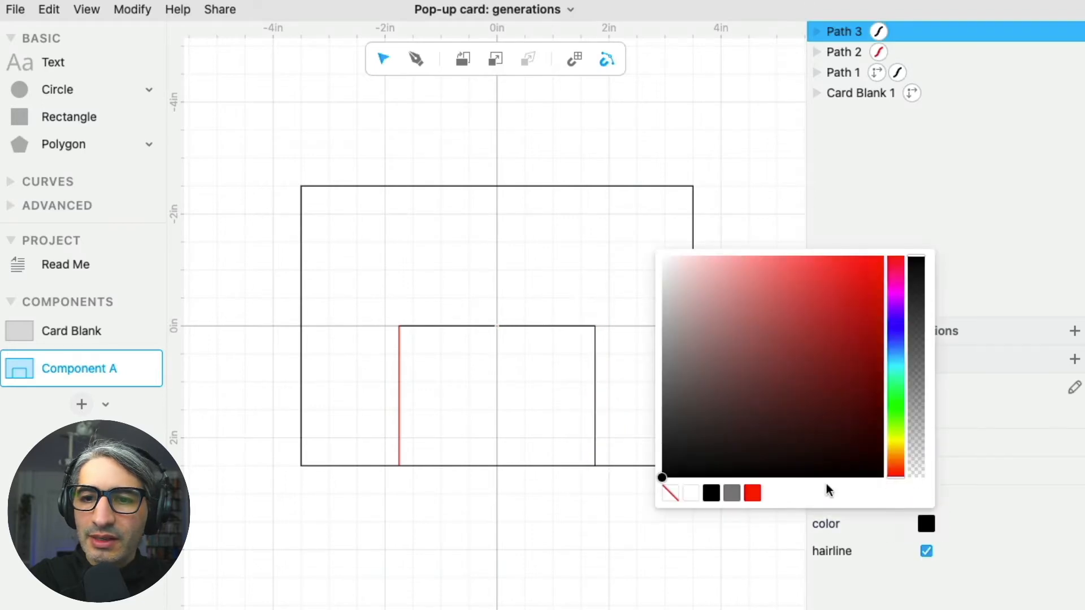
click(761, 497)
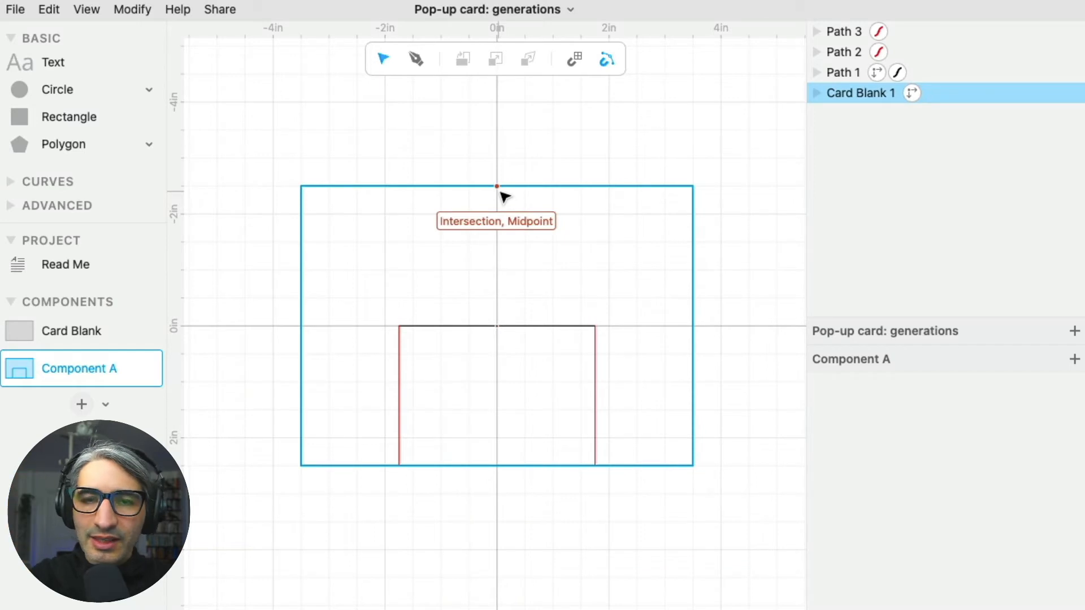
Draw a red vertical score line down the card's centre from the top.
click(497, 188)
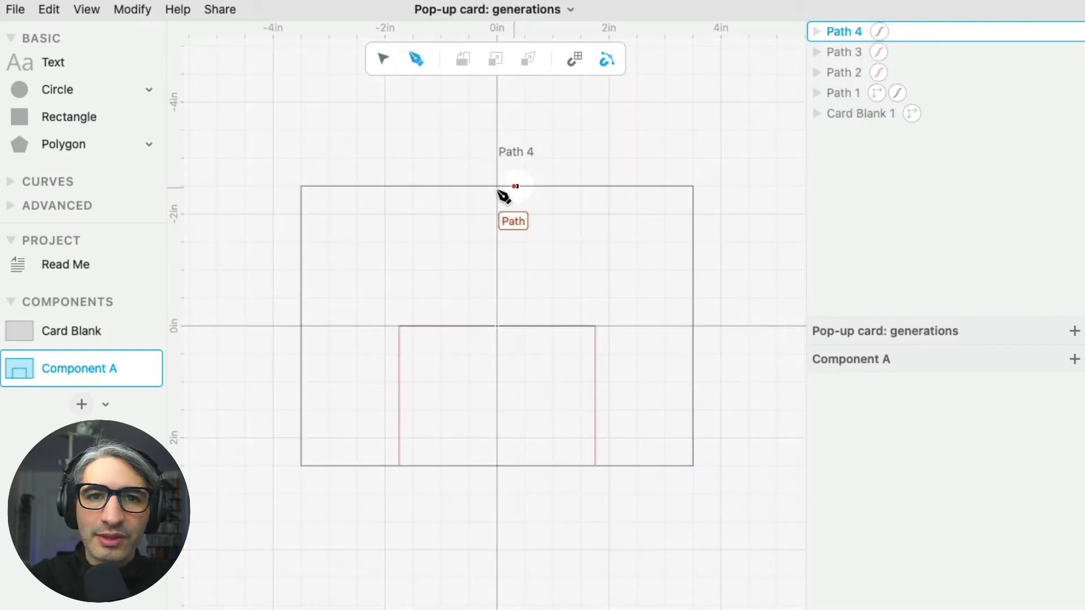
click(497, 185)
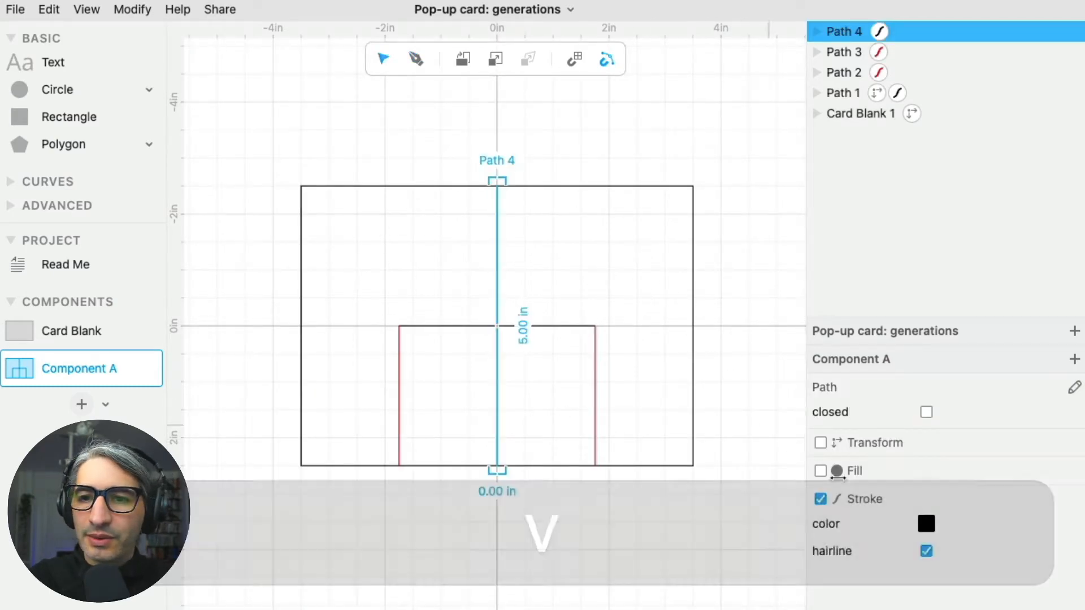
click(925, 524)
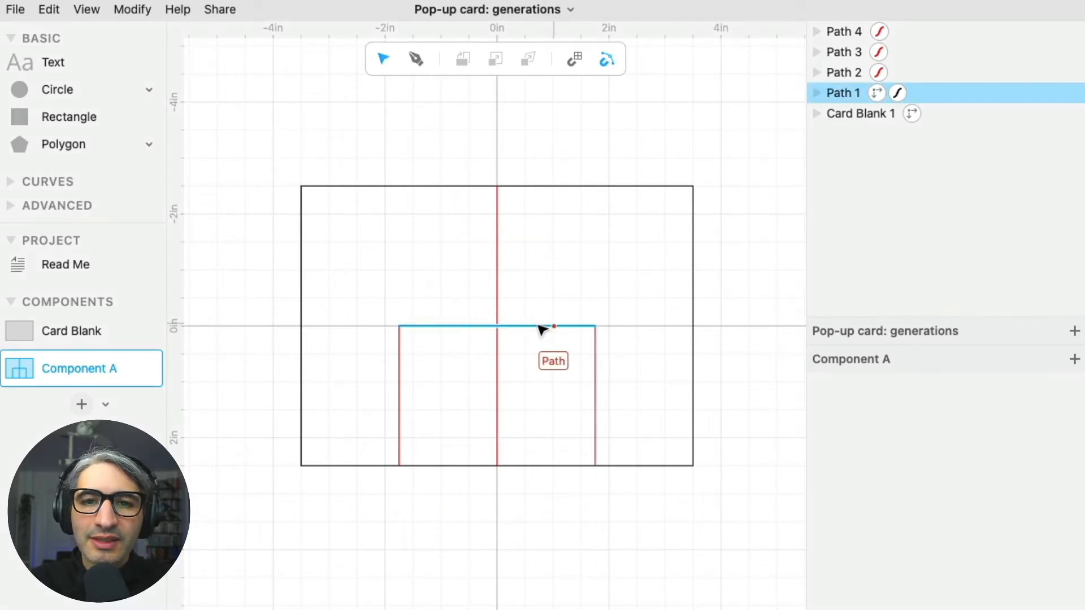
click(540, 326)
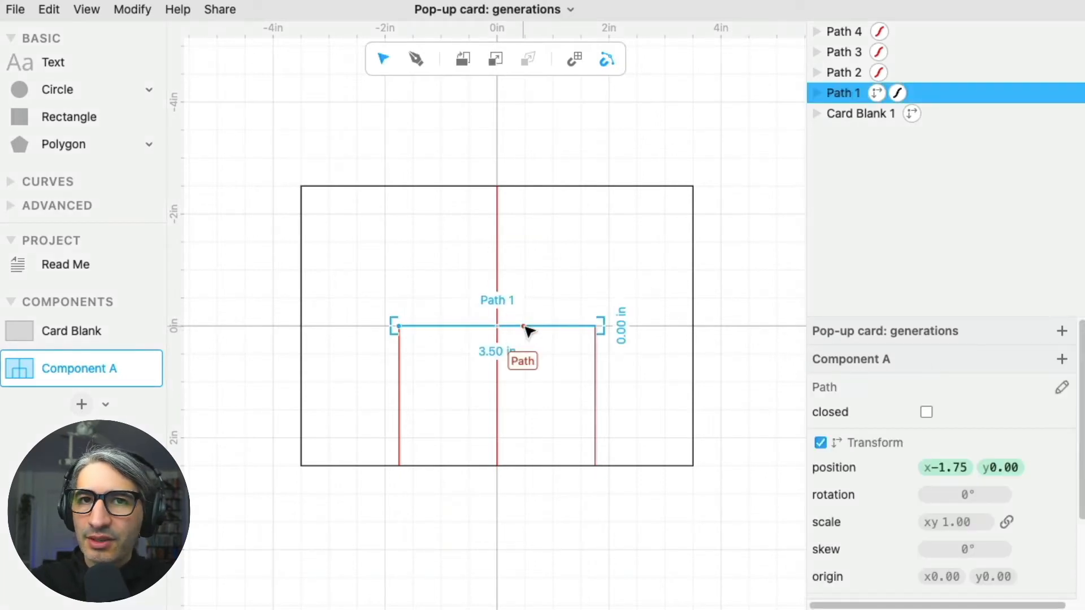
mouse_move(531, 330)
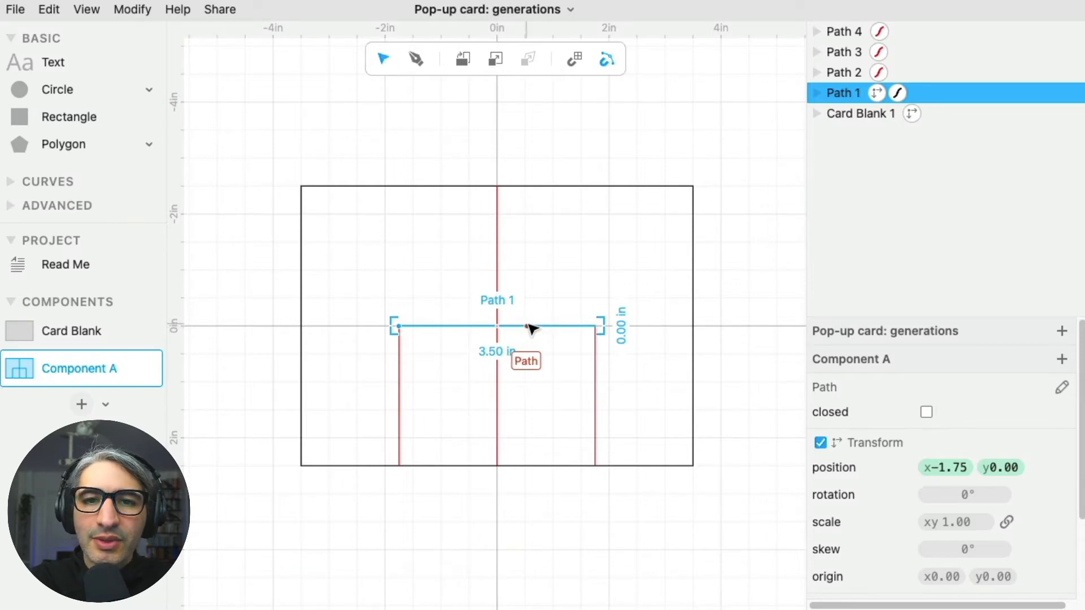
Extract the top horizontal line as a new component named Slit.
right_click(530, 329)
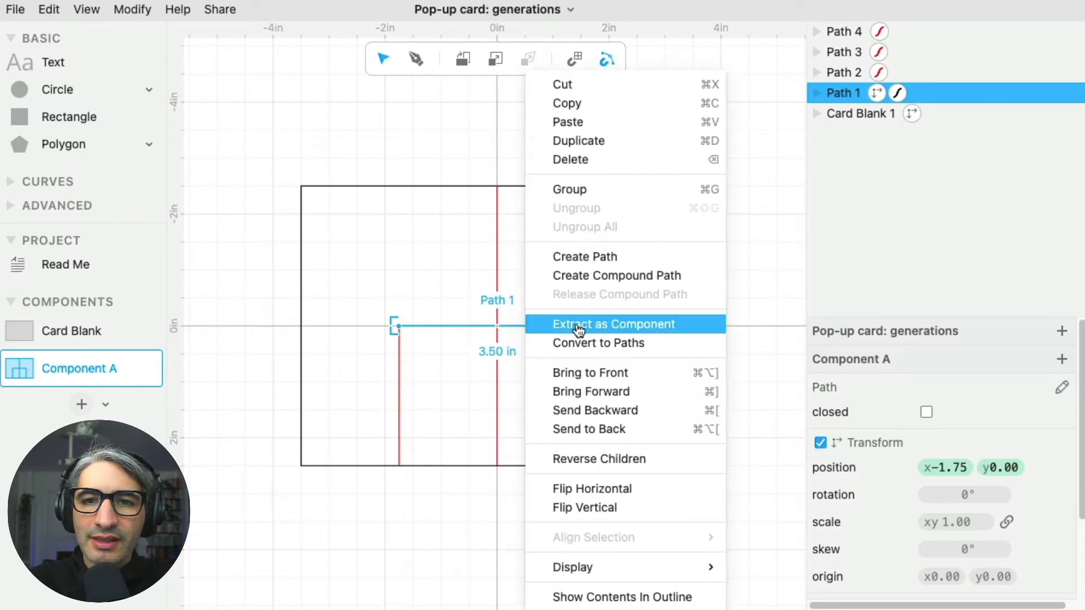
click(614, 324)
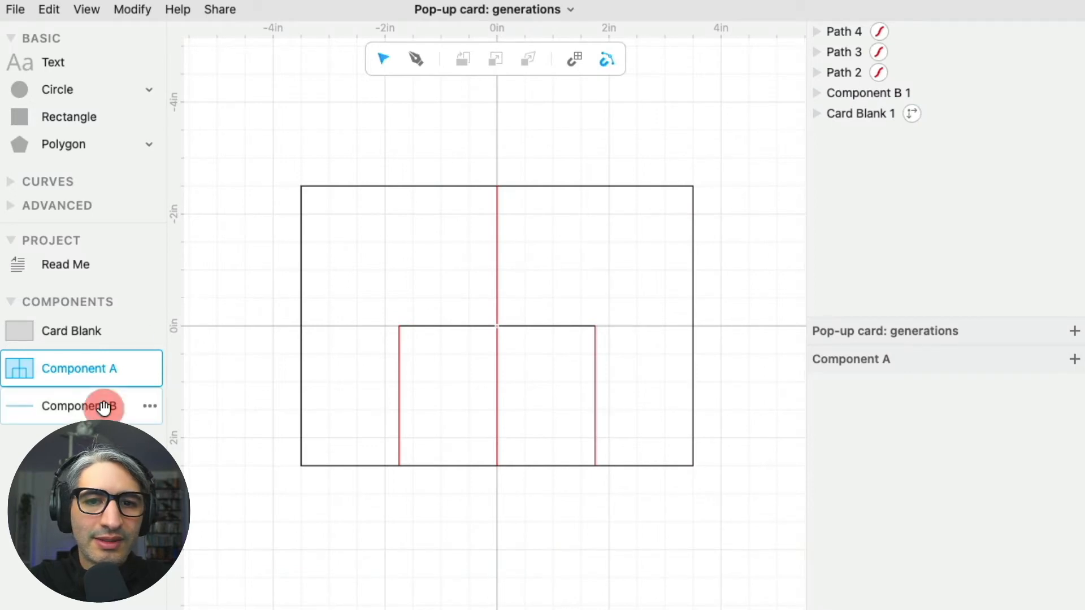
click(80, 407)
text(Slit)
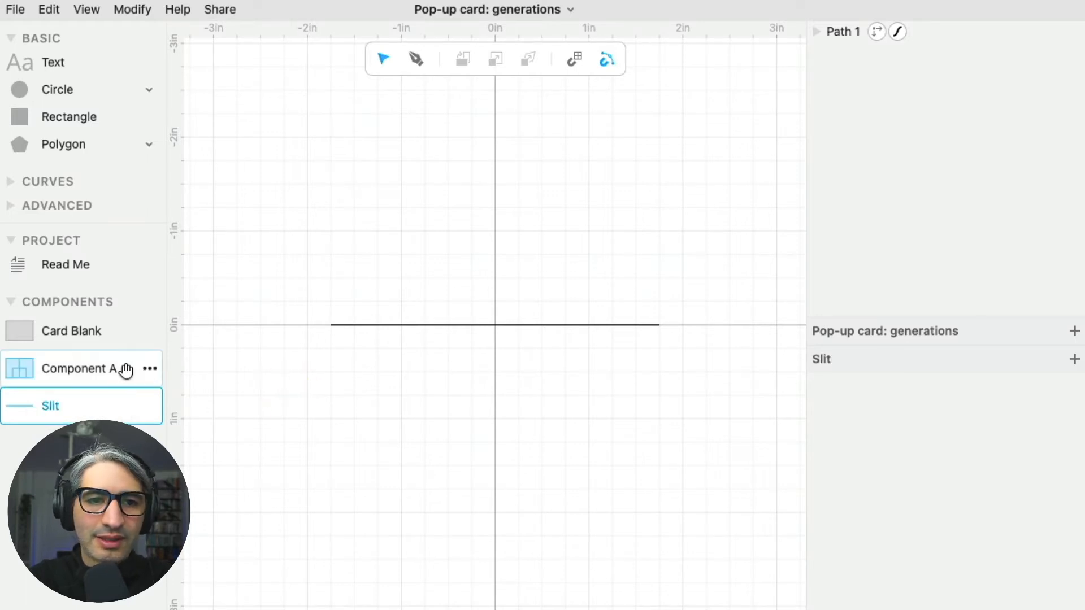
click(80, 368)
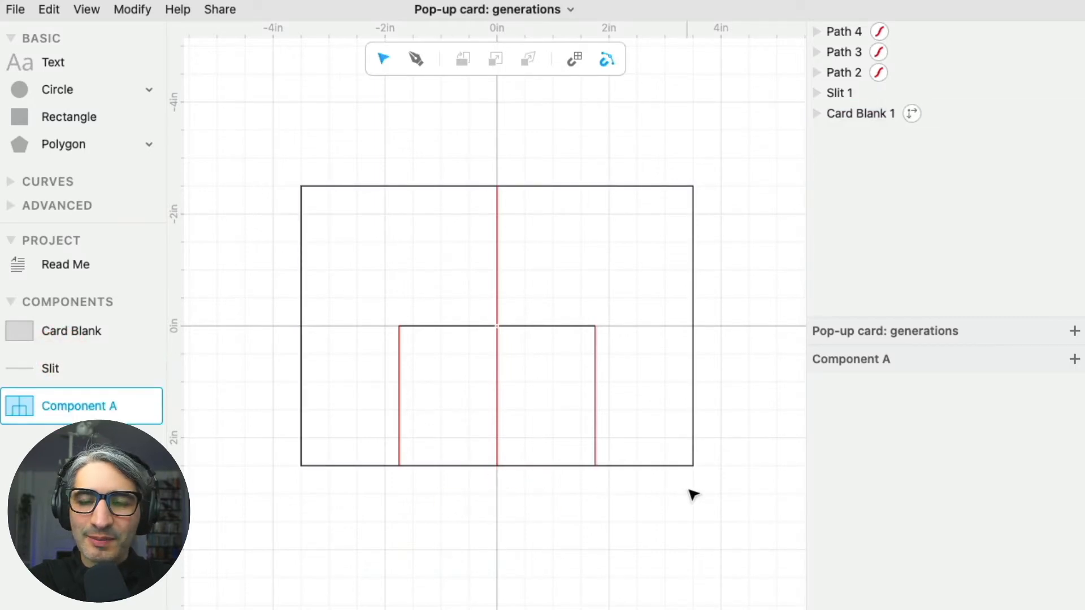
mouse_move(733, 387)
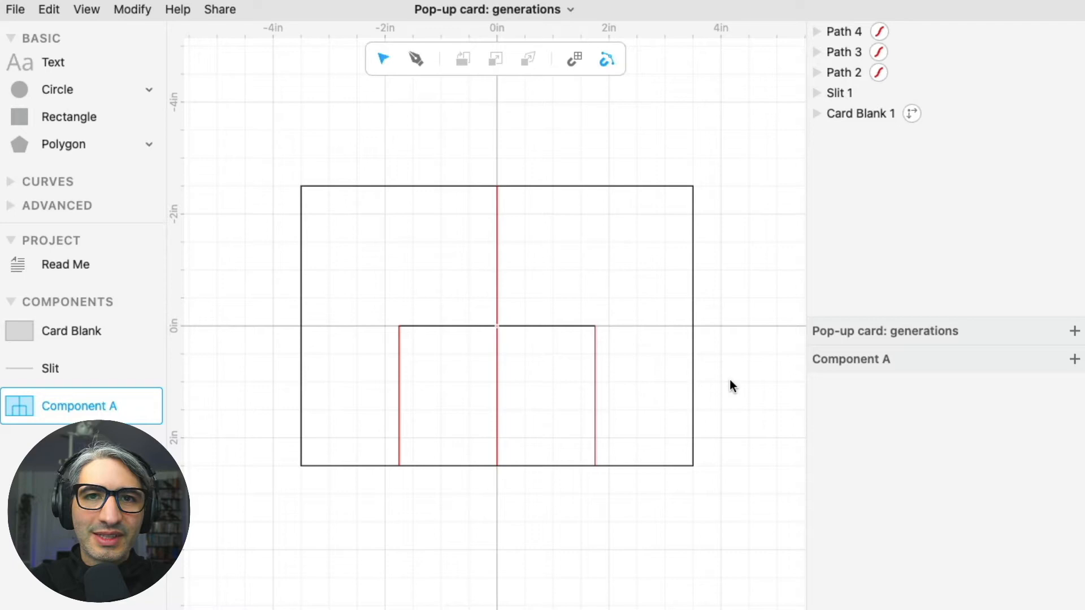
mouse_move(50, 368)
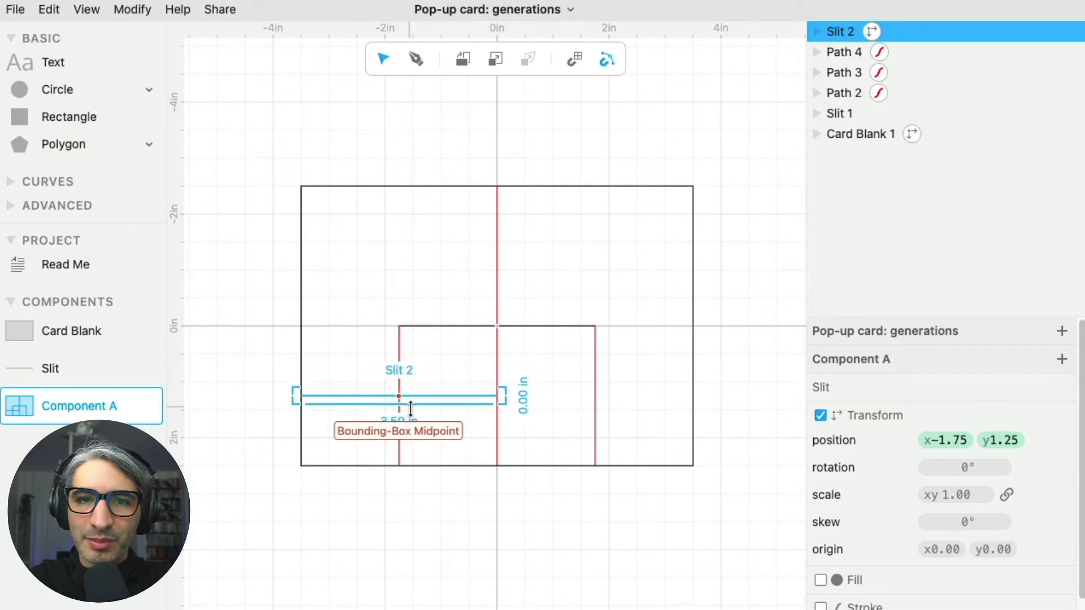
Place two Slit copies across the lower-left and lower-right red lines at scale 0.5.
click(463, 447)
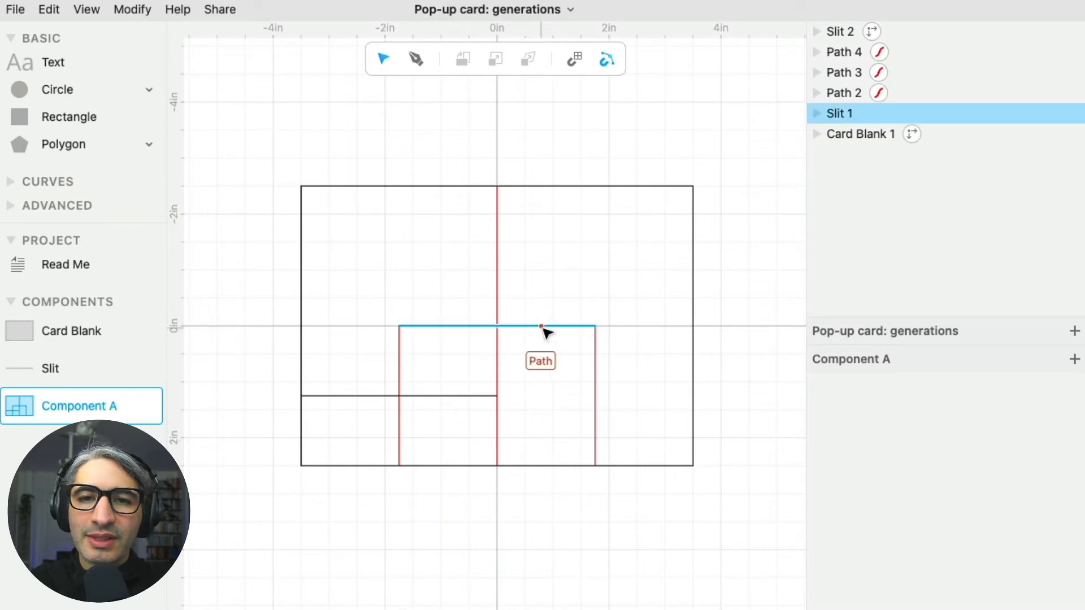
right_click(542, 328)
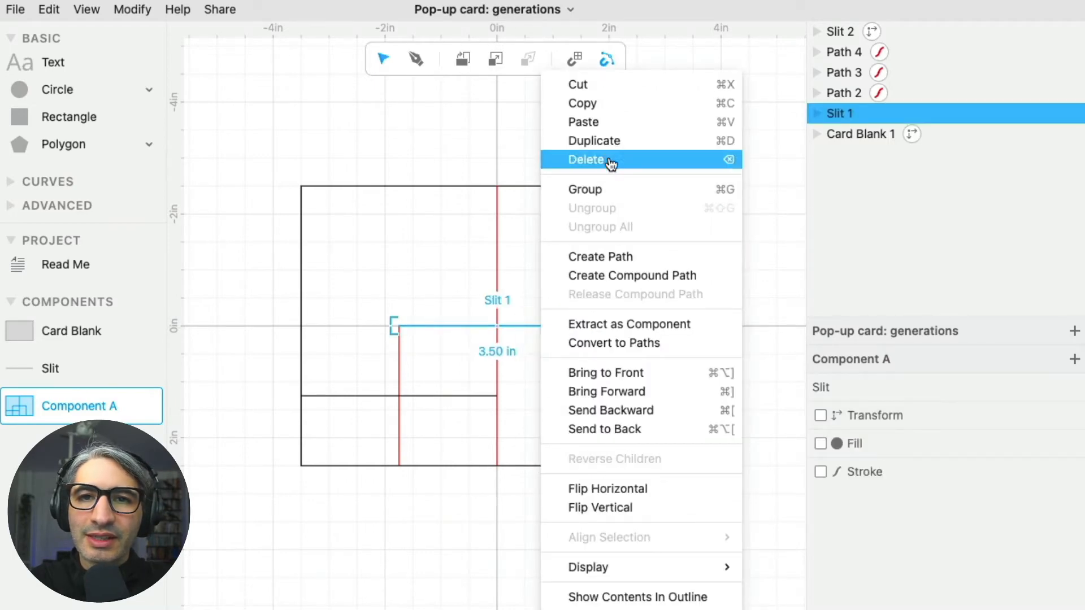
click(586, 159)
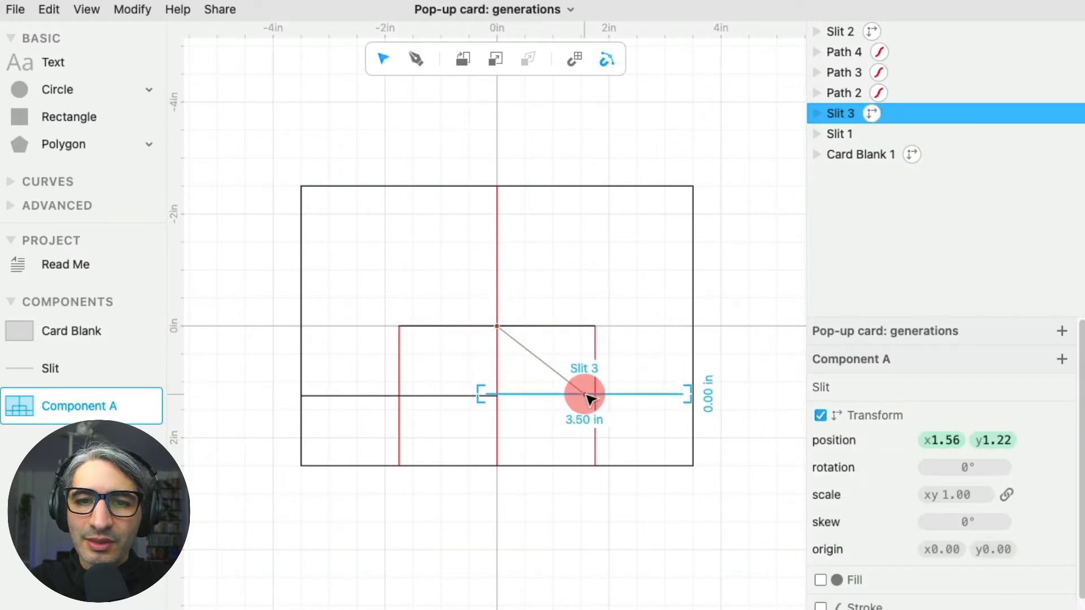
click(662, 524)
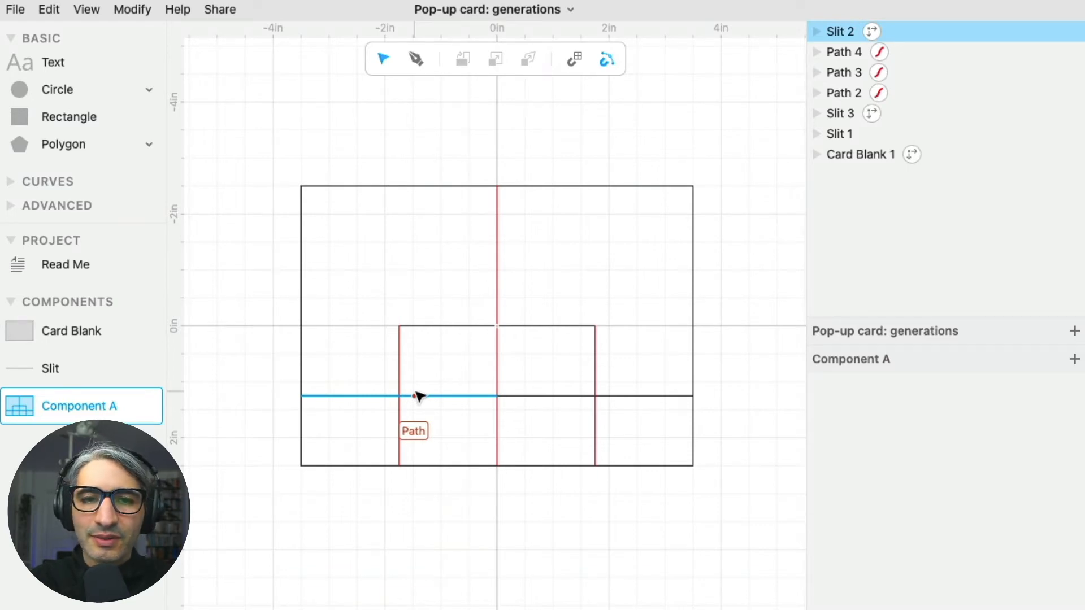
click(380, 395)
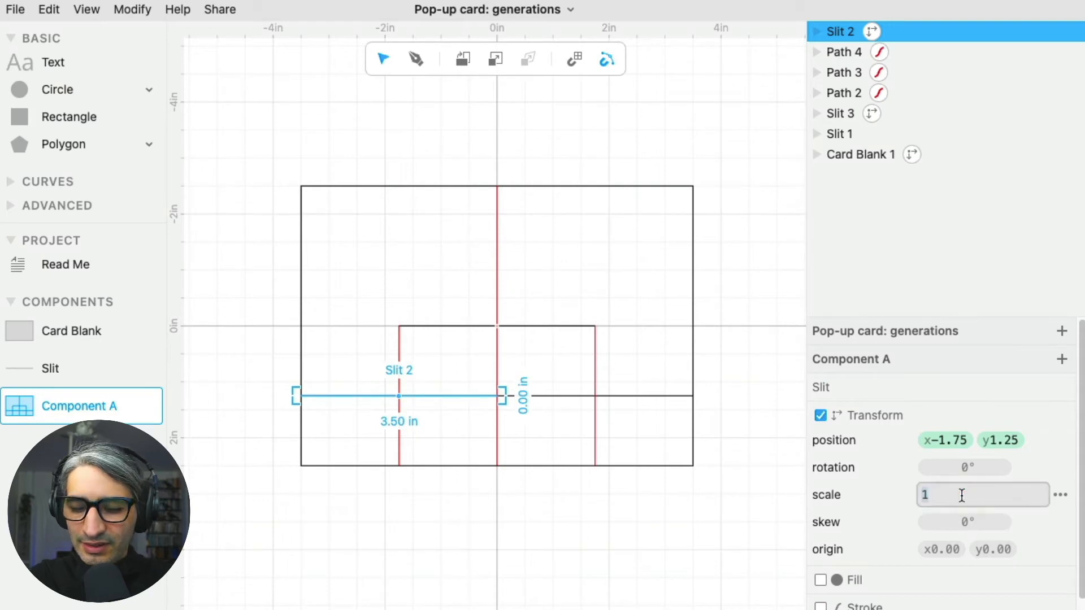
text(0.50)
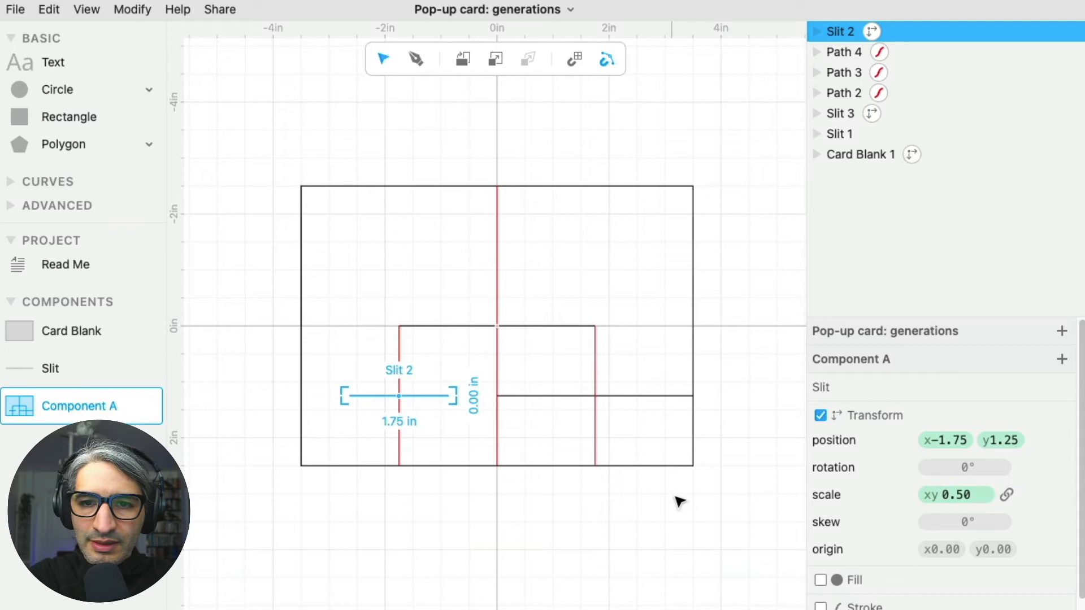
click(840, 113)
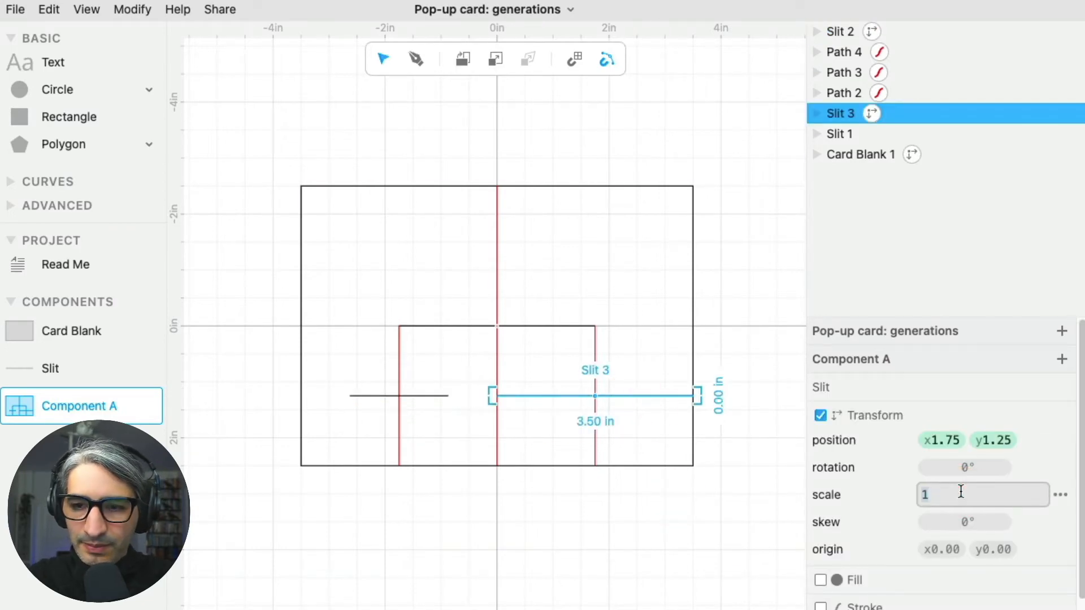
text(0.50)
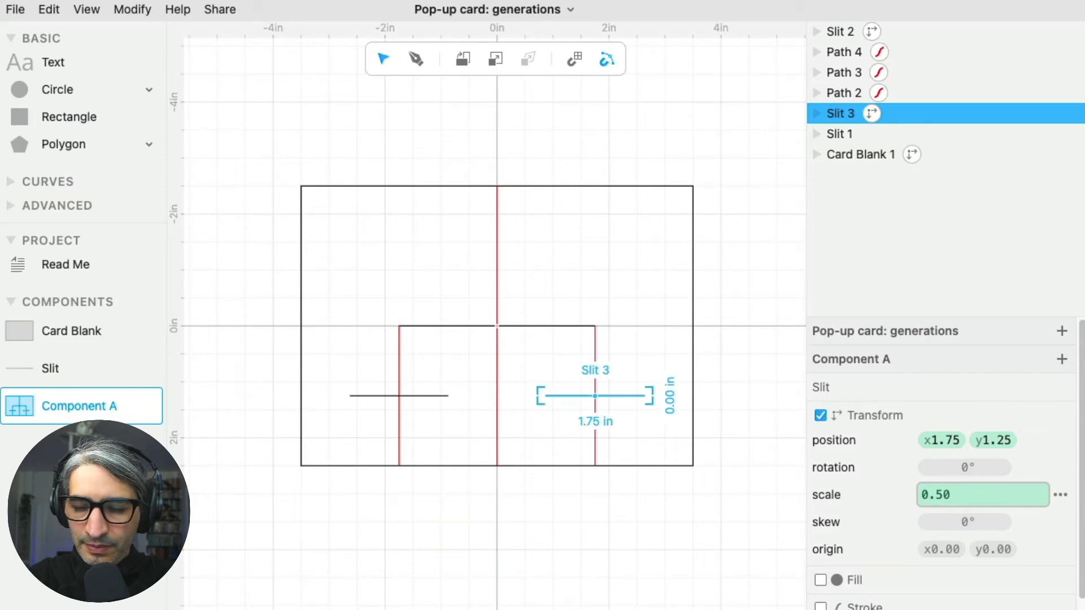
click(747, 468)
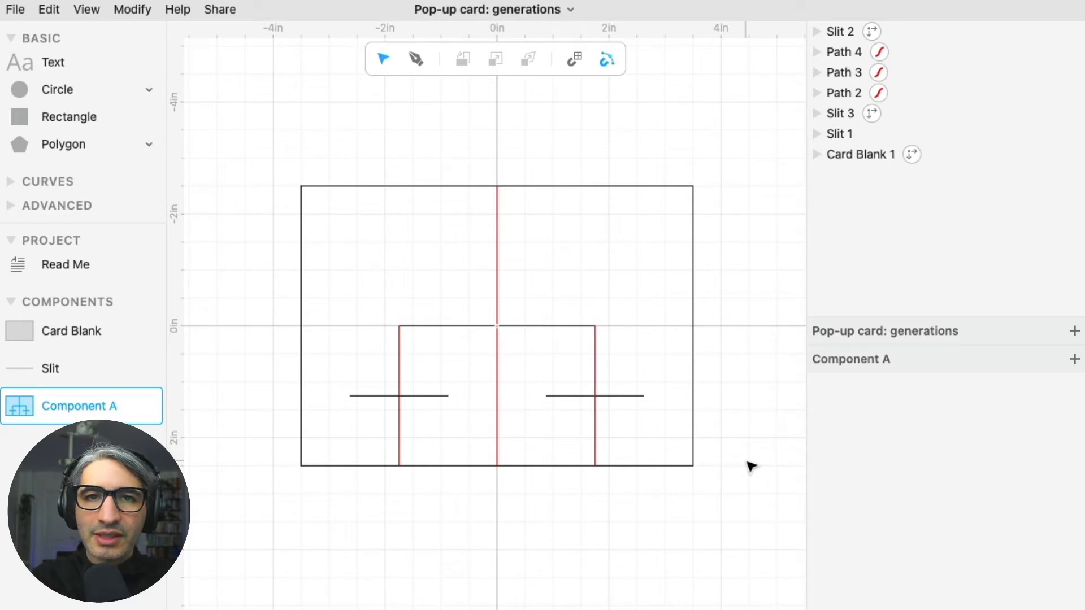
mouse_move(416, 59)
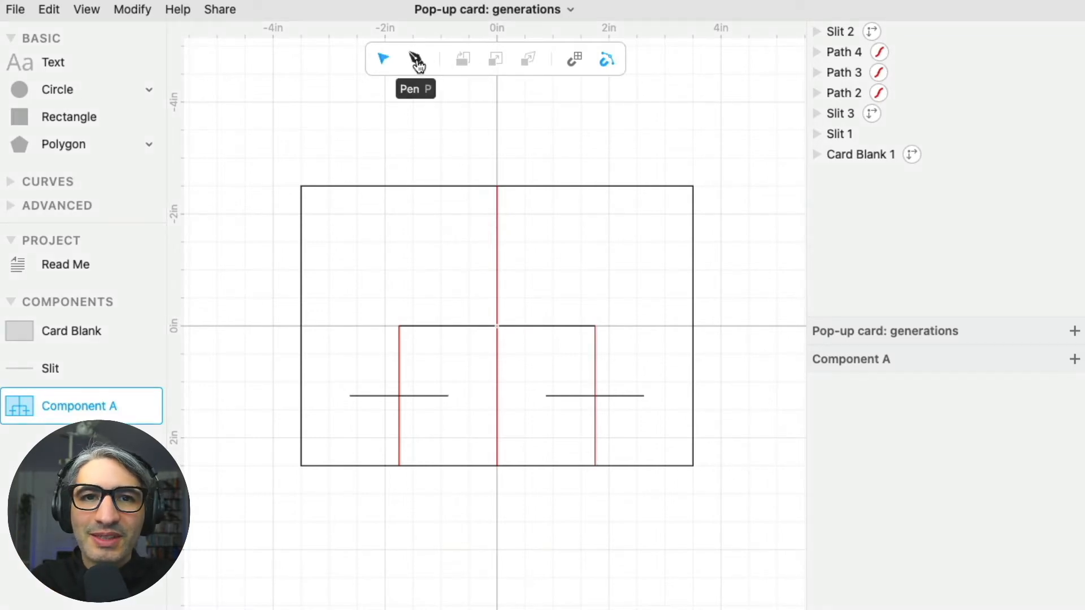
Draw four vertical lines from the small slits' ends to the bottom edge and colour them red.
click(416, 58)
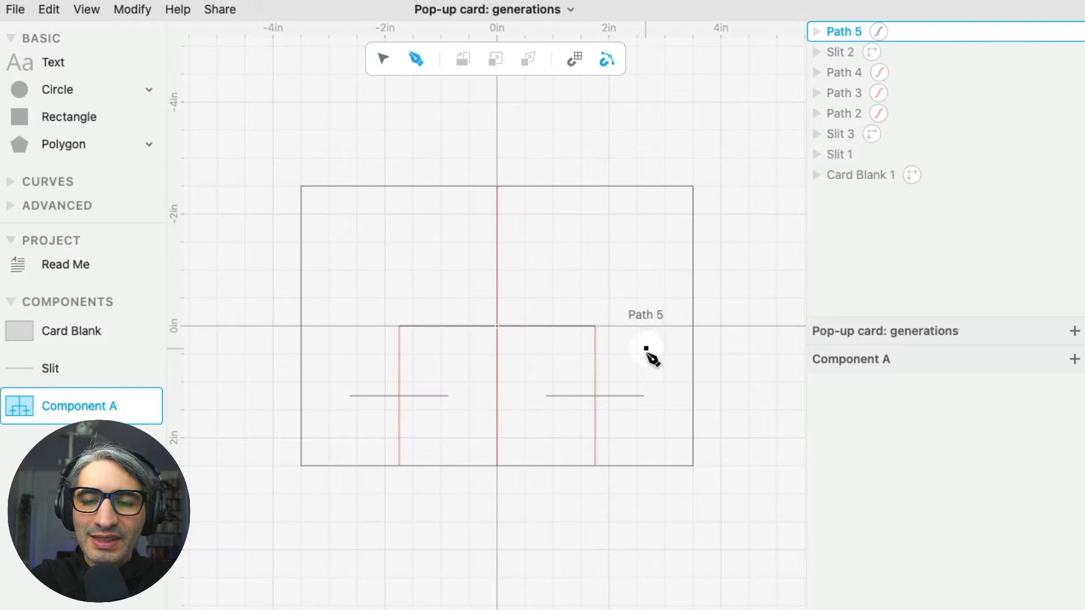
click(648, 467)
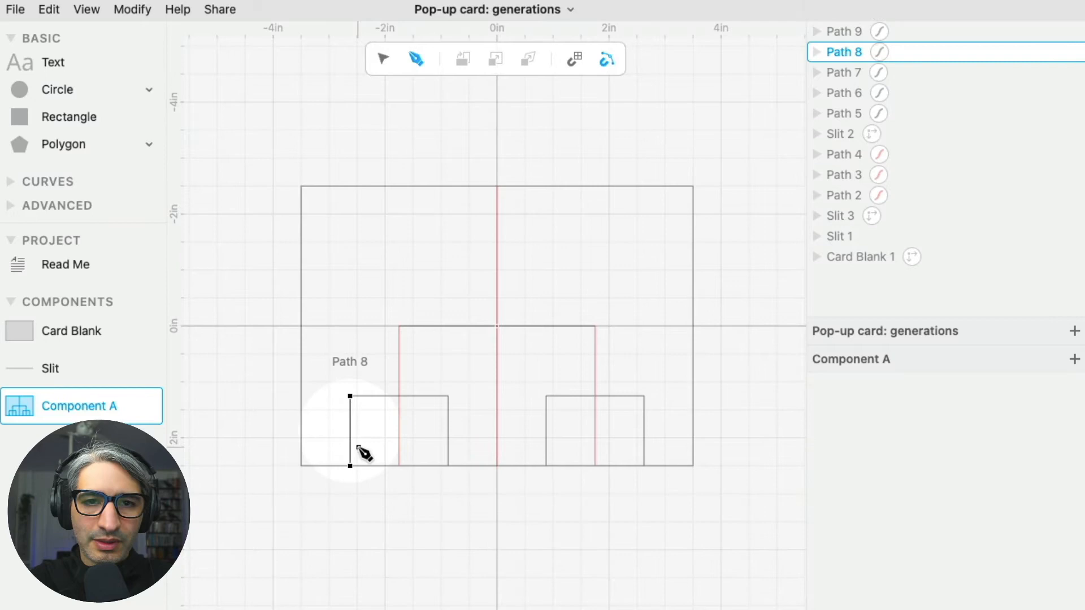
click(382, 59)
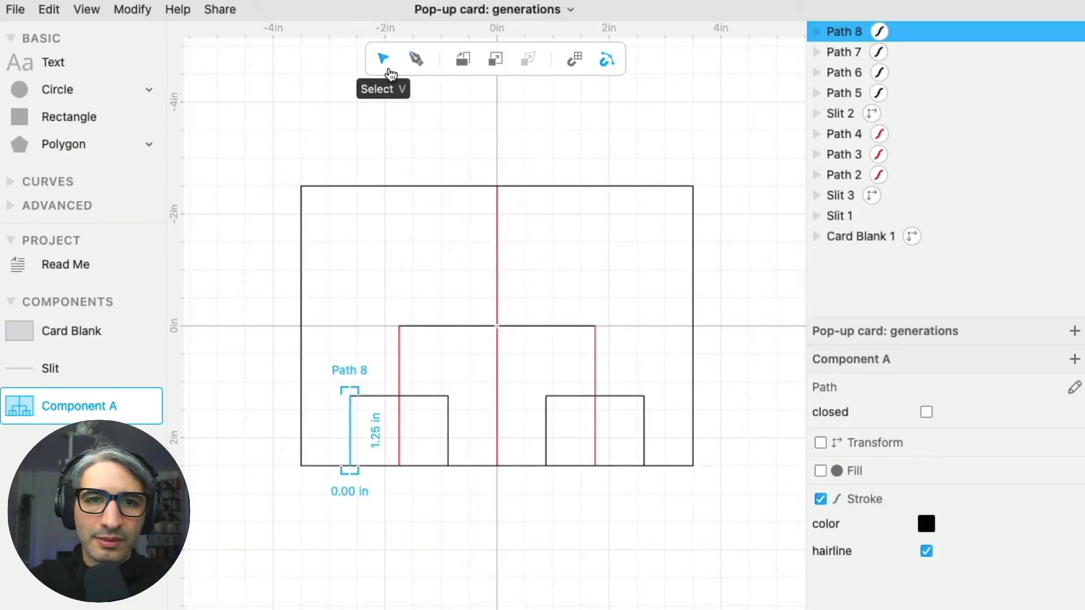
mouse_move(382, 69)
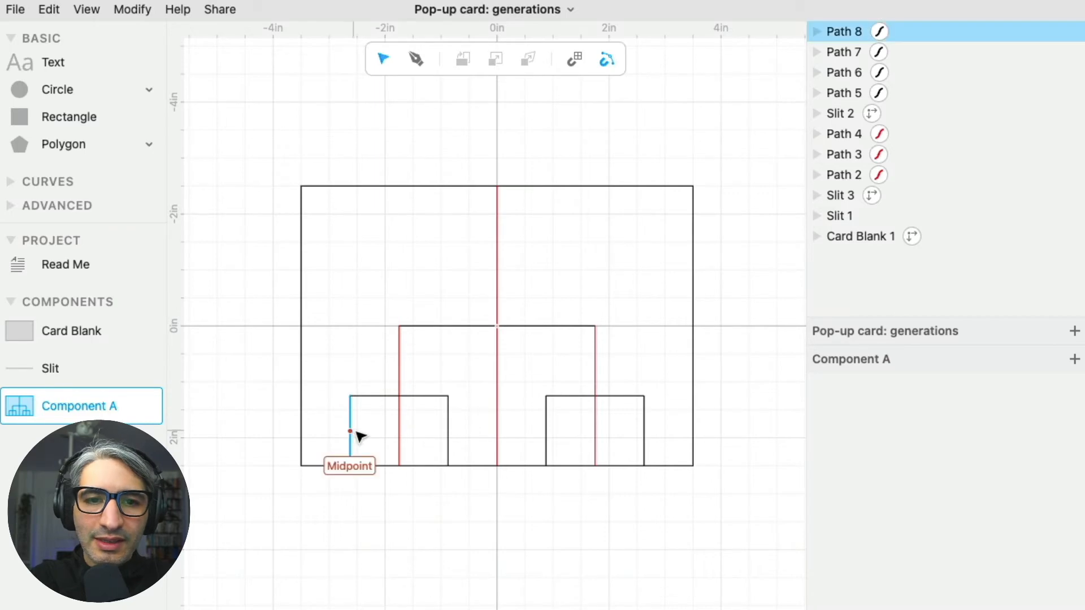
click(349, 415)
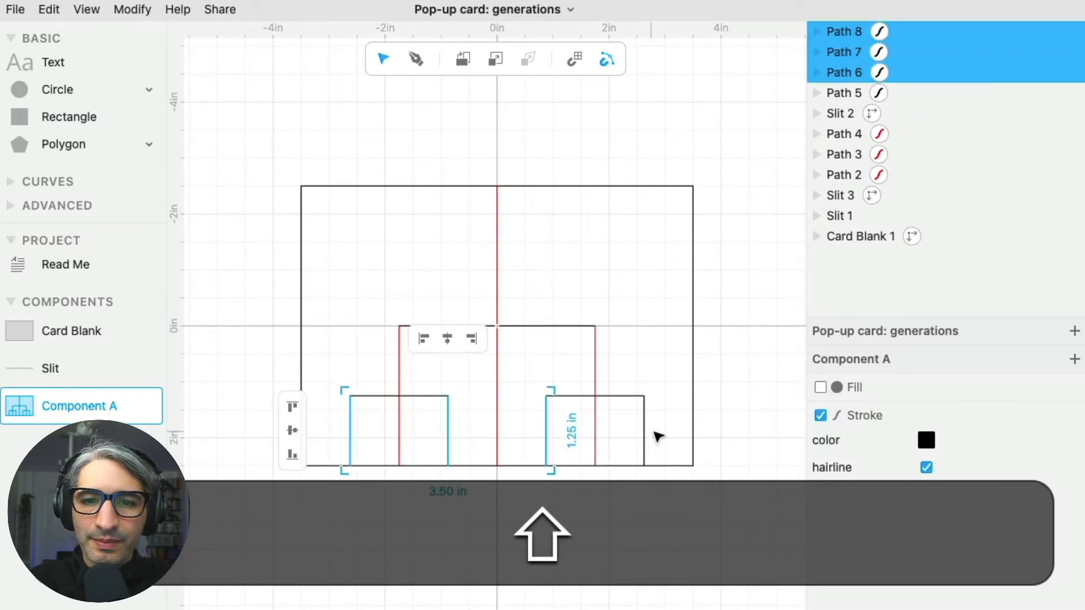
click(926, 440)
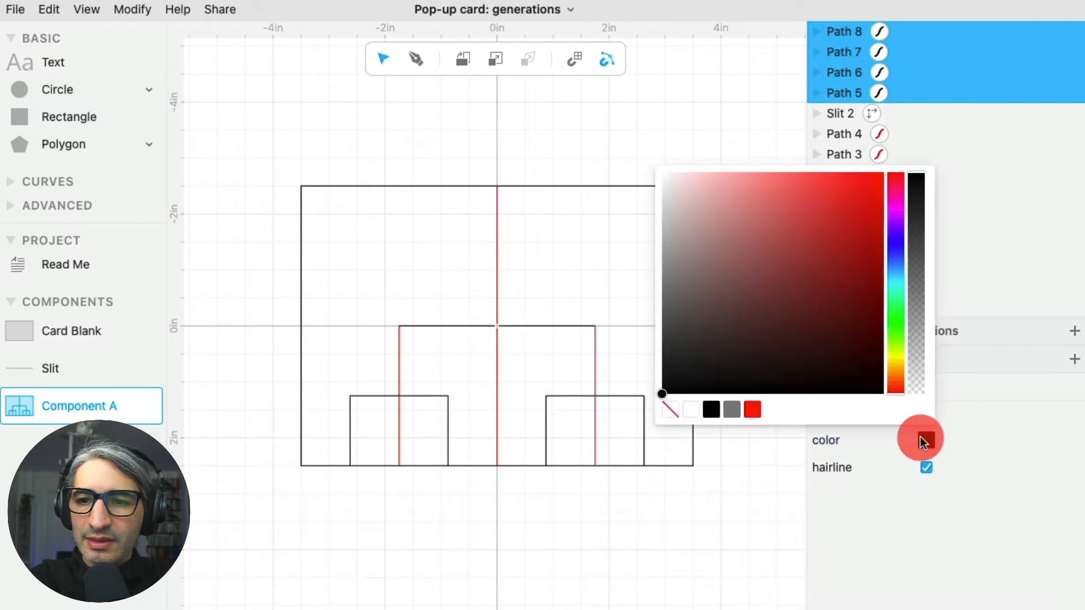
click(730, 479)
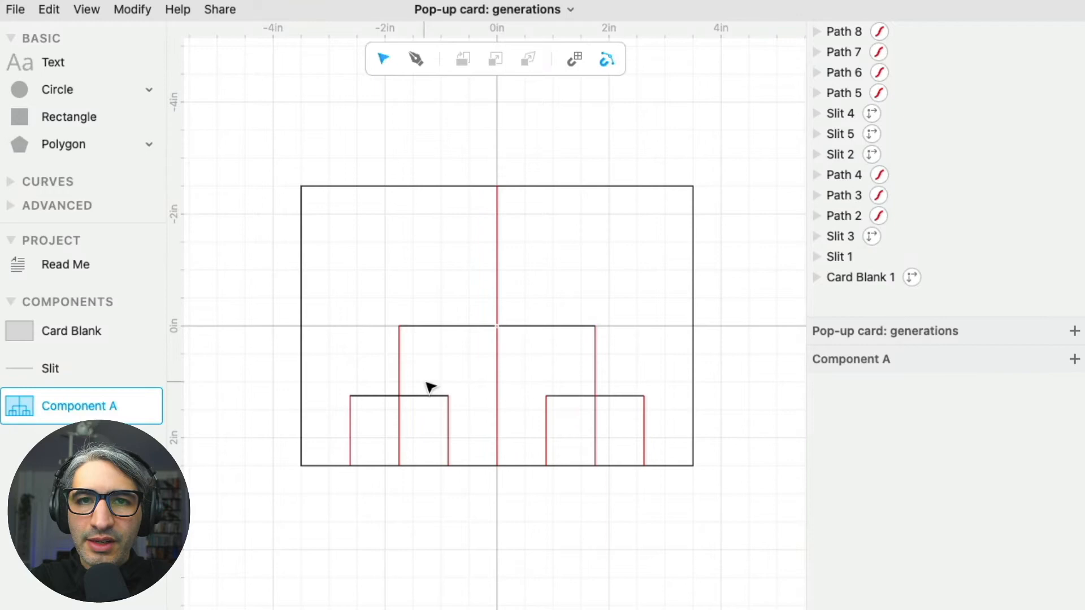
Duplicate the small slit into four quarter-scale slits crossing the four lower red lines.
click(397, 398)
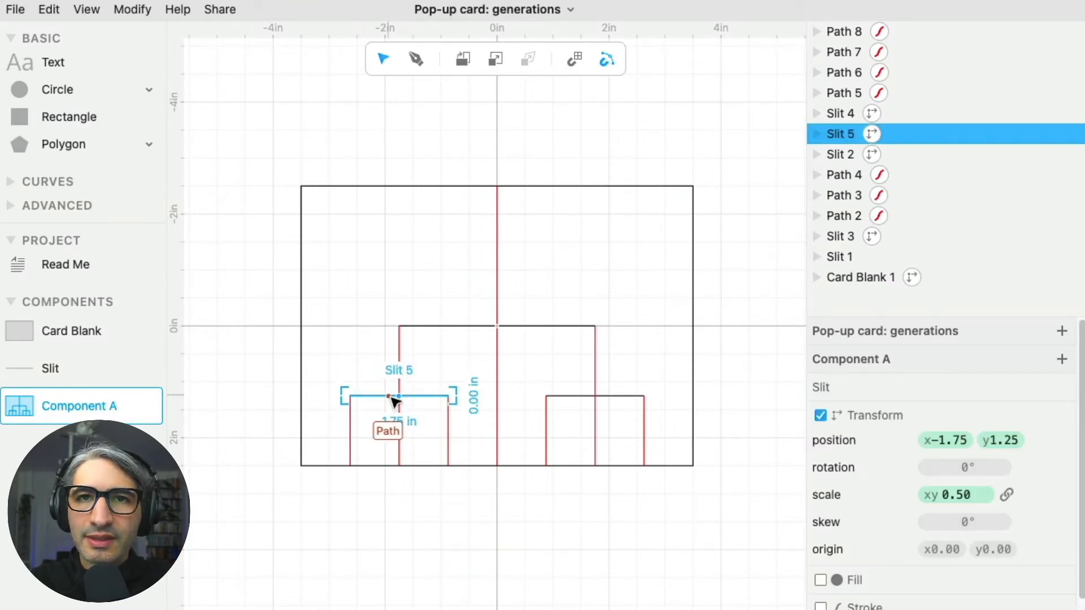
key(cmd+d)
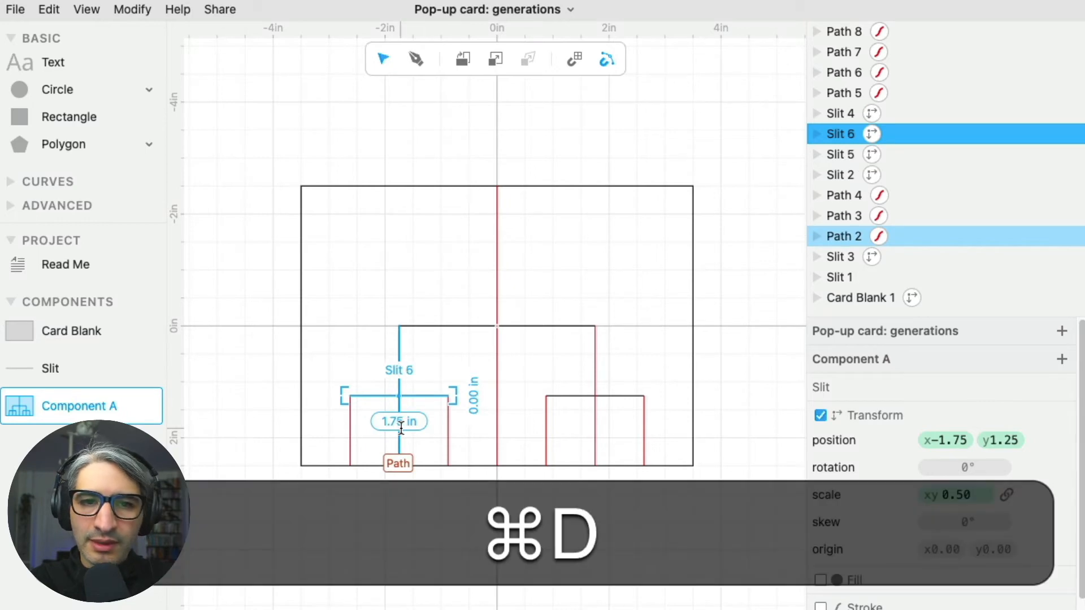
key(cmd+d)
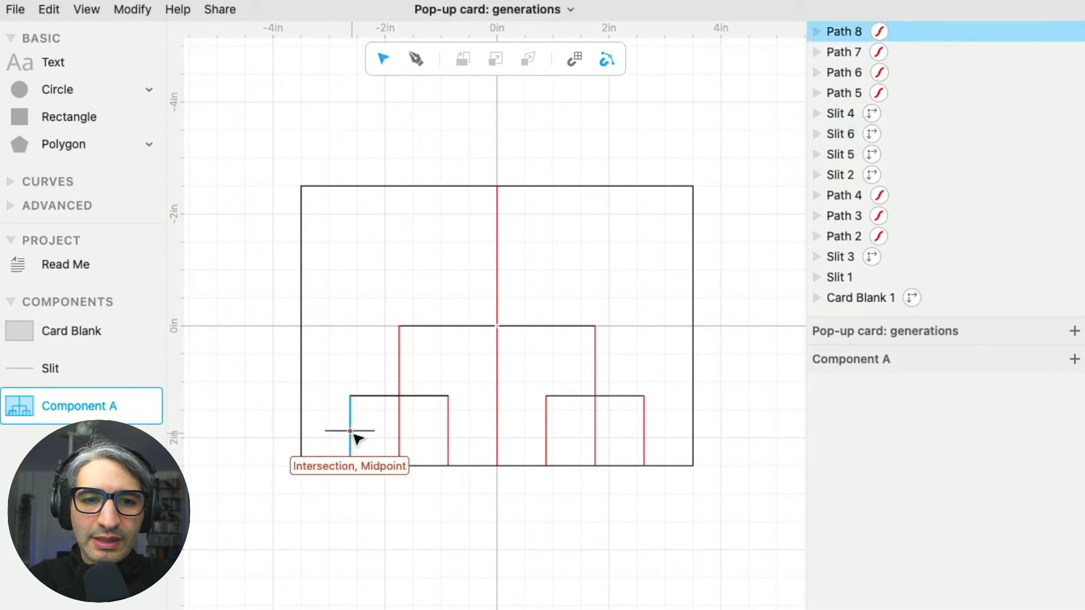
click(351, 428)
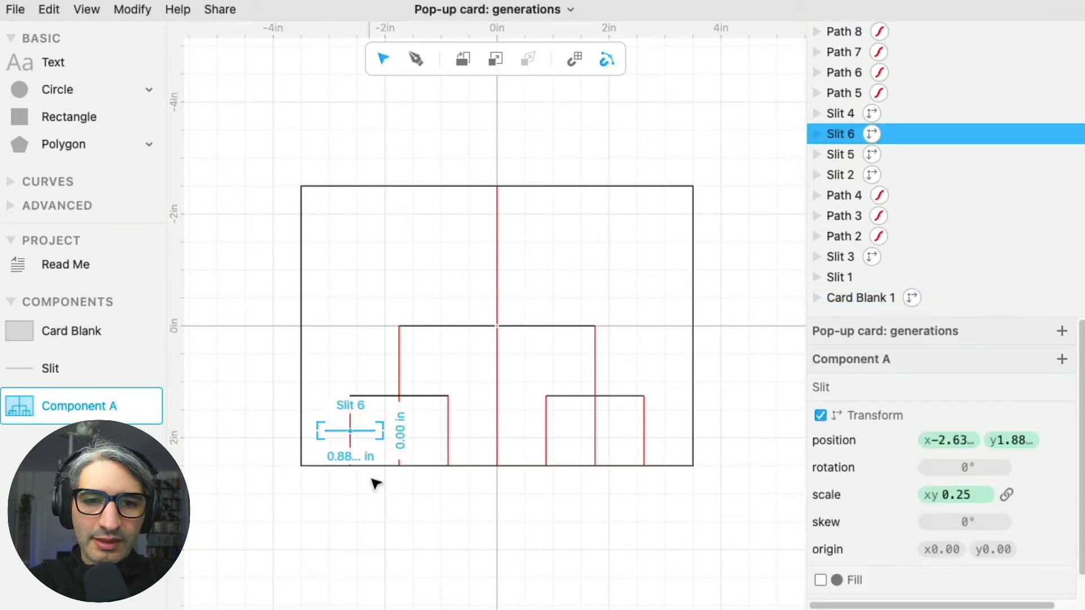
key(cmd+d)
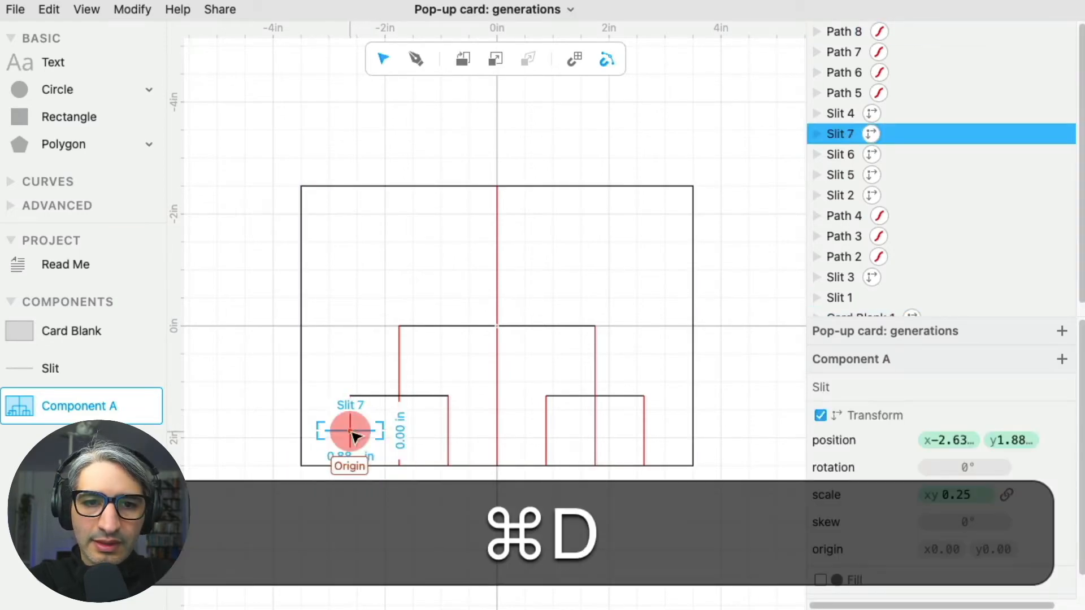
key(cmd+d)
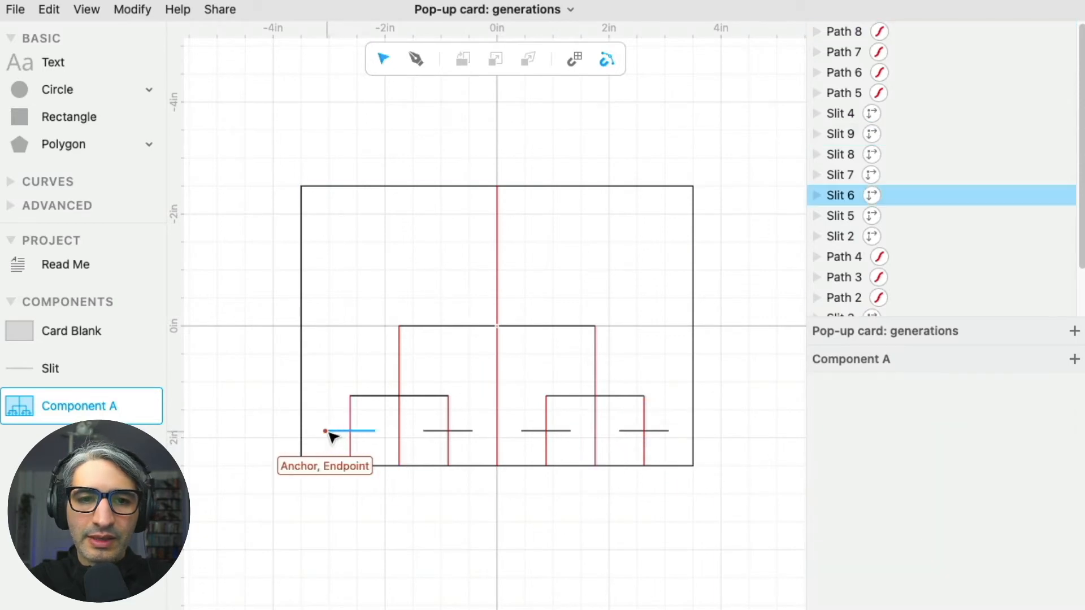
Draw red lines from both ends of the four bottom slits down to the card edge.
click(326, 432)
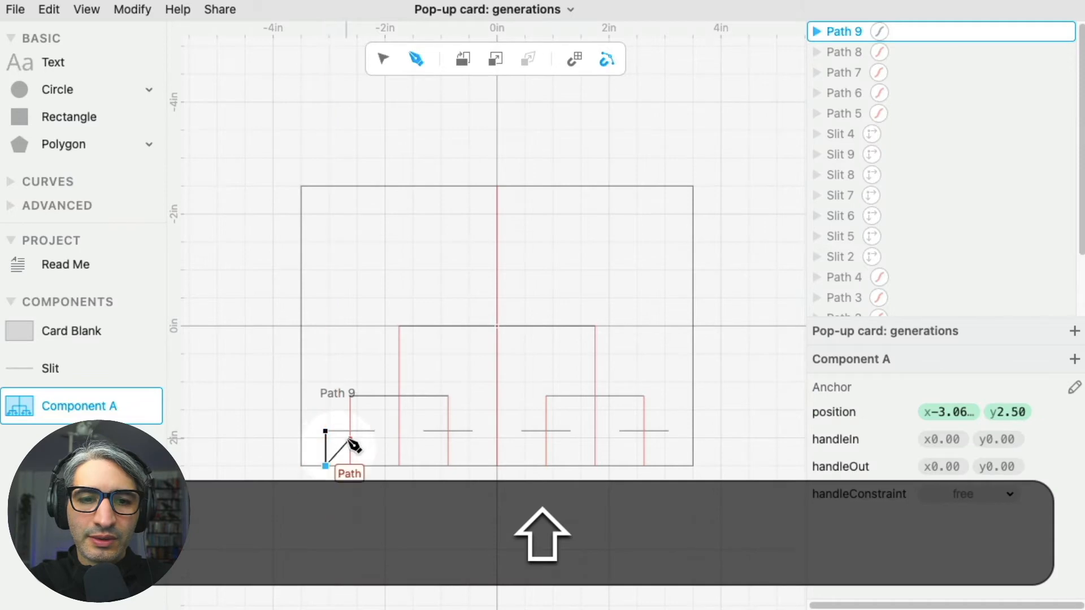
click(374, 462)
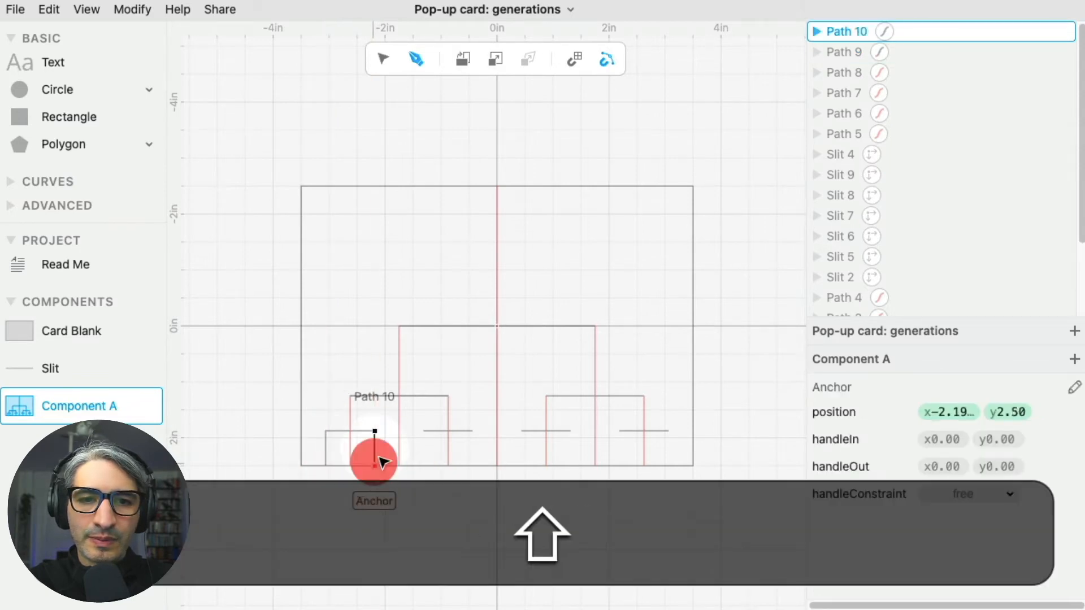
click(423, 431)
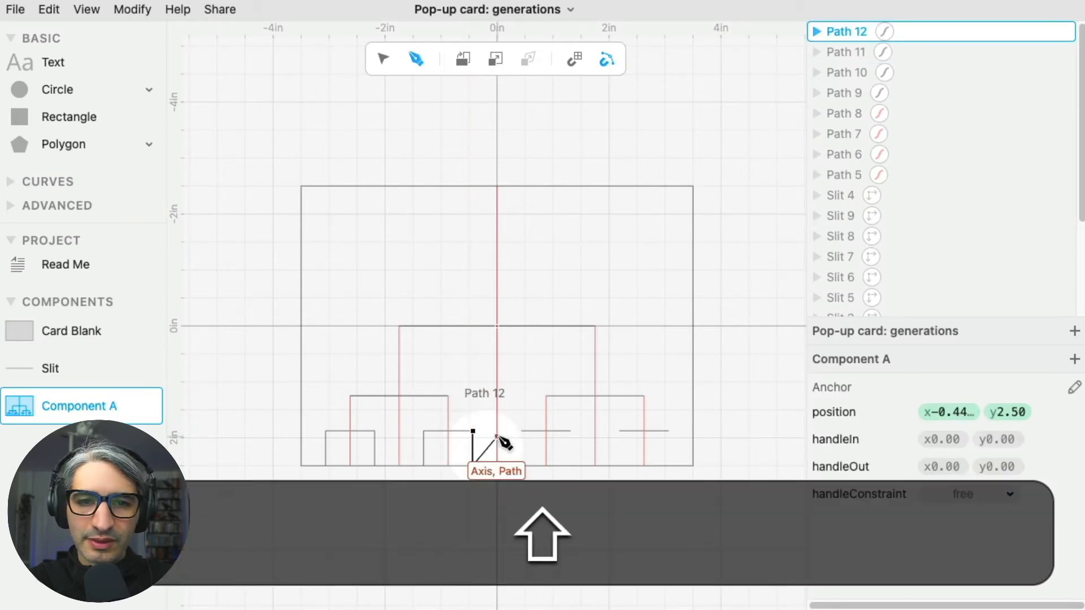
click(558, 432)
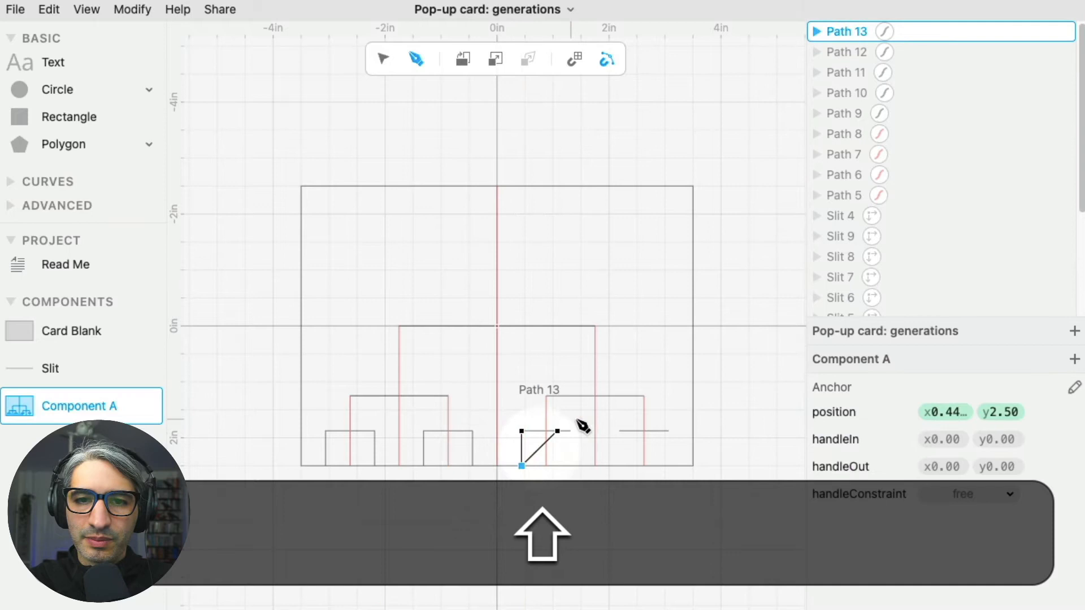
click(569, 462)
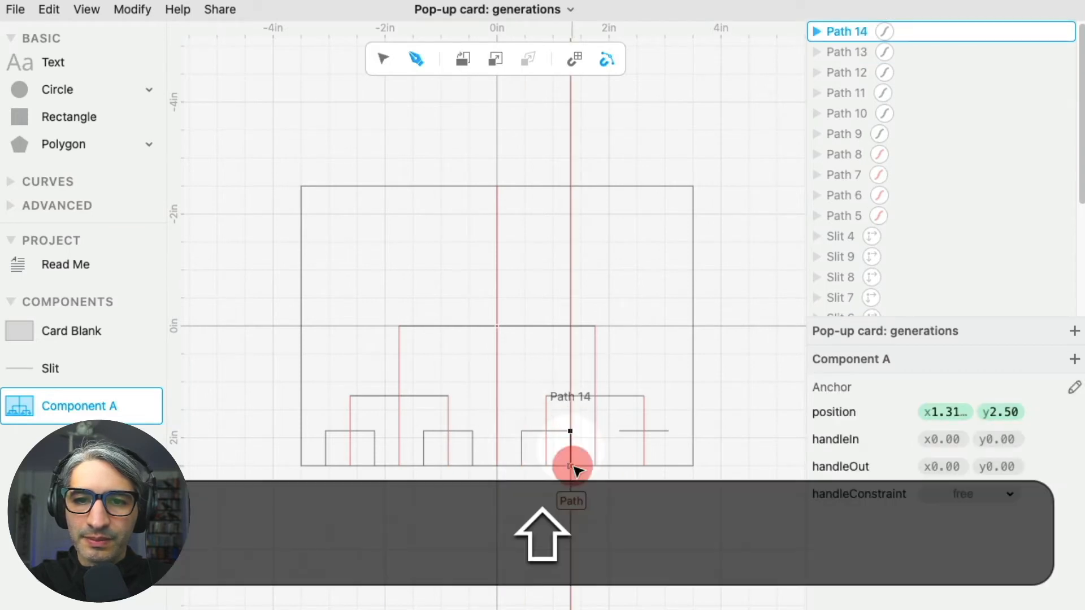
click(668, 440)
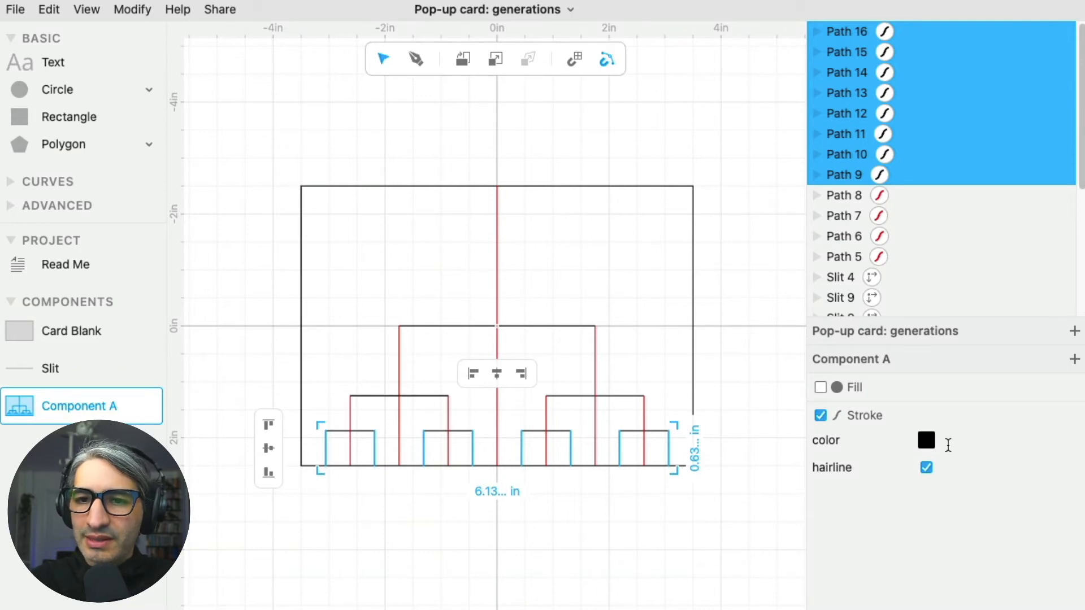
click(925, 440)
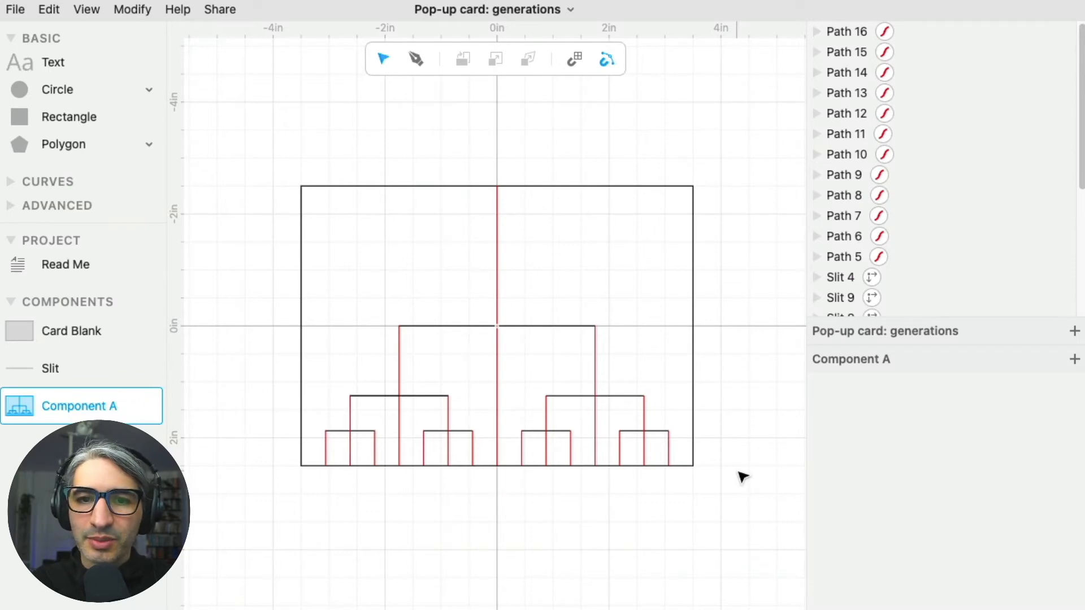
mouse_move(45, 28)
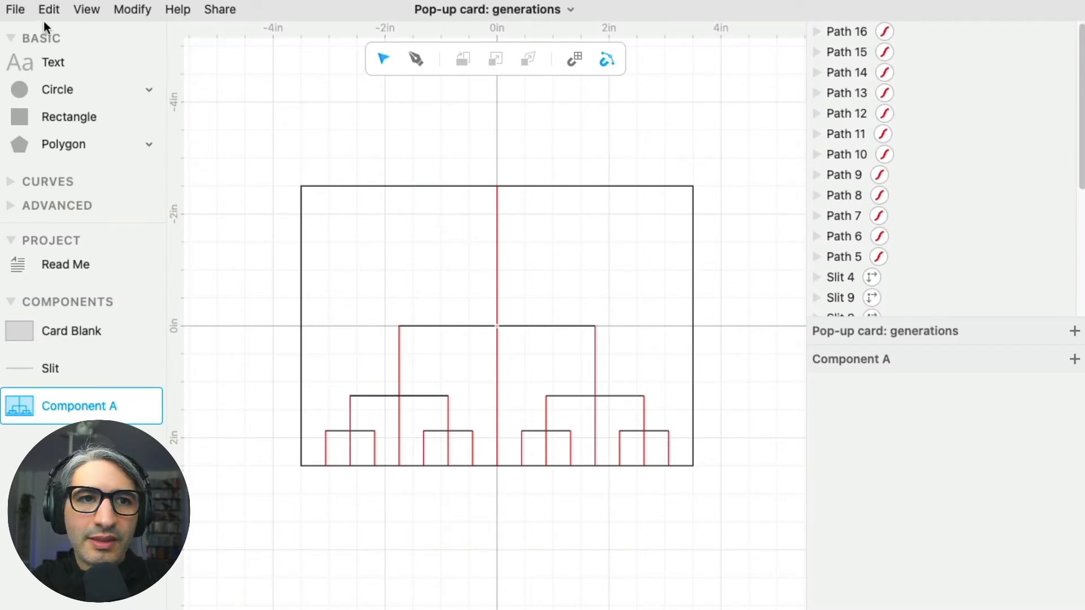
Export Component A using File > Export SVG for Cricut.
click(14, 9)
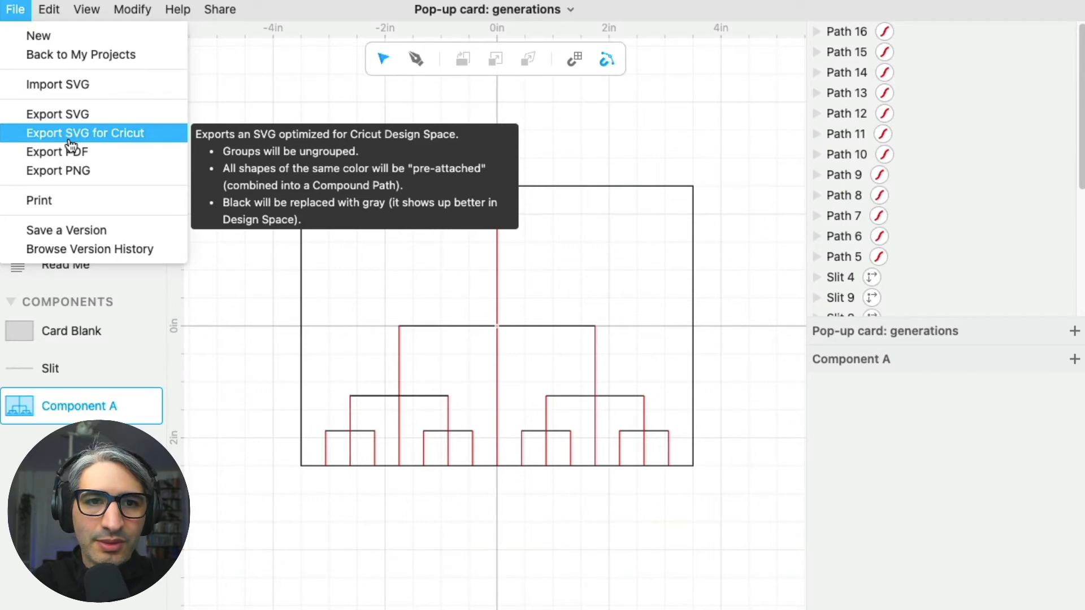
click(85, 133)
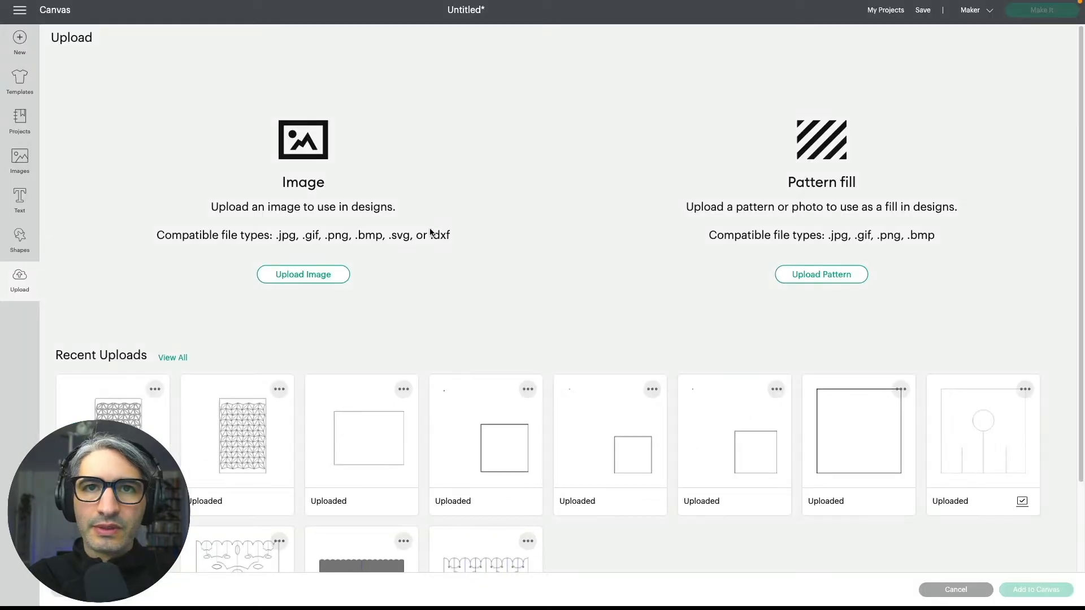
Upload the exported pop-up card SVG from Downloads and add it to the canvas.
click(302, 274)
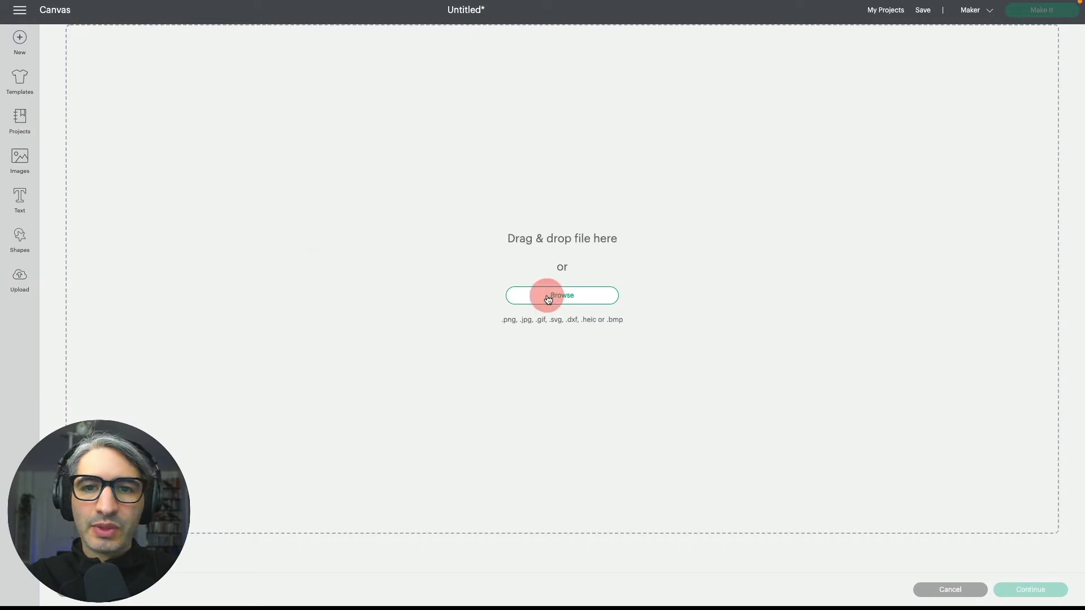
click(561, 296)
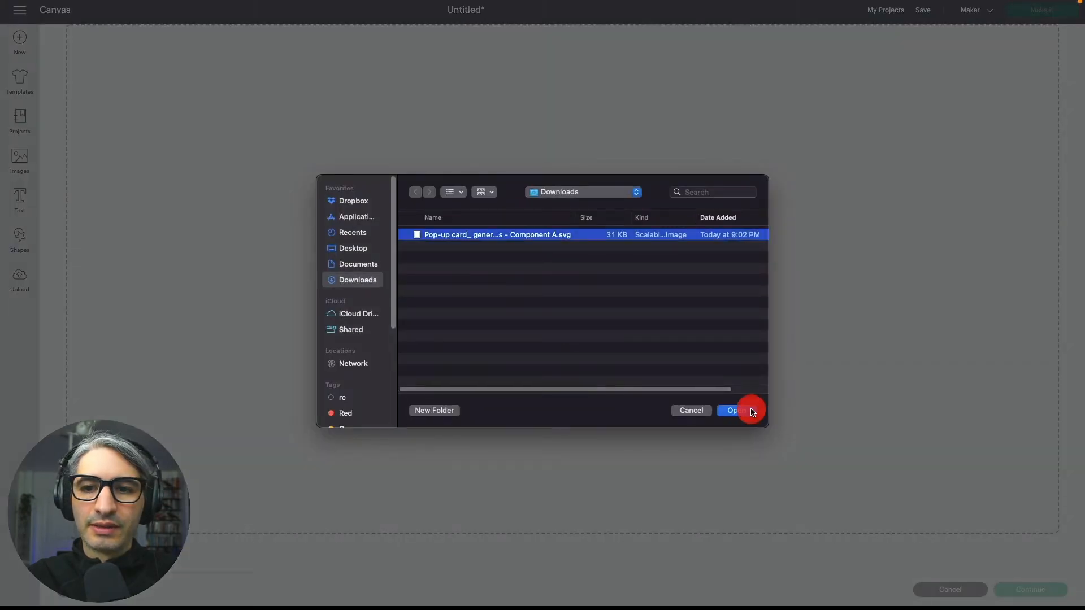
click(734, 410)
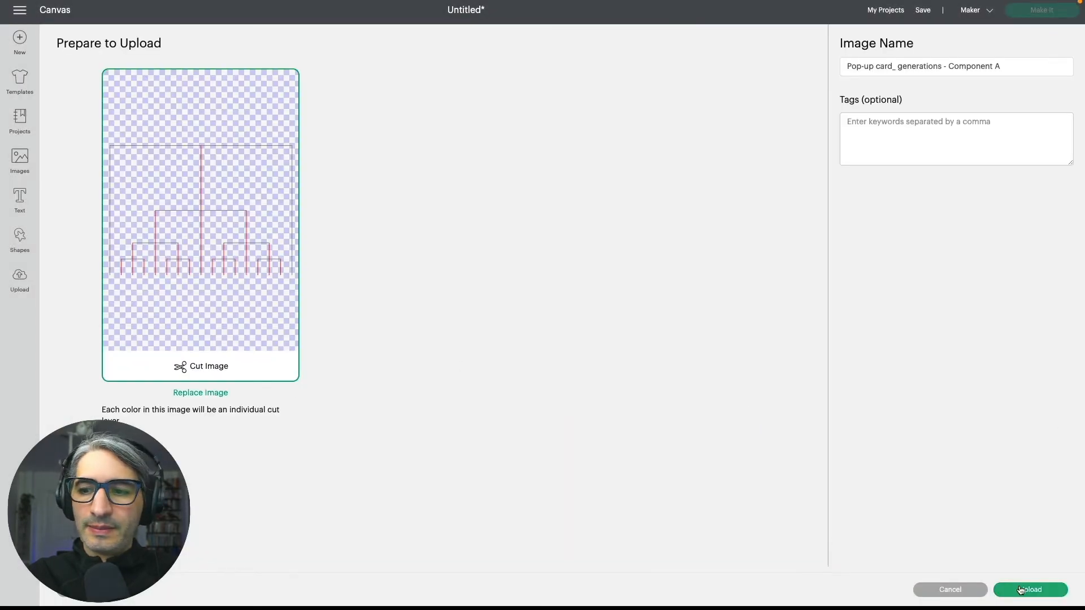
click(1030, 590)
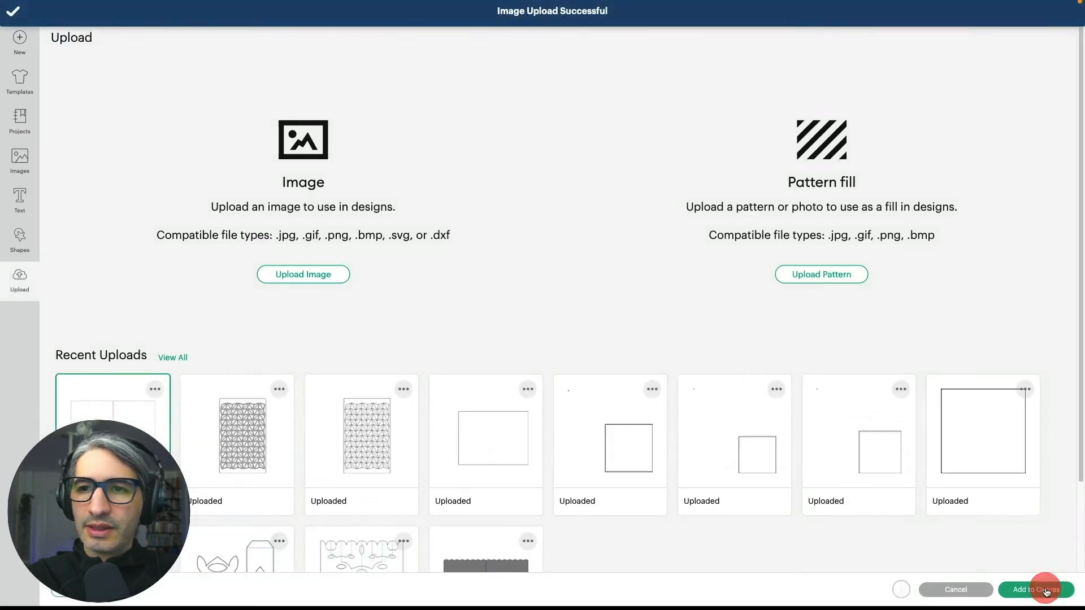
click(1036, 589)
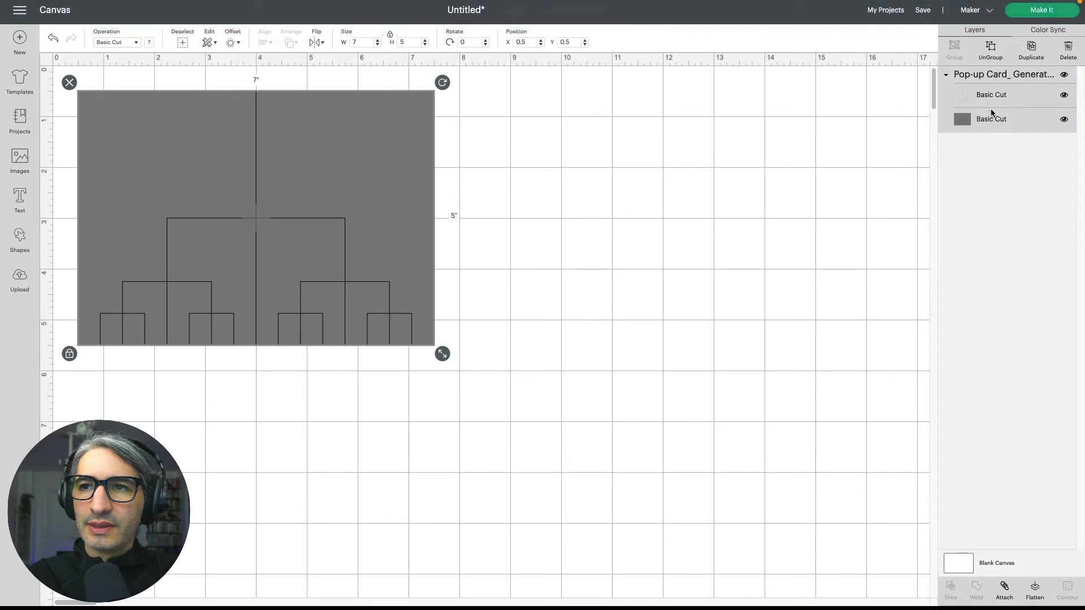
Toggle visibility of the grey card layer and red lines layer to inspect each.
click(1063, 95)
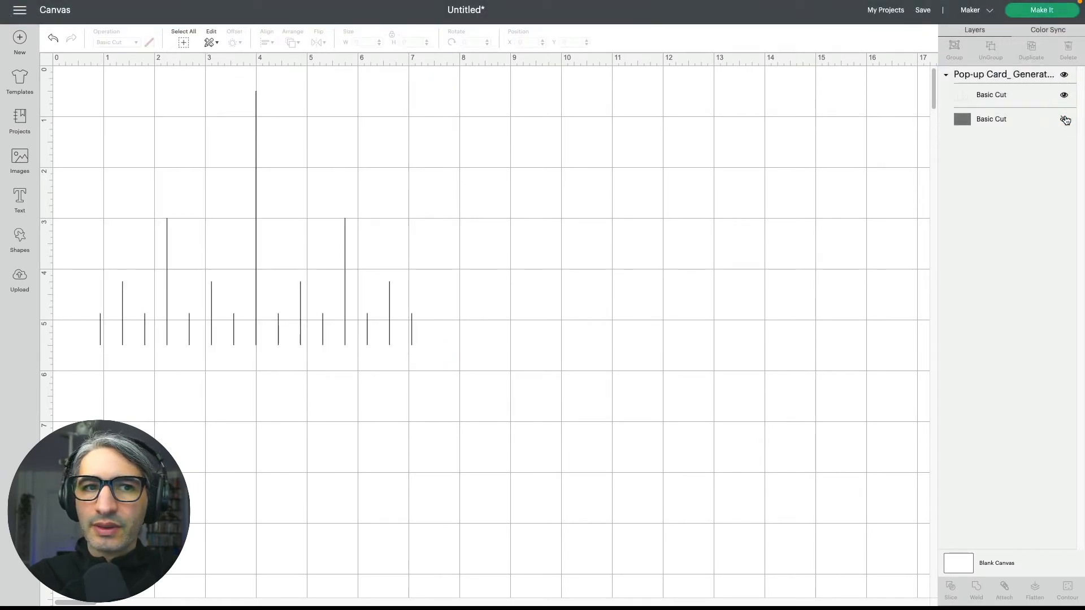
click(991, 95)
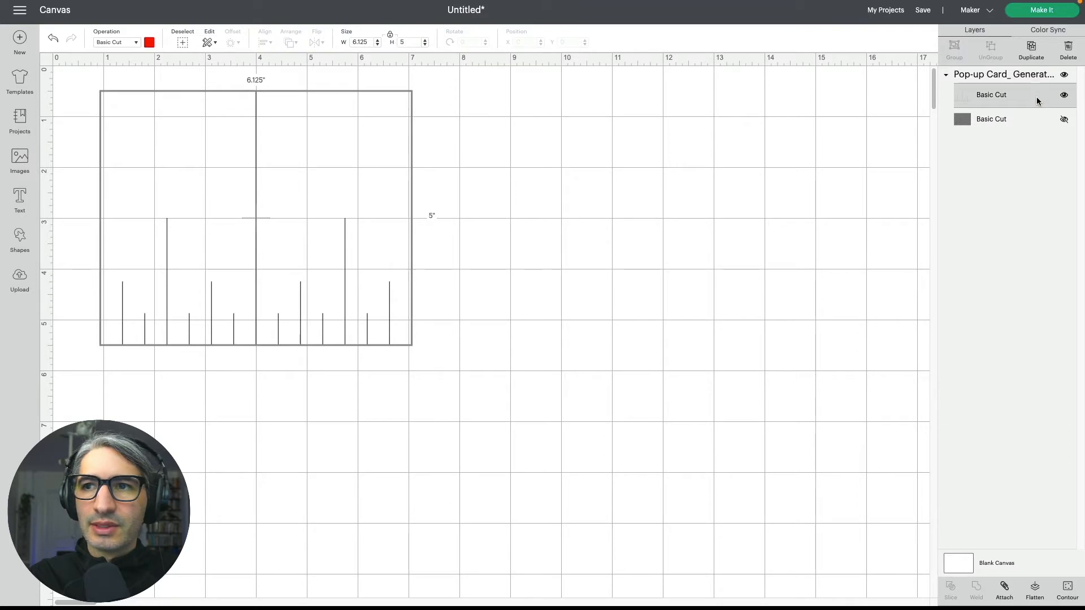
click(1063, 95)
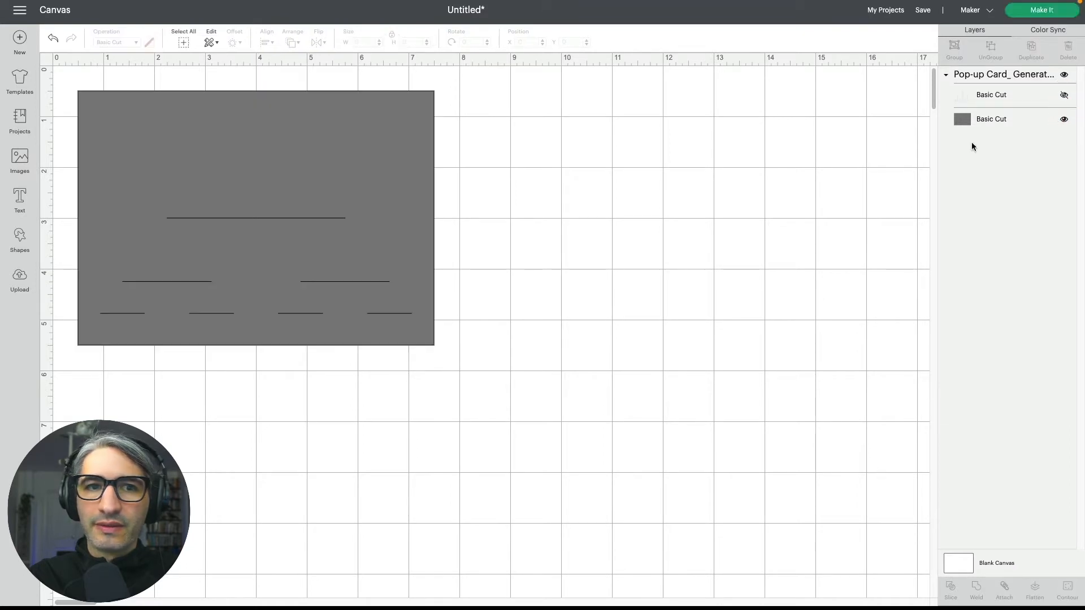
mouse_move(352, 221)
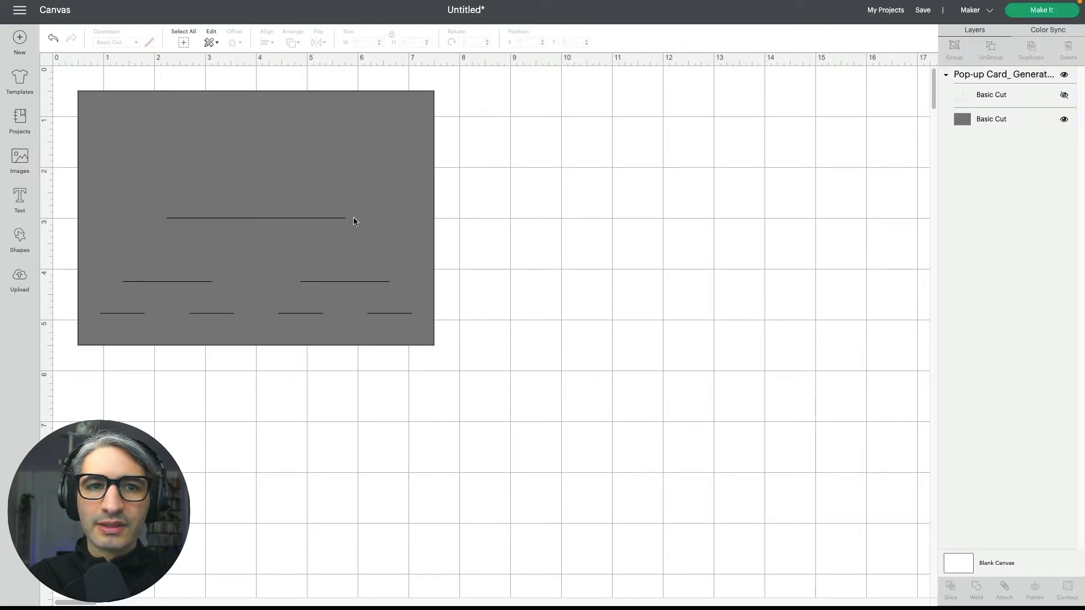
mouse_move(395, 232)
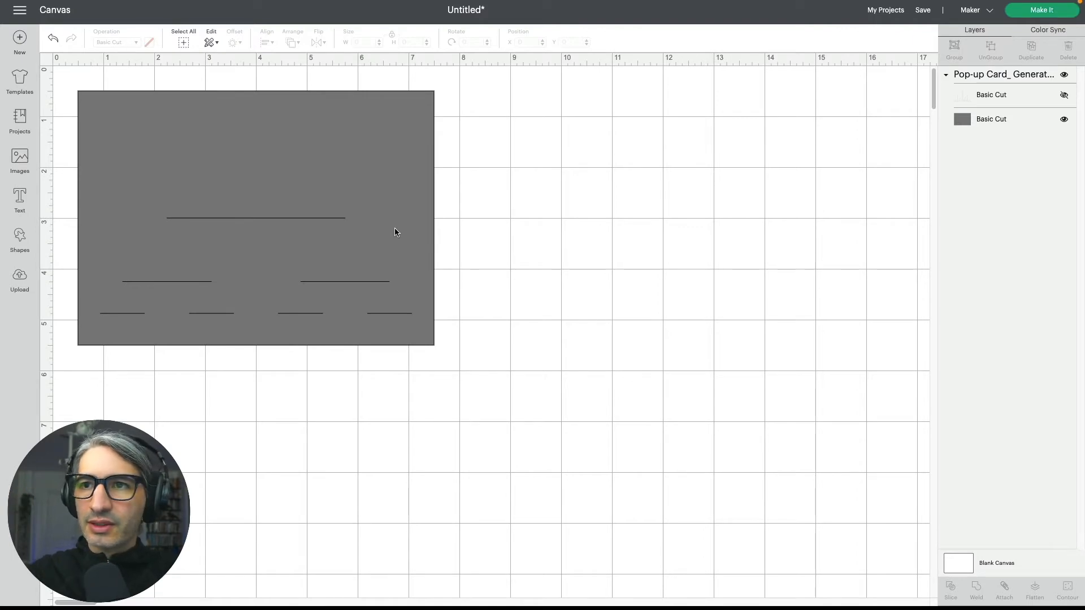
click(1064, 95)
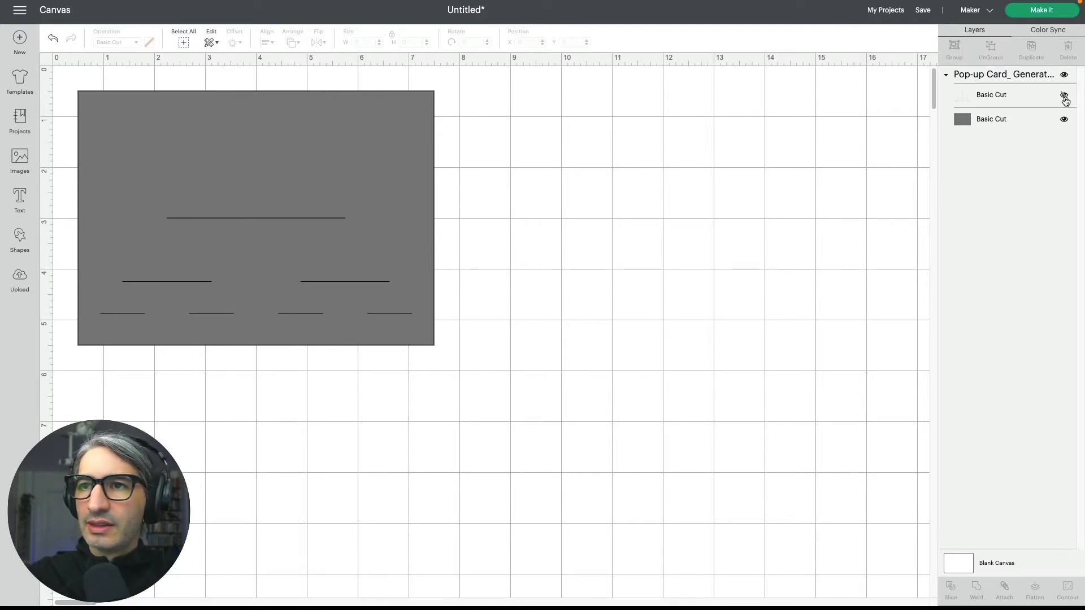
click(1064, 95)
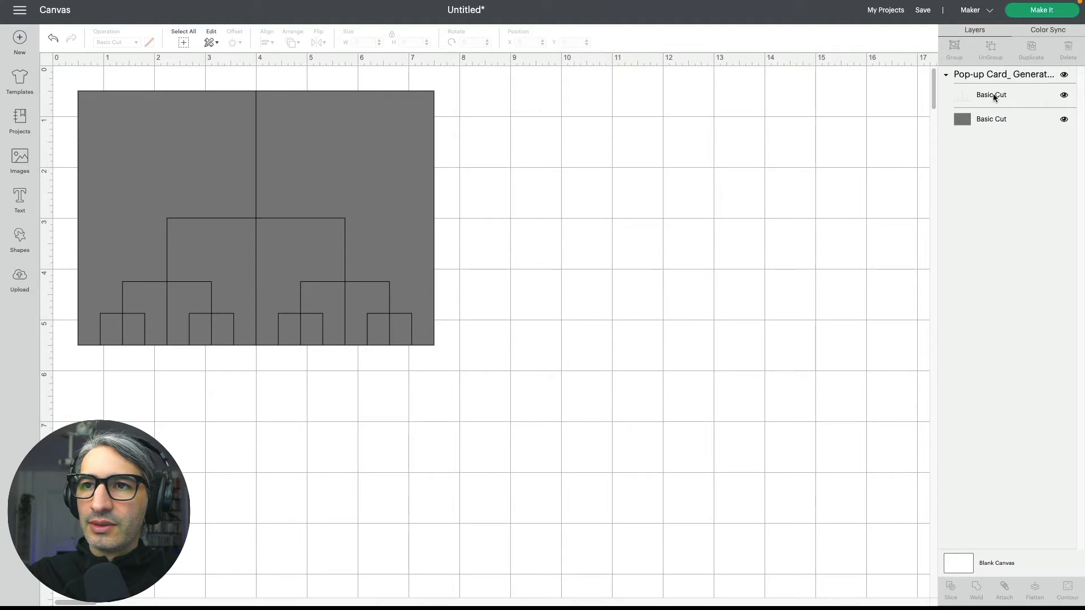
Set the red lines layer to Score, attach both layers, and choose Make It.
click(991, 94)
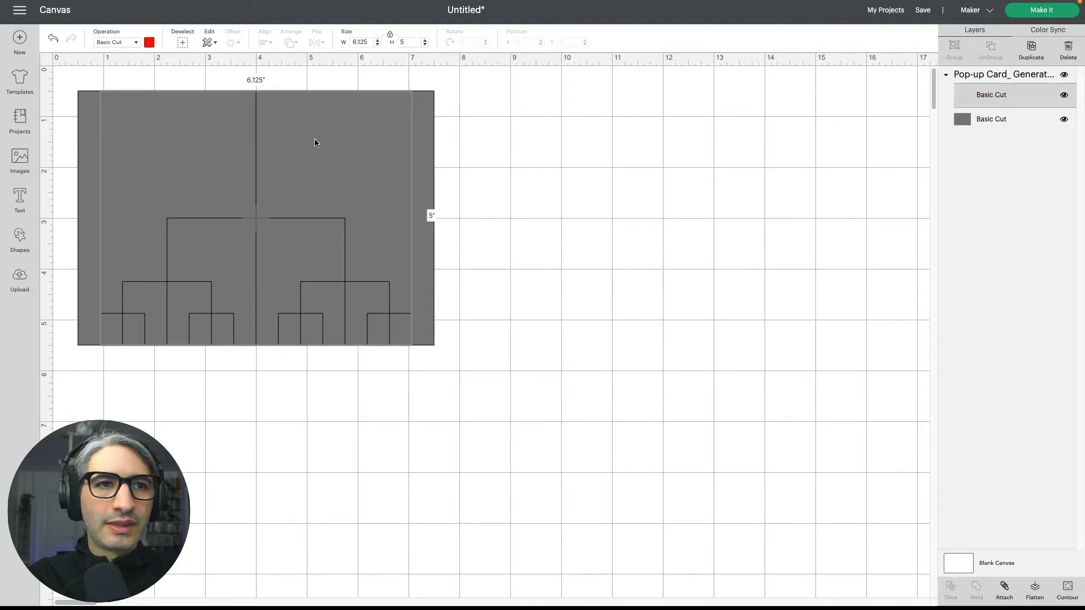
click(116, 43)
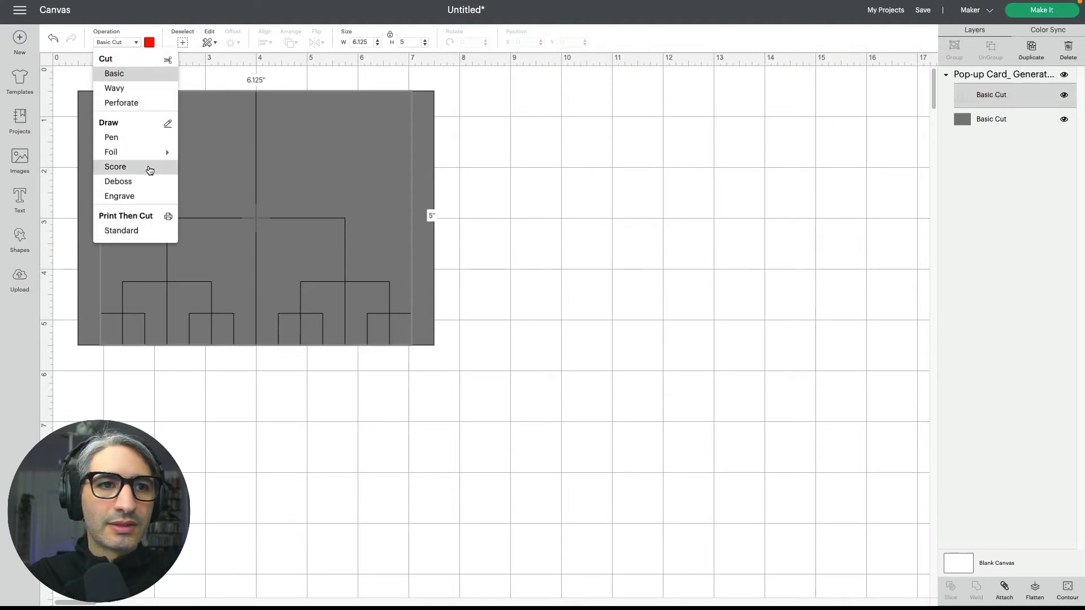
click(114, 166)
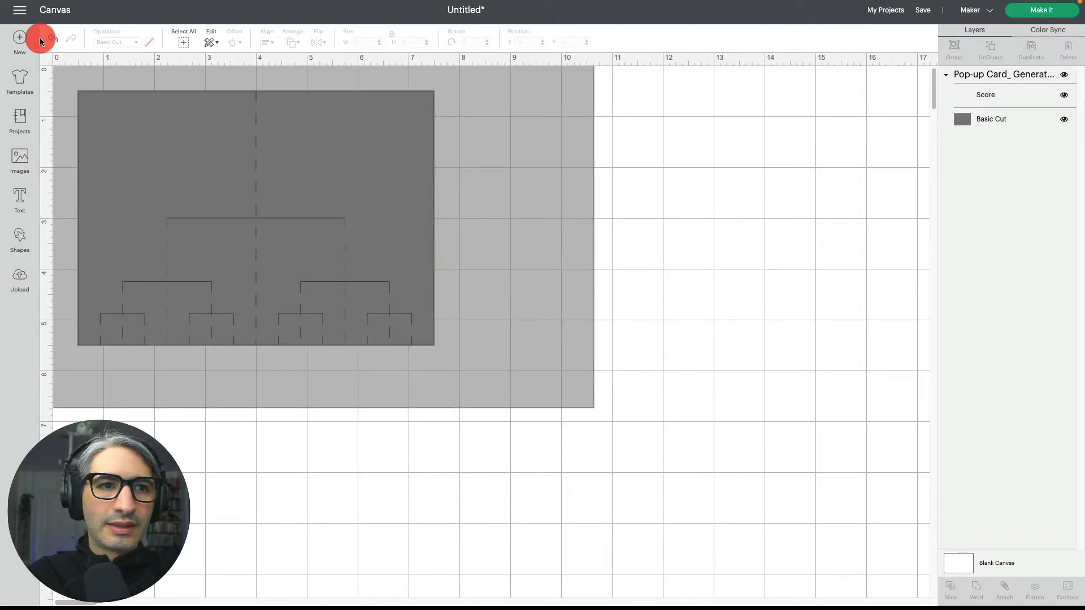
click(256, 215)
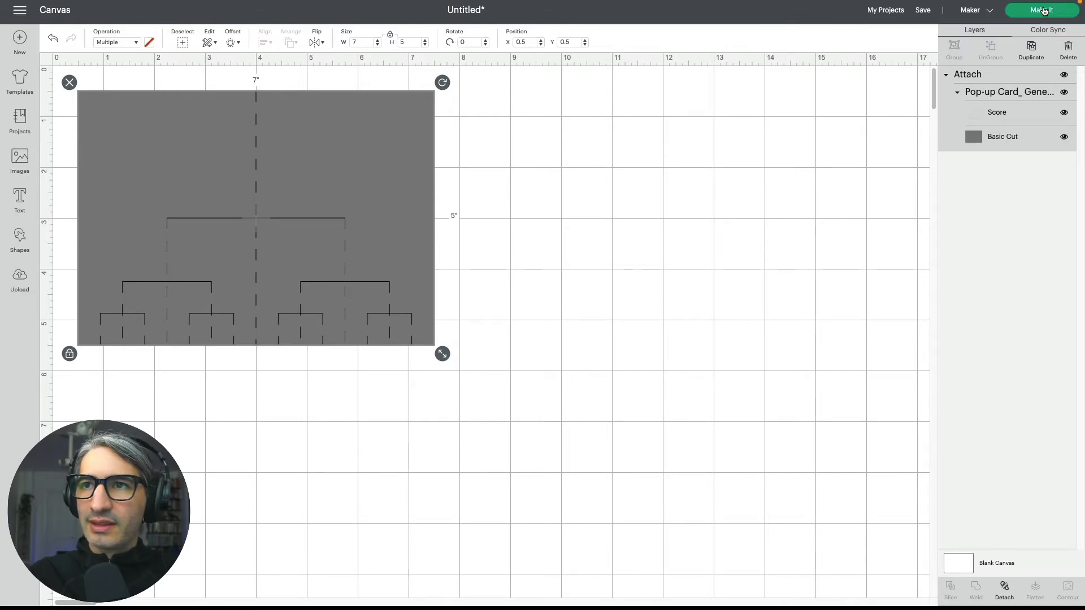
click(1042, 9)
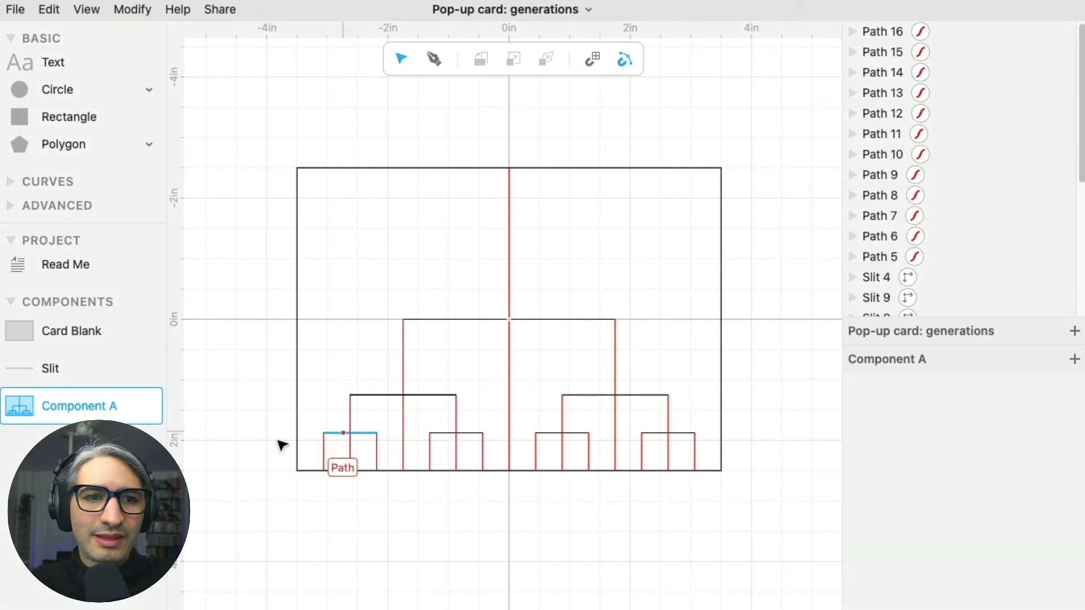
Raise a new midpoint anchor on the Slit component into a shallow peak, then view Component A.
click(50, 367)
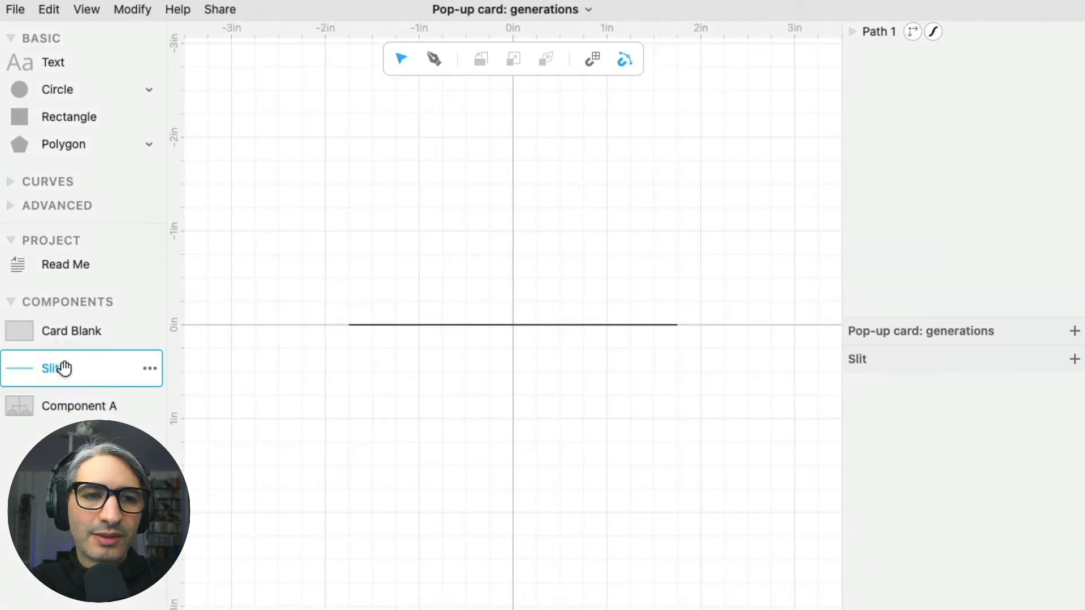
mouse_move(512, 325)
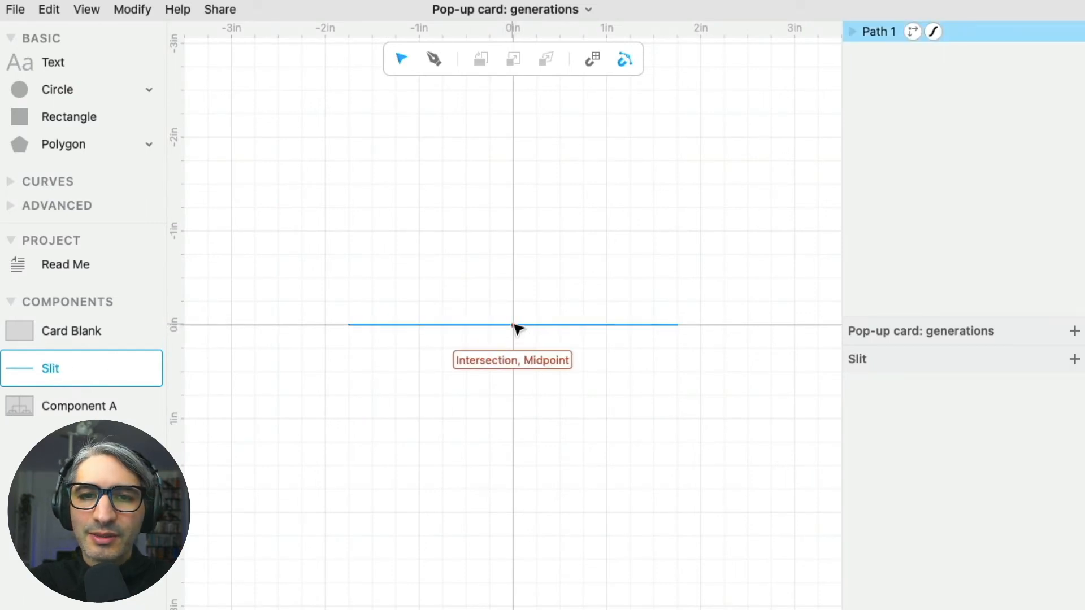
click(511, 325)
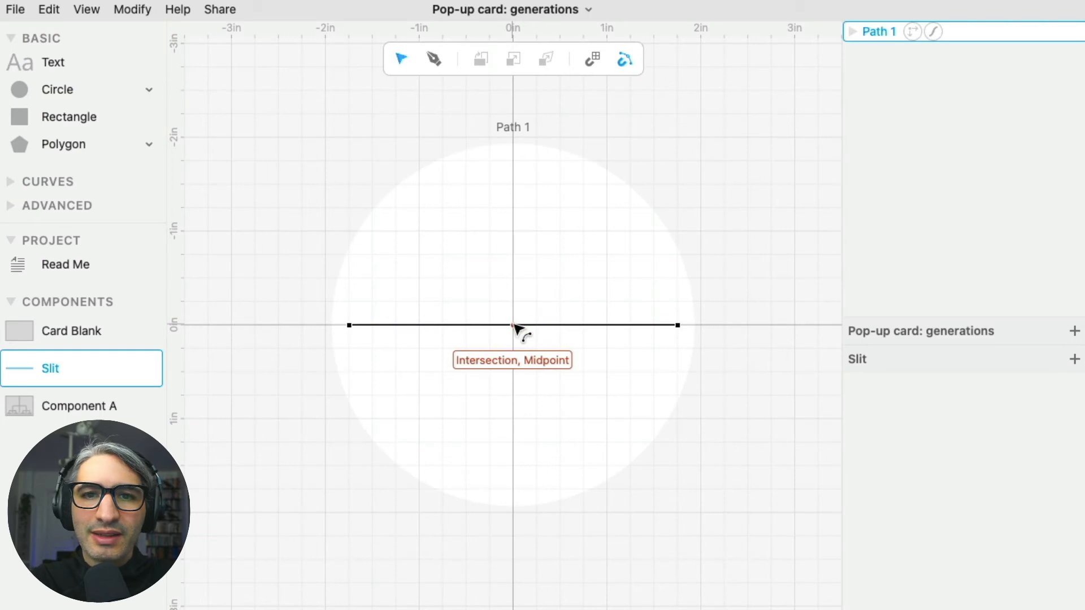
mouse_move(513, 325)
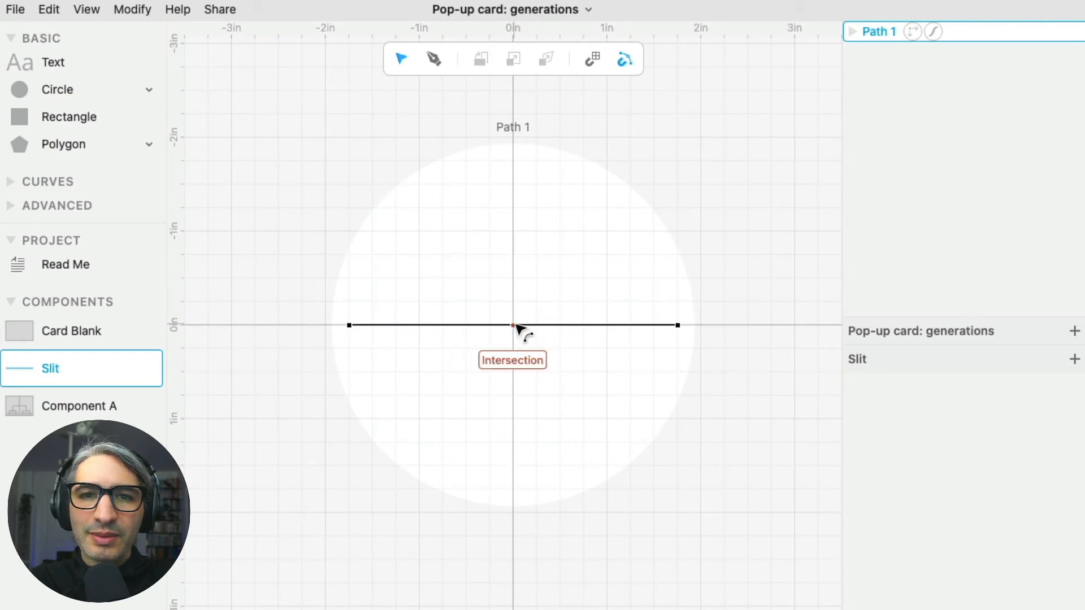
click(512, 326)
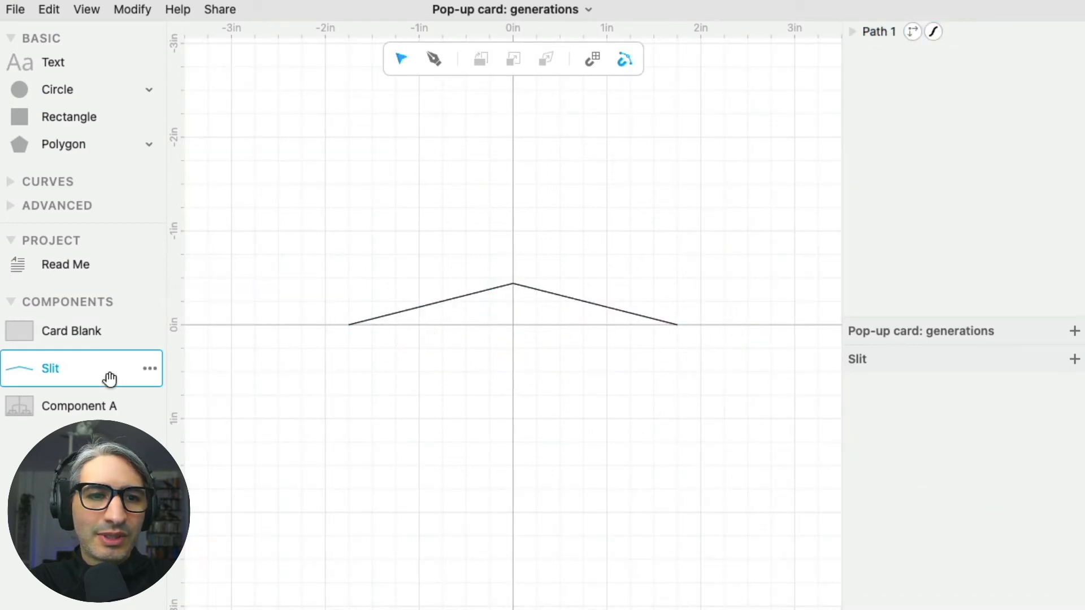
click(80, 406)
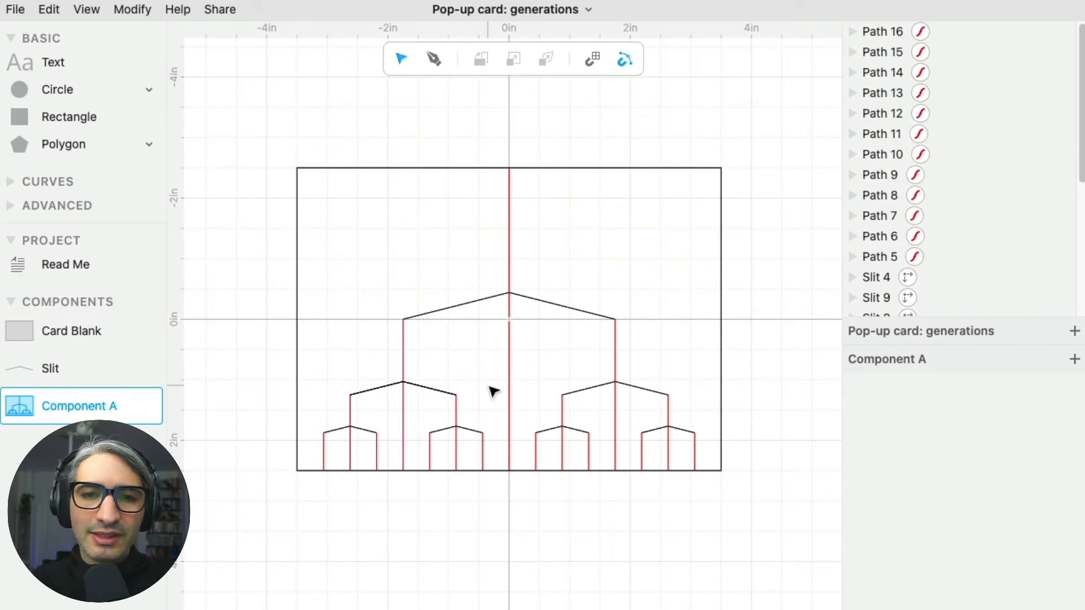
Drag the top slit's middle anchor higher for a steep point, then exit to the card.
click(533, 301)
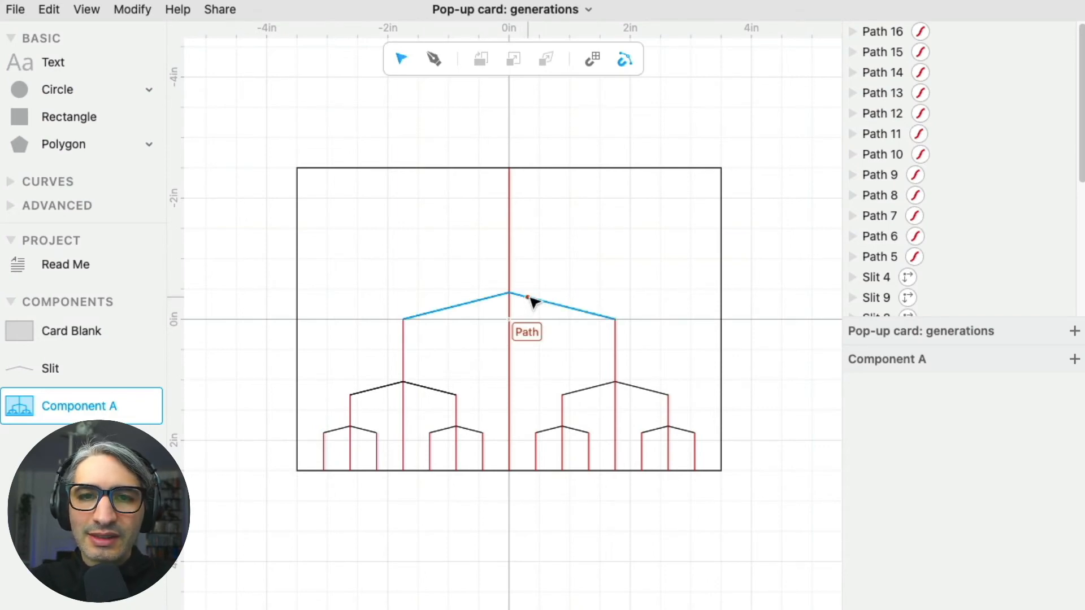
click(510, 299)
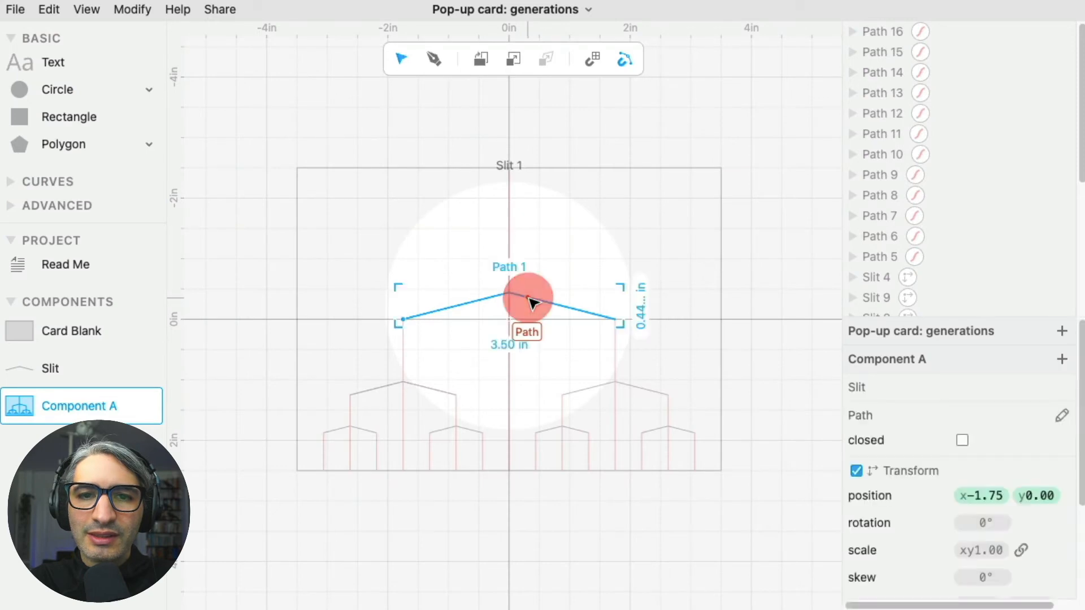
click(509, 277)
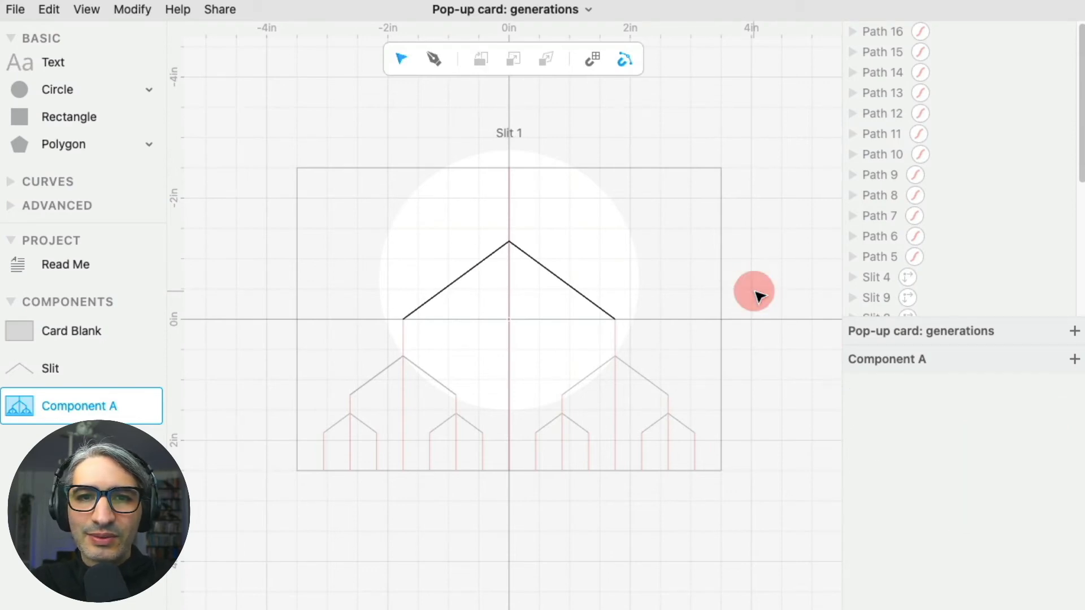
click(15, 9)
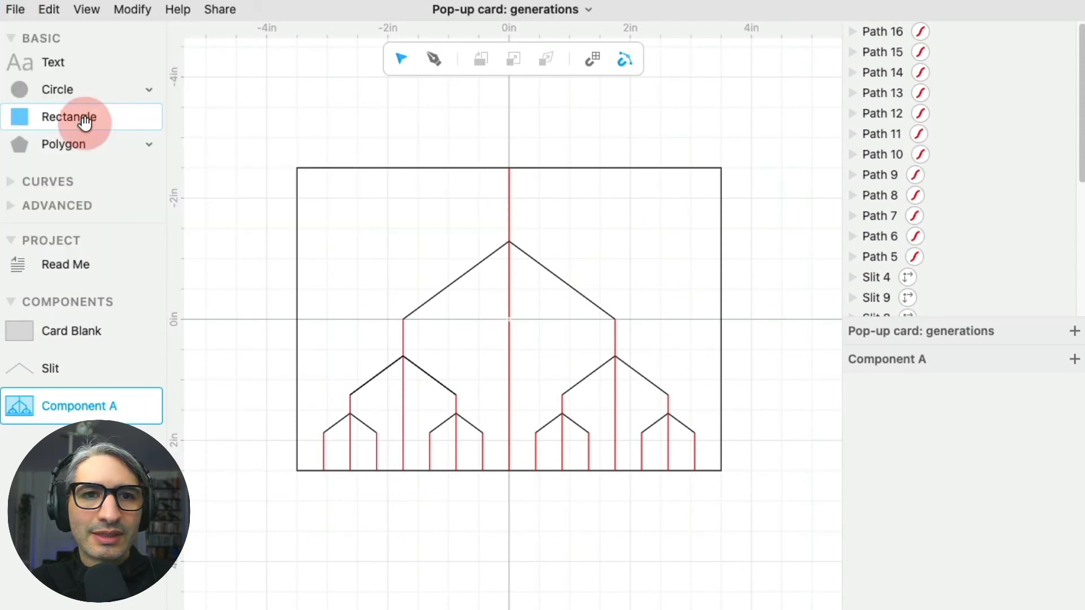
click(543, 273)
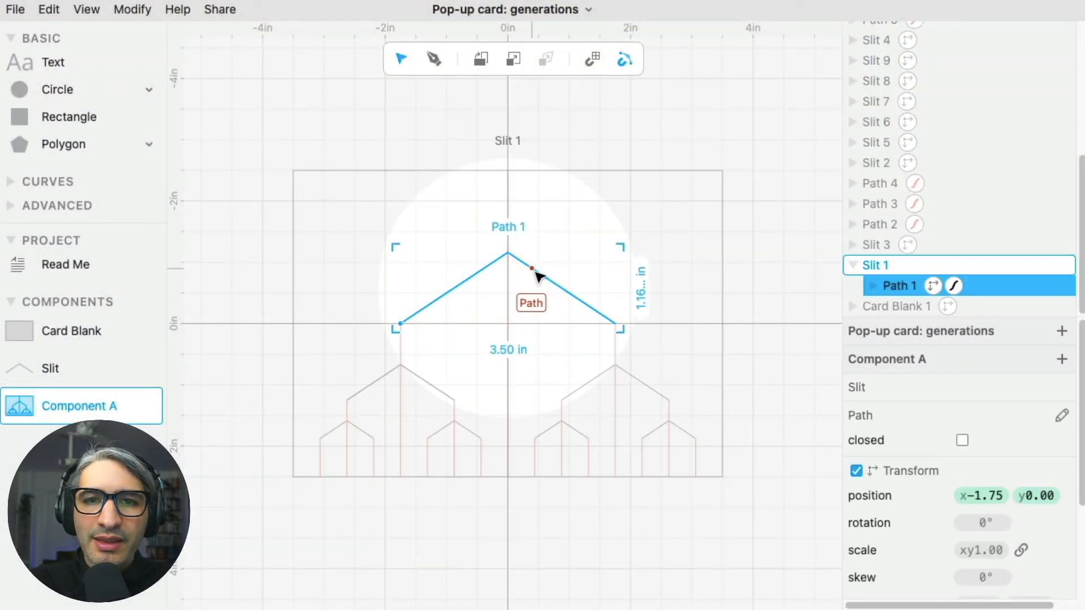
Remove the slit's peak anchor to flatten it and make Path 1 a guide.
click(508, 253)
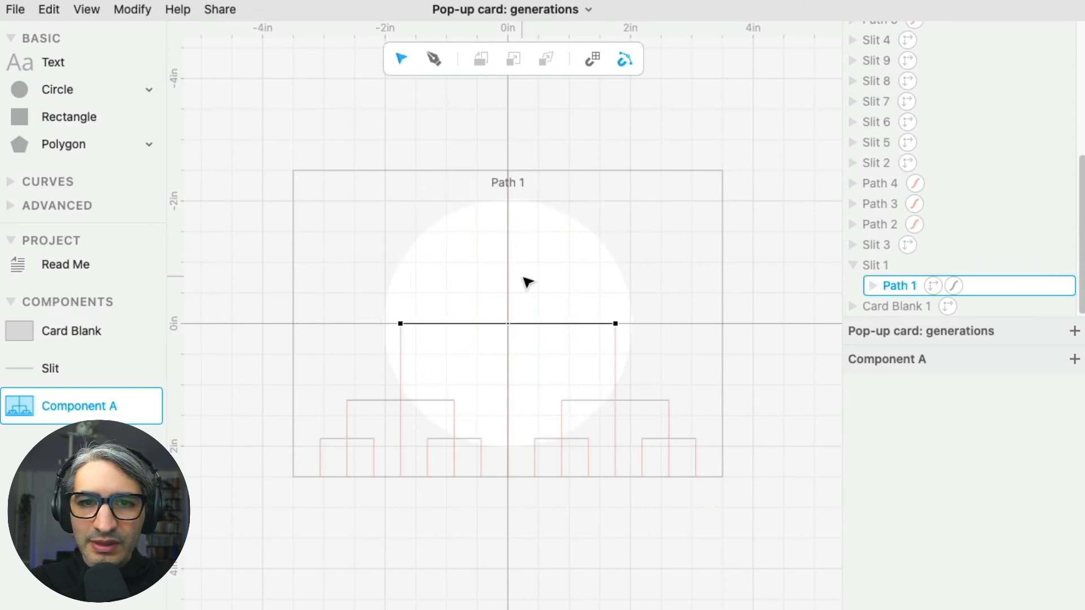
click(879, 264)
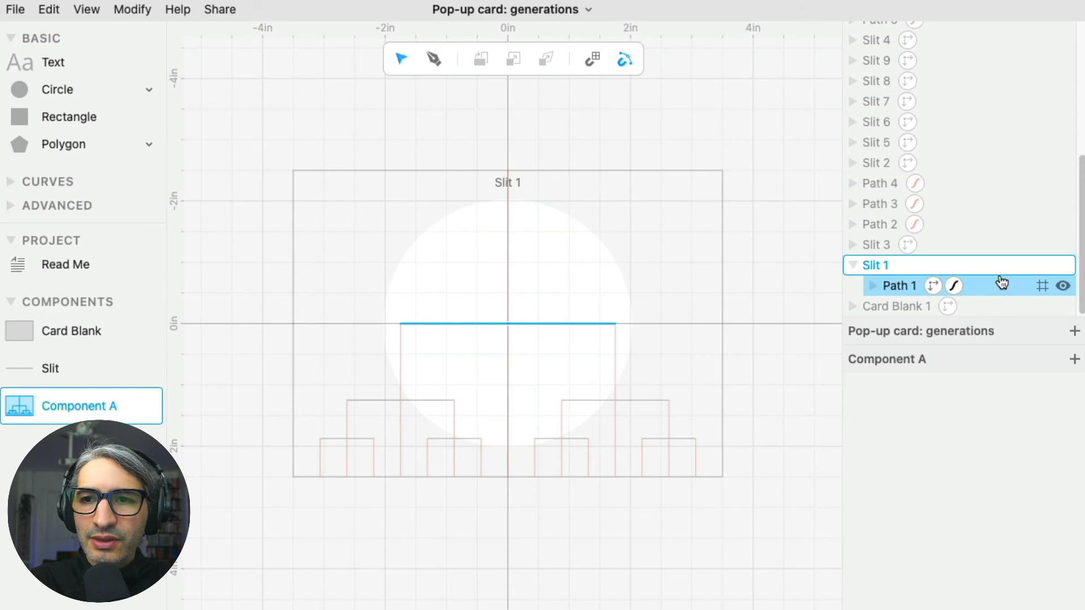
mouse_move(1008, 289)
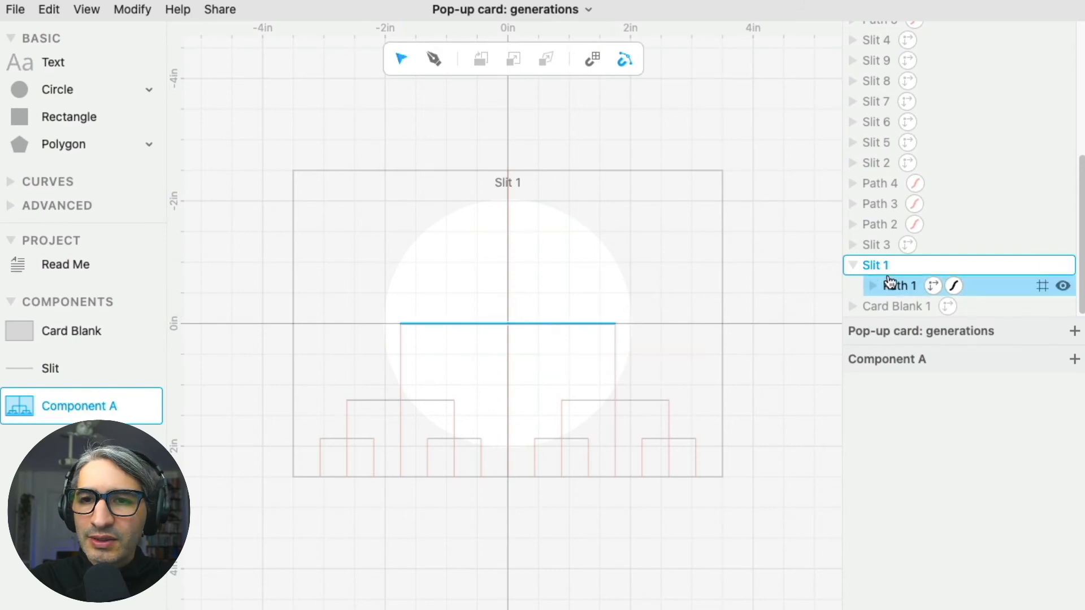
mouse_move(1020, 289)
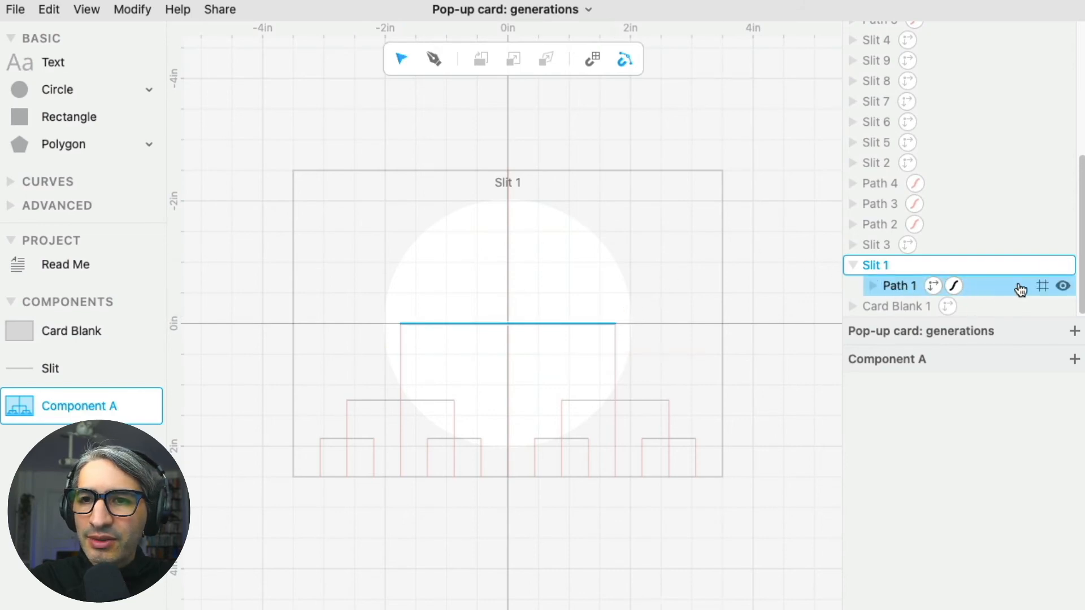
mouse_move(1042, 285)
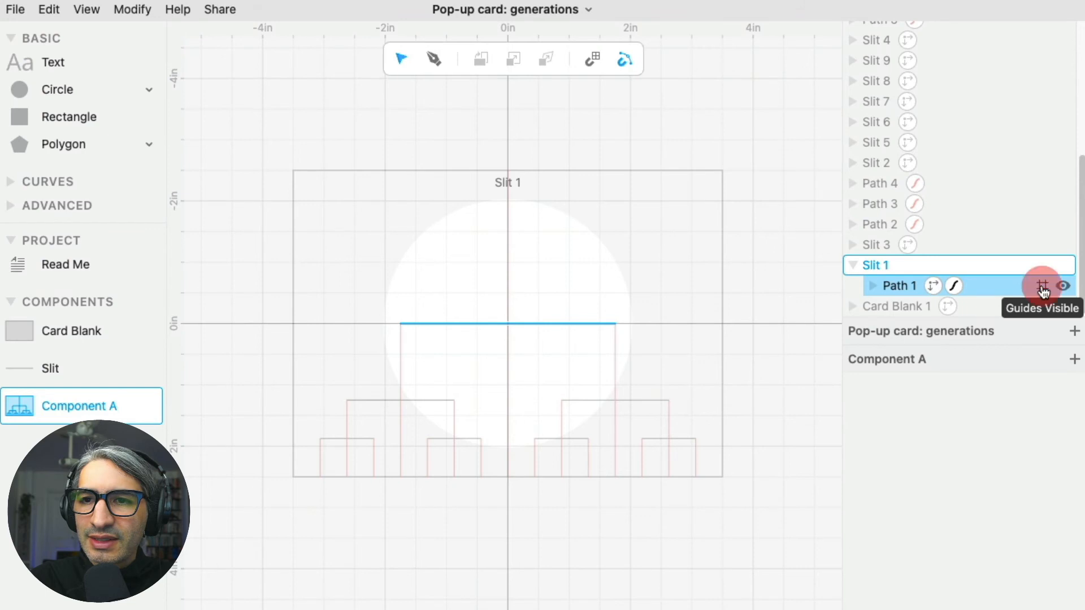
click(1043, 285)
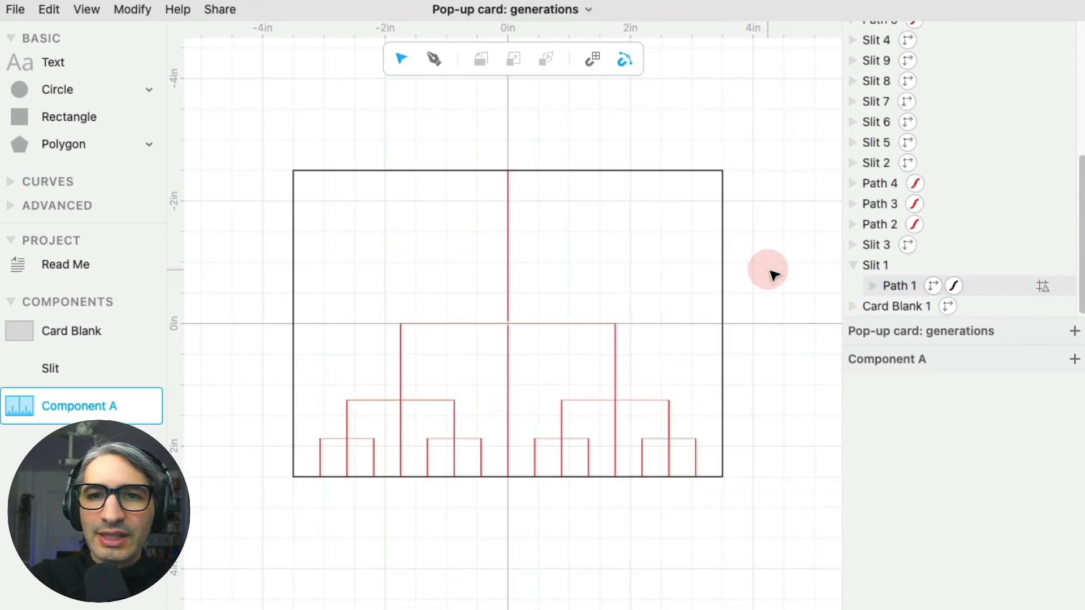
mouse_move(581, 296)
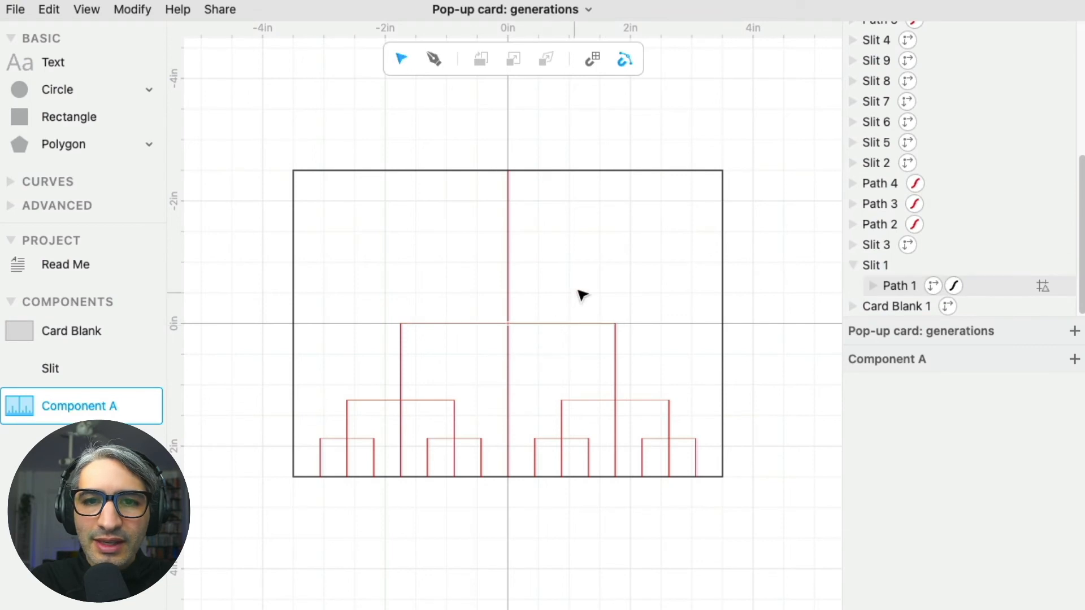
mouse_move(578, 296)
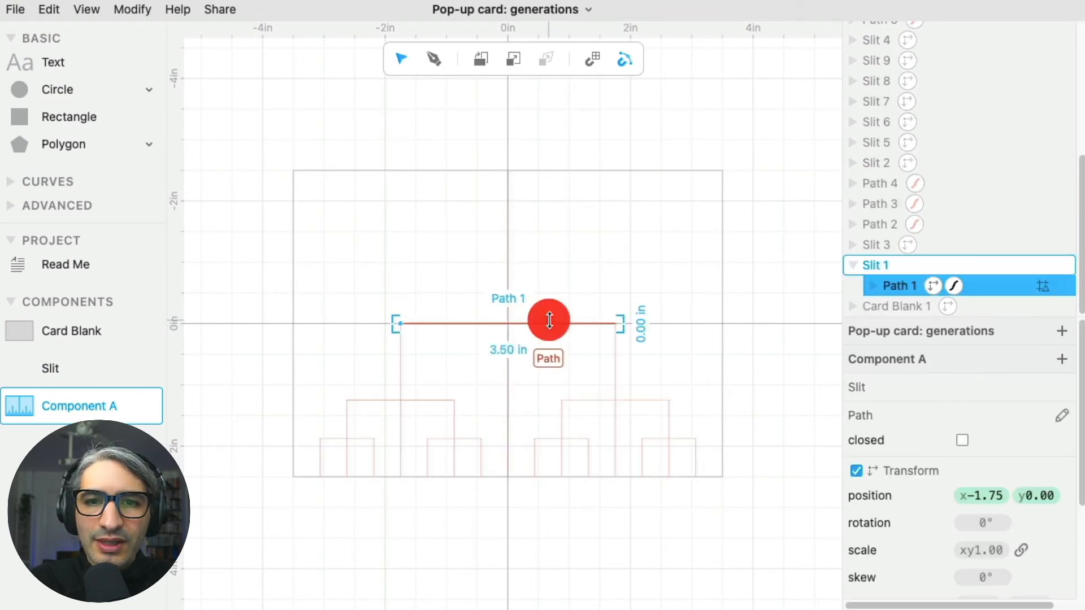
mouse_move(369, 278)
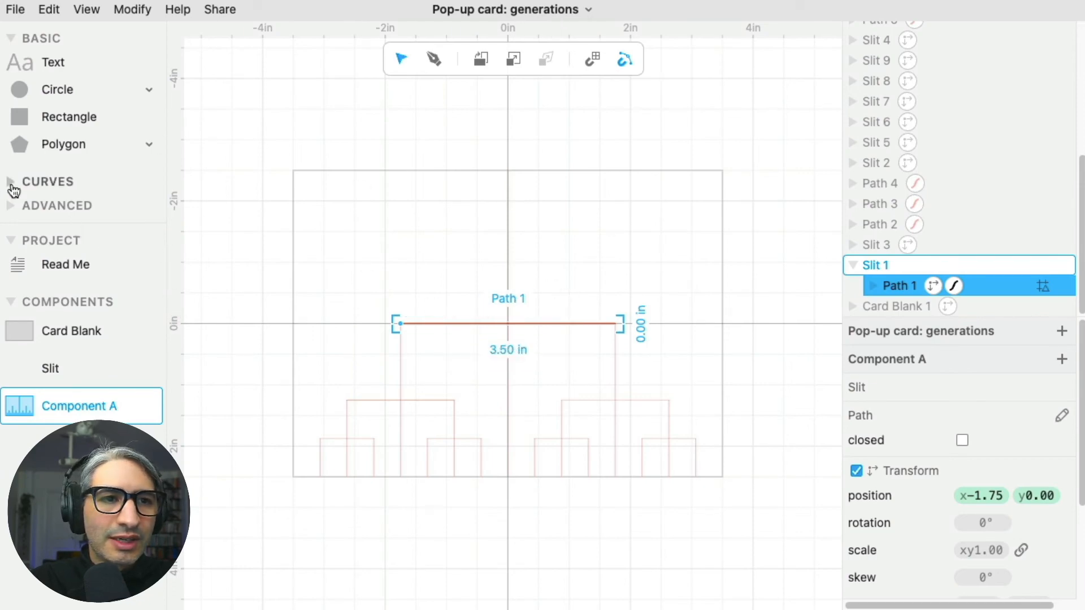
Add a centre-and-points arc over the guide and a 1 in centre circle.
click(48, 181)
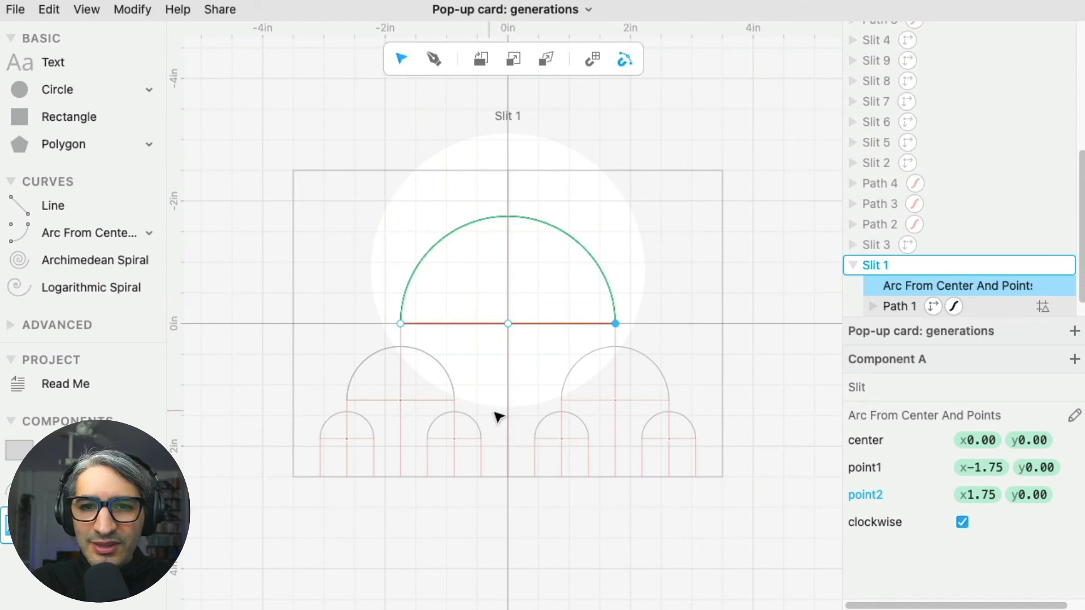
mouse_move(294, 238)
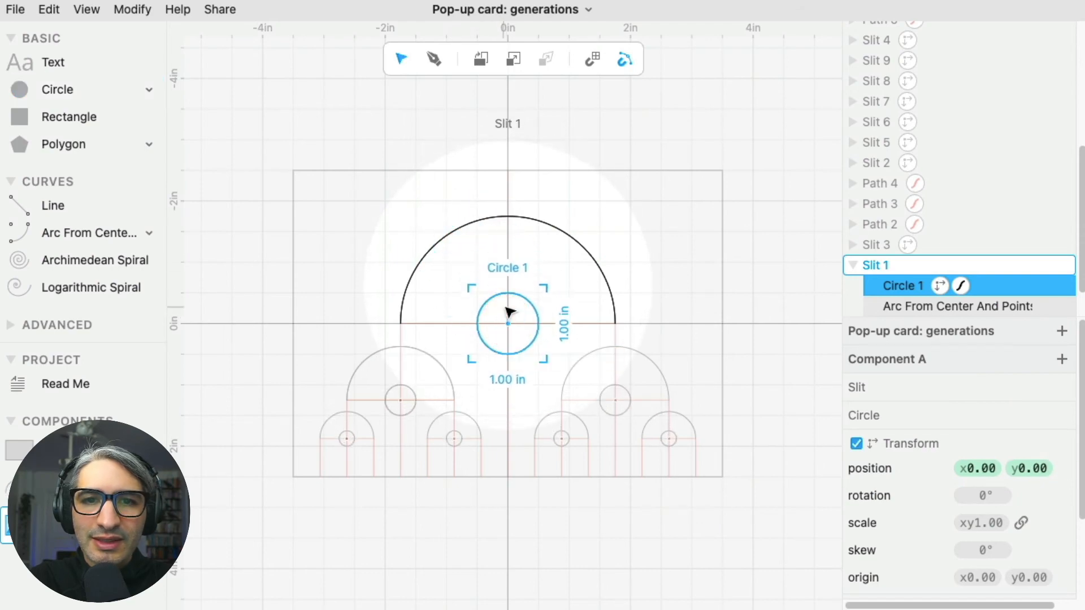
mouse_move(613, 392)
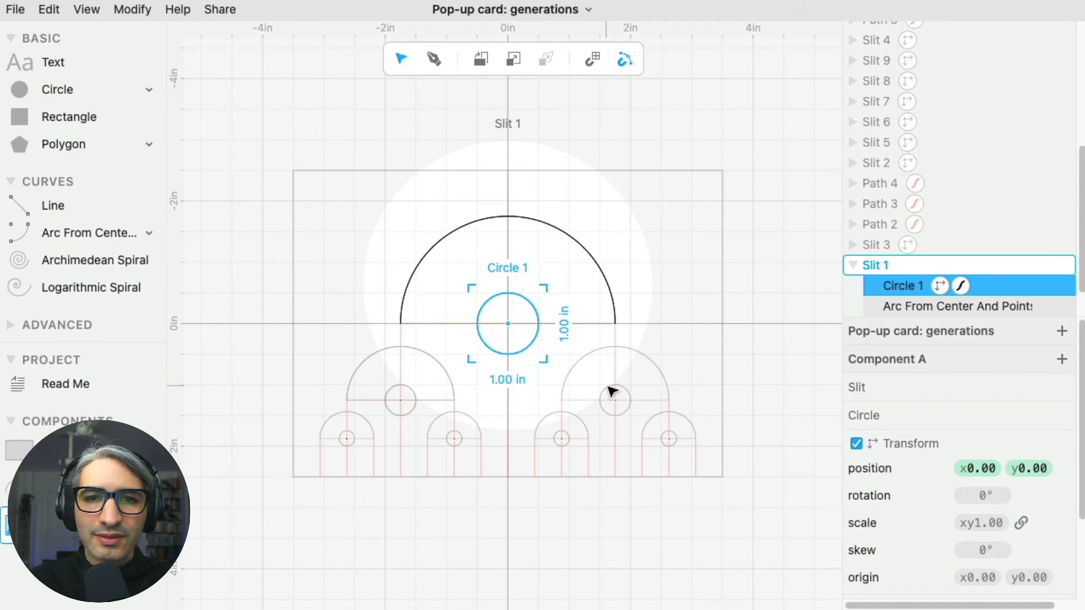
click(764, 436)
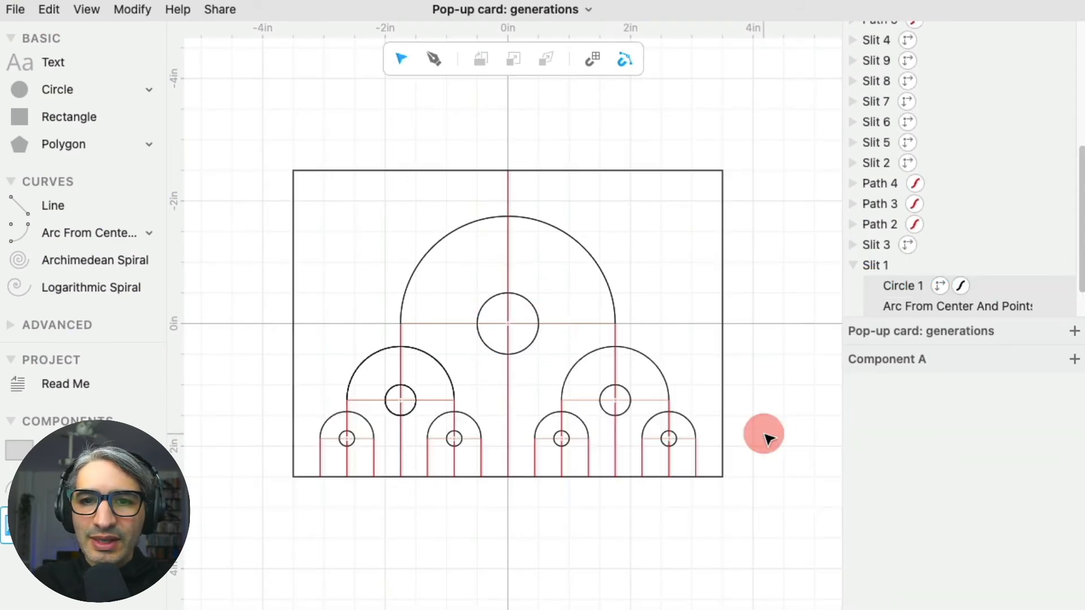
mouse_move(111, 73)
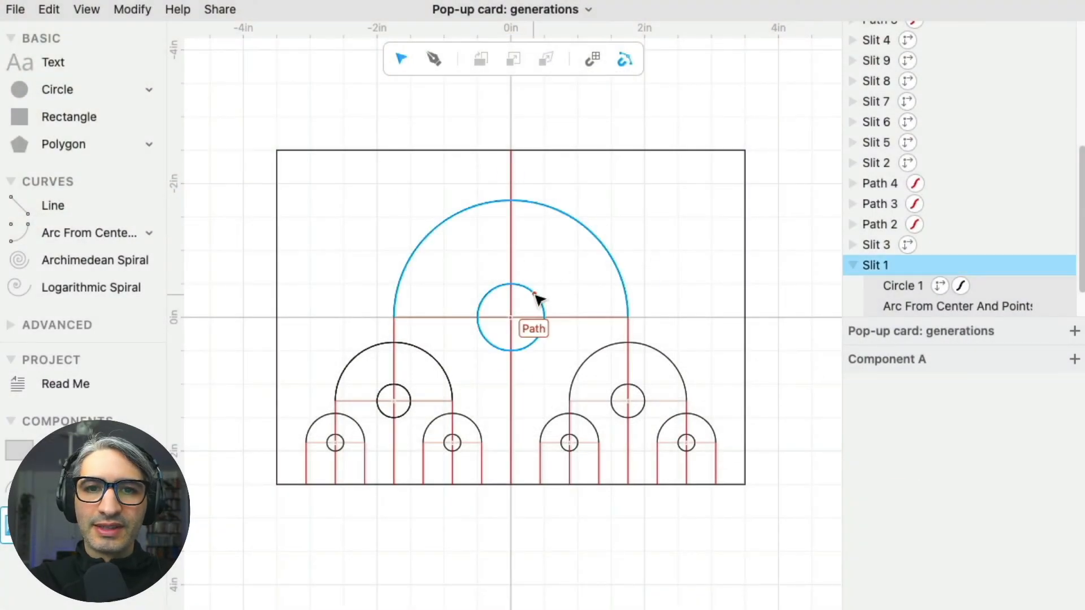
Replace the arc and circle in Slit 1 with a Pen-drawn zigzag, adjusting its top corner.
click(902, 286)
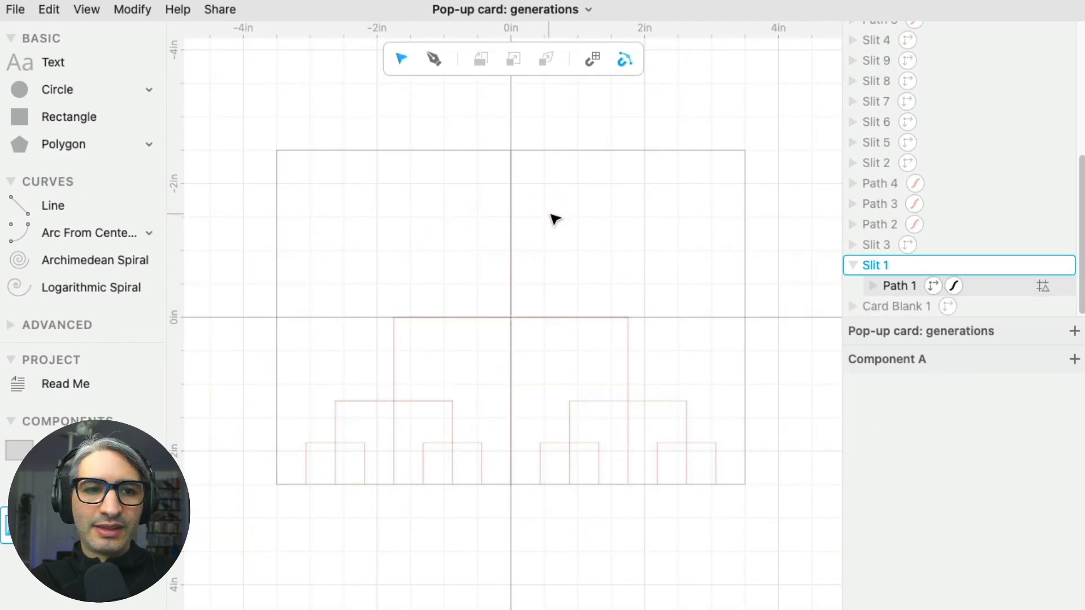
click(418, 322)
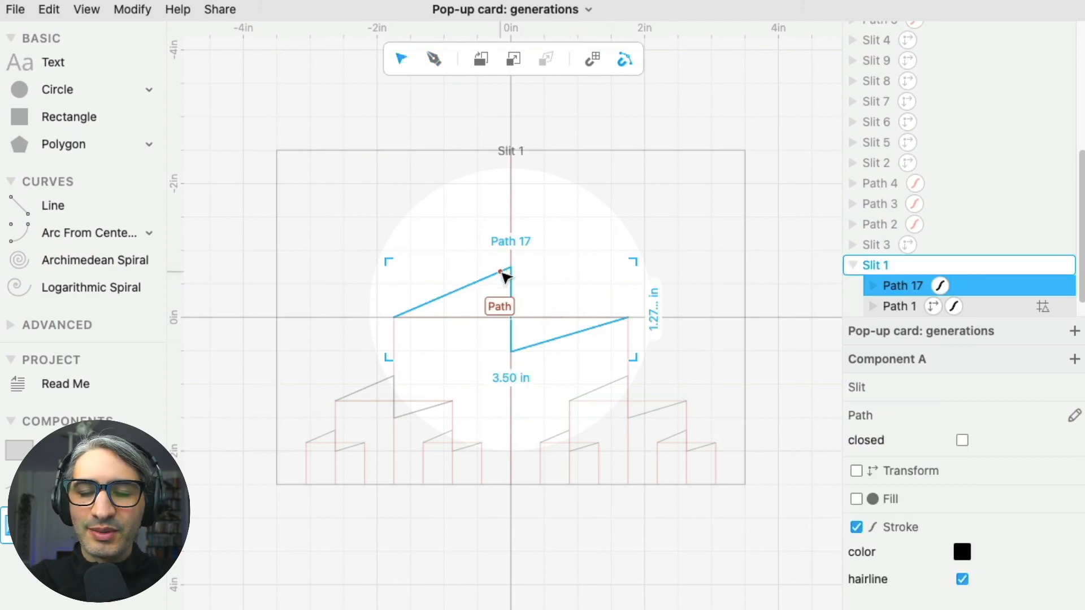
click(501, 273)
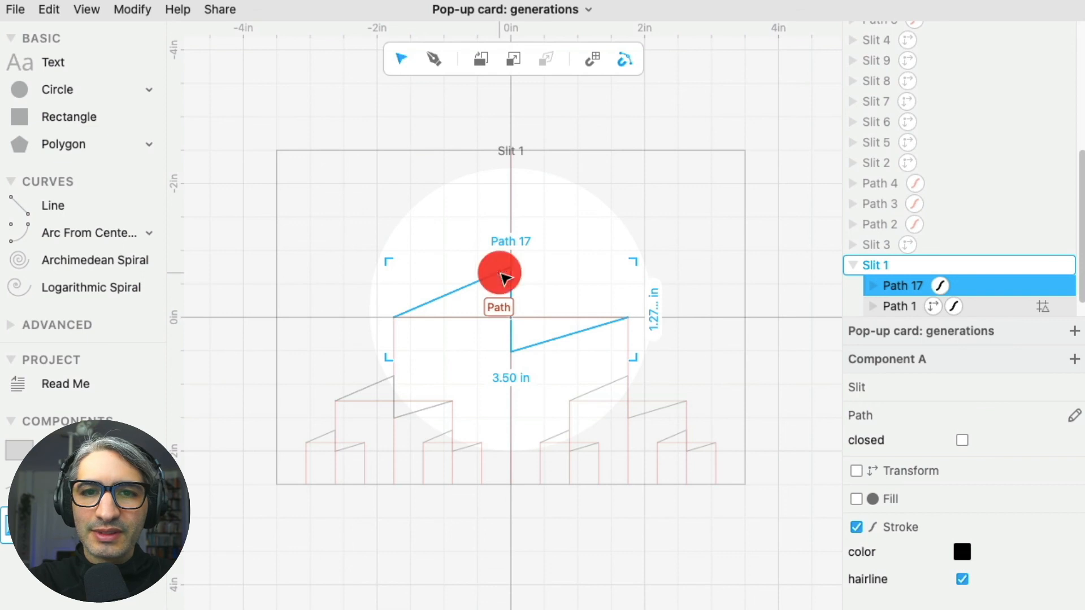
click(509, 270)
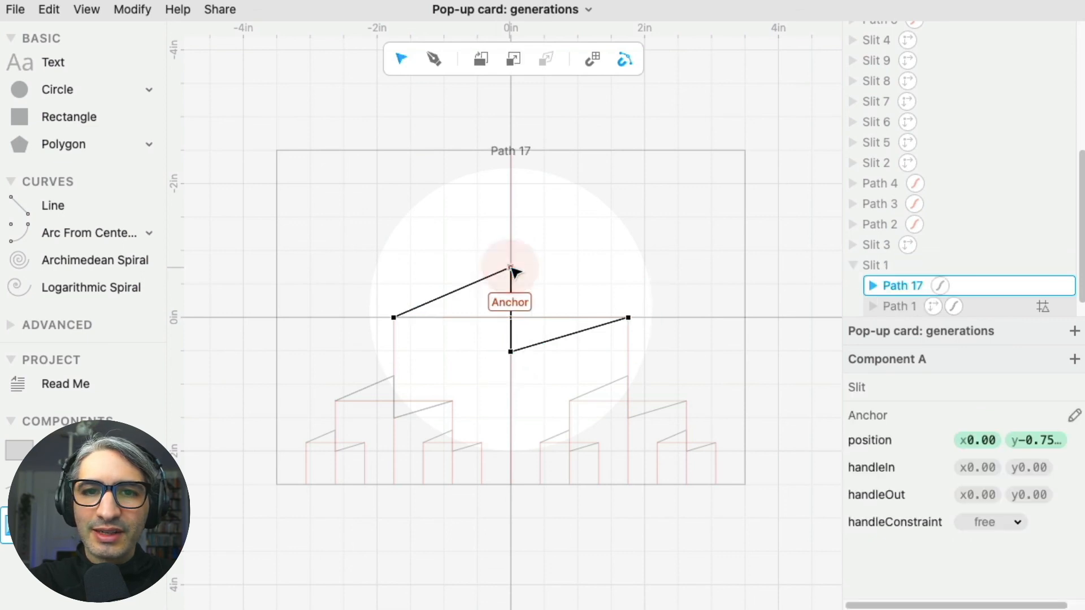
click(510, 270)
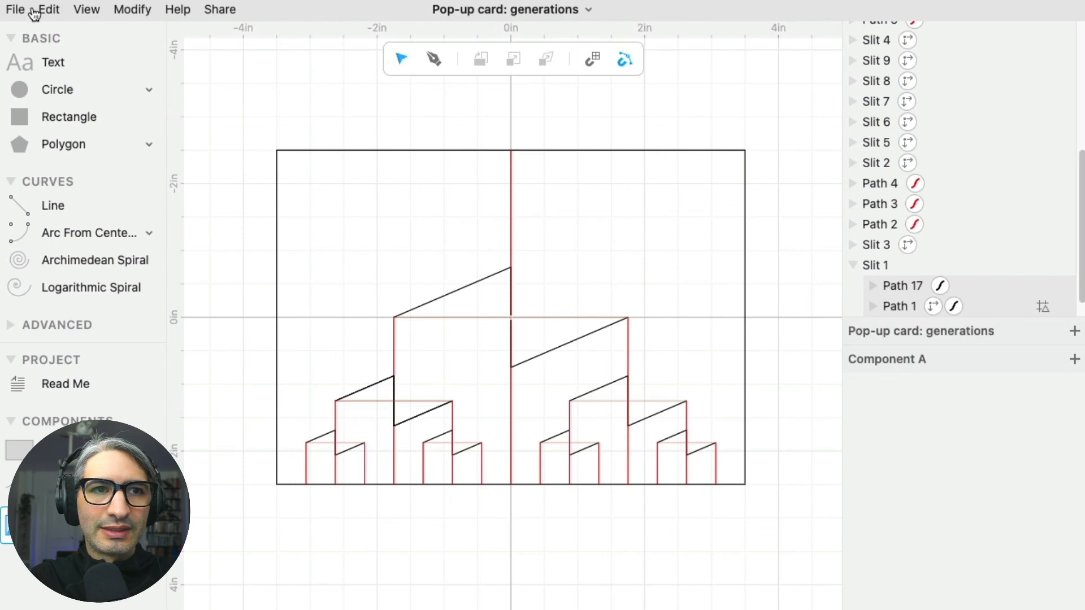
Export the zigzag card design as an SVG for Cricut.
click(15, 9)
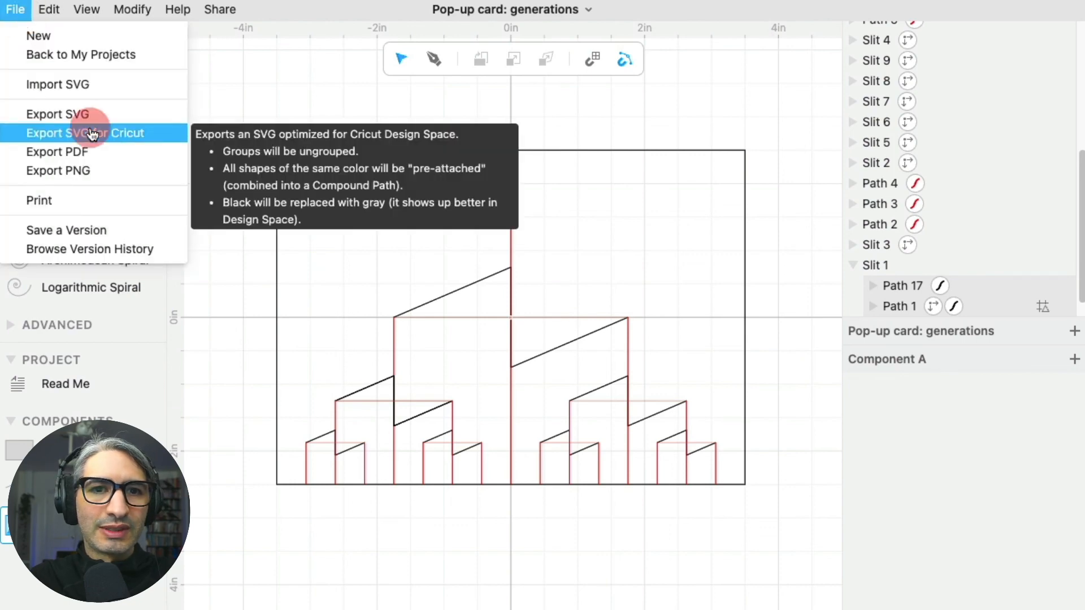
click(85, 132)
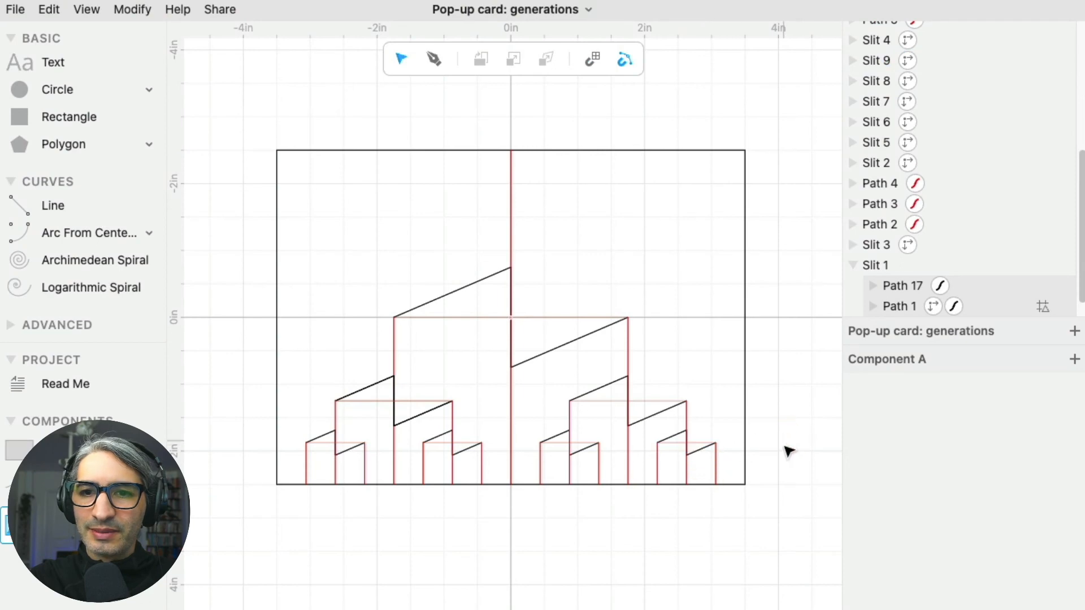
mouse_move(777, 467)
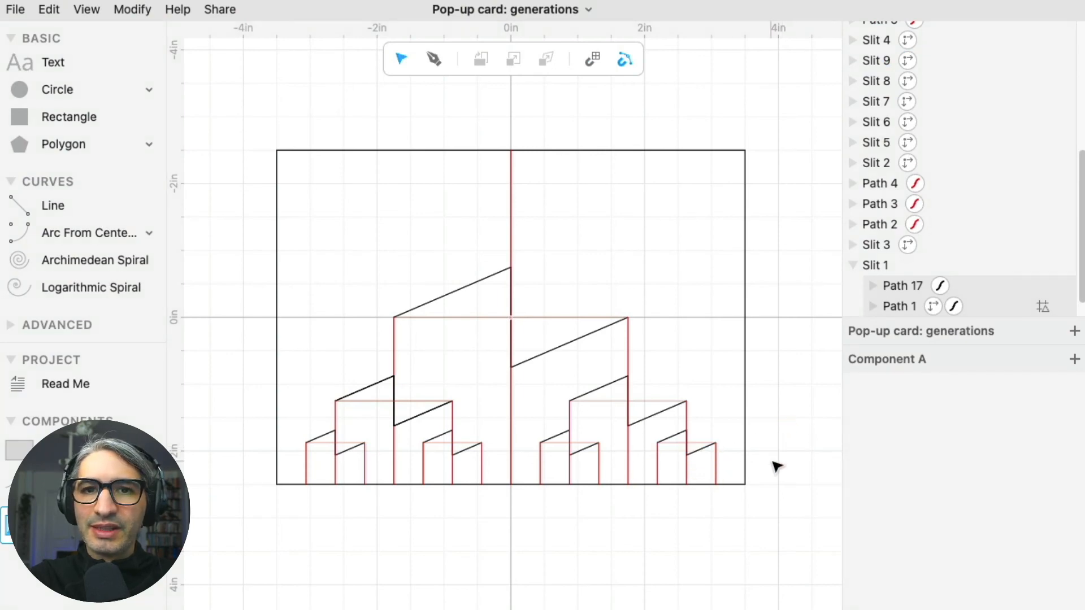